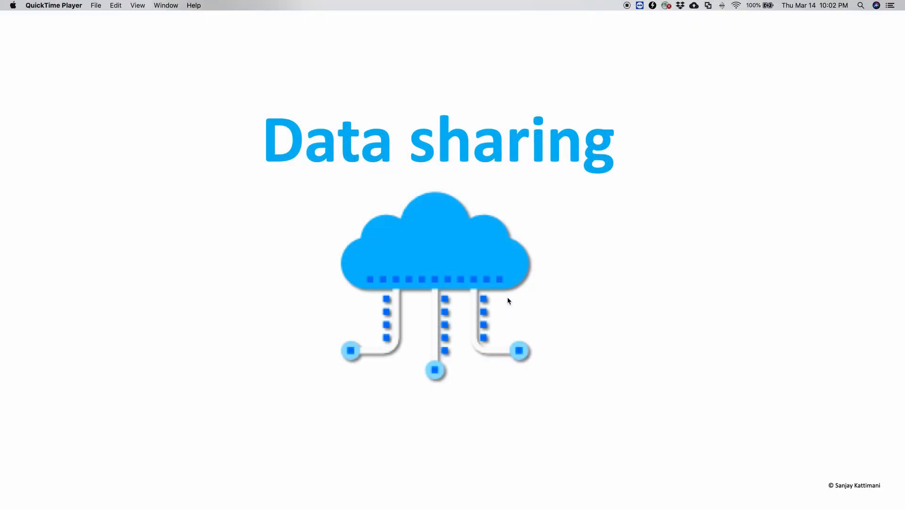
pyautogui.moveTo(450, 323)
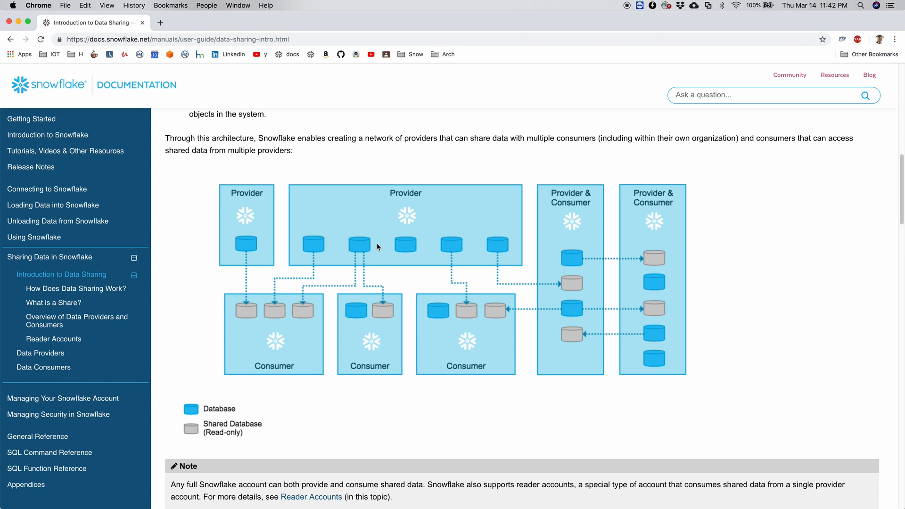
pyautogui.moveTo(243, 241)
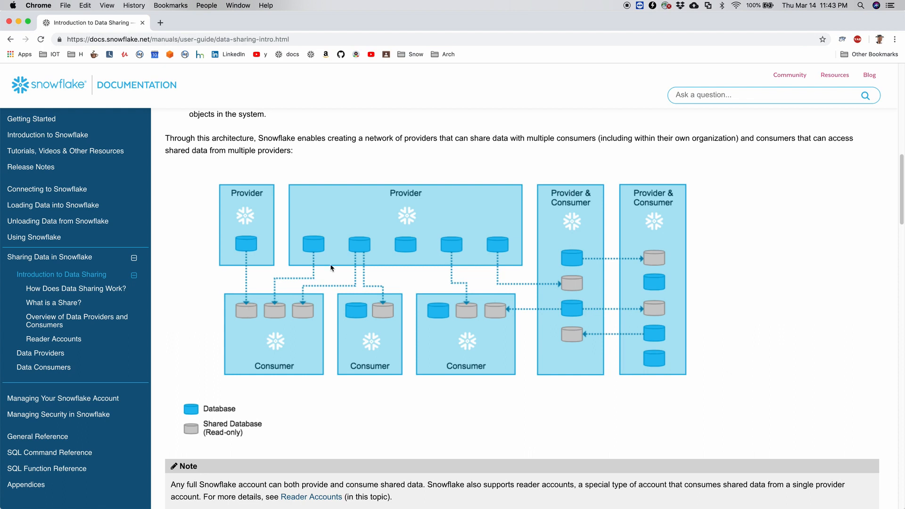
pyautogui.moveTo(487, 244)
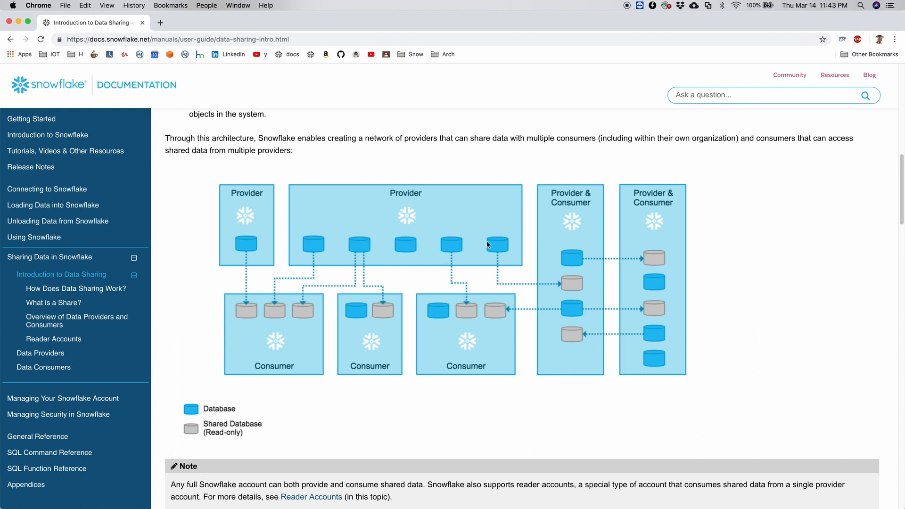
pyautogui.moveTo(489, 246)
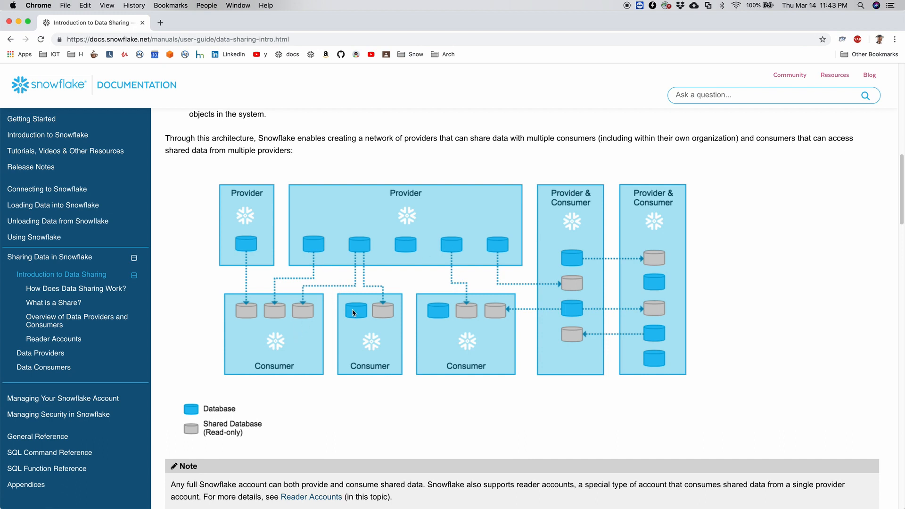
pyautogui.moveTo(274, 356)
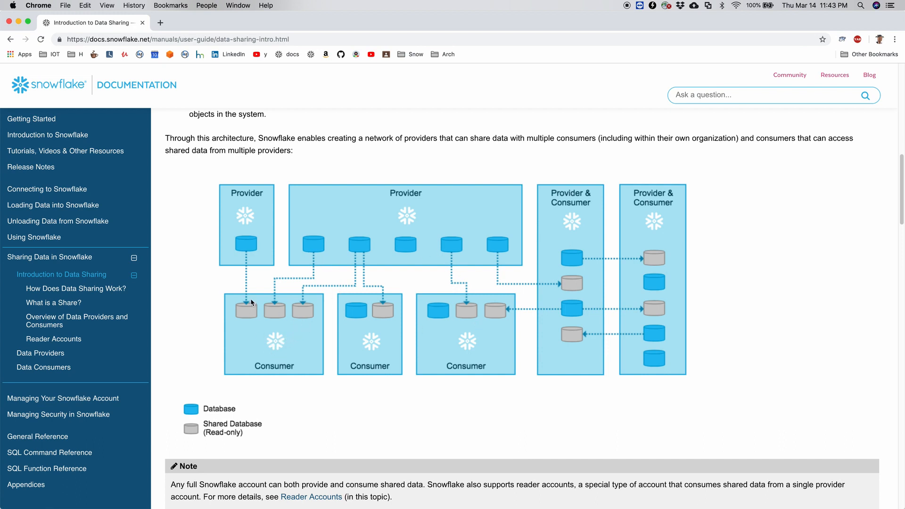
pyautogui.moveTo(306, 295)
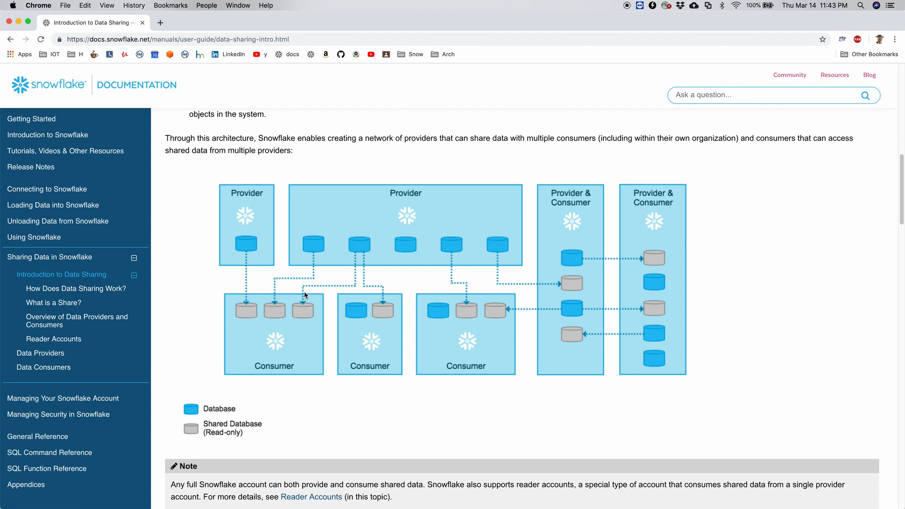
pyautogui.moveTo(312, 368)
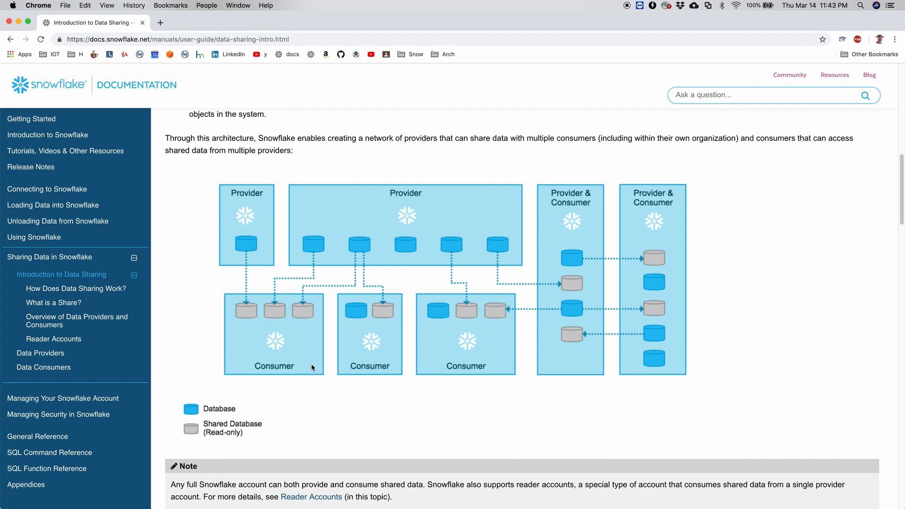
# Go to Account > Reader Accounts and start a new reader account
pyautogui.scroll(-3)
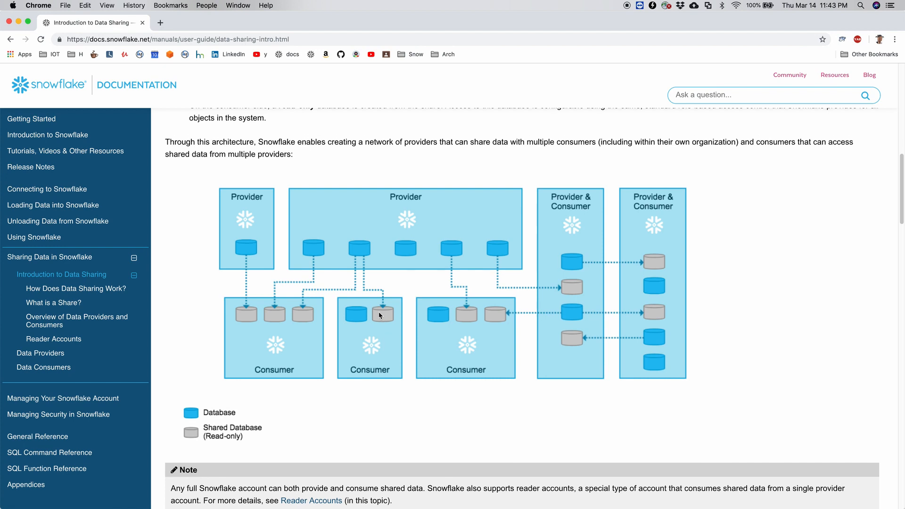
pyautogui.moveTo(562, 323)
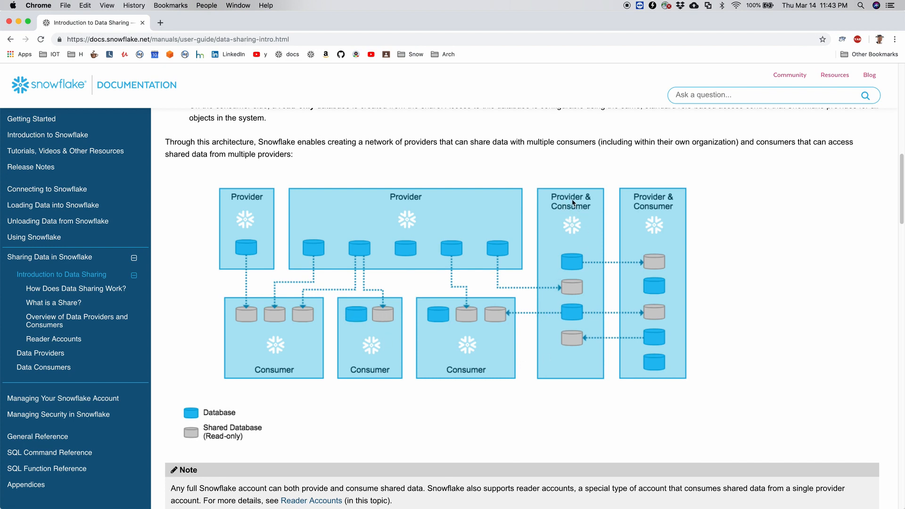
pyautogui.moveTo(570, 245)
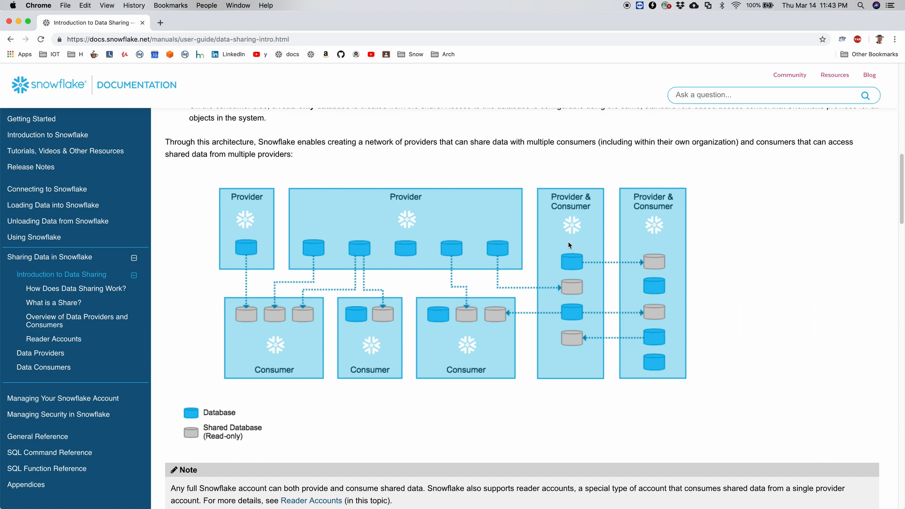
pyautogui.moveTo(560, 317)
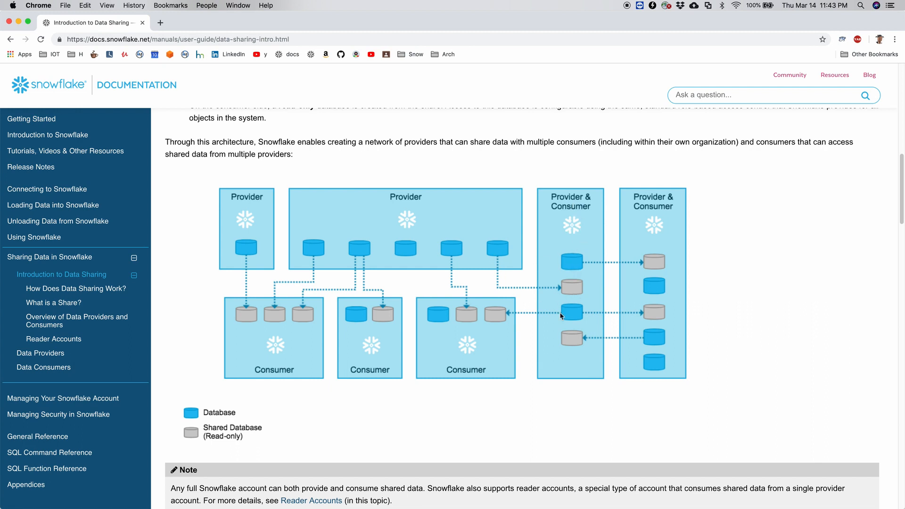
pyautogui.moveTo(545, 345)
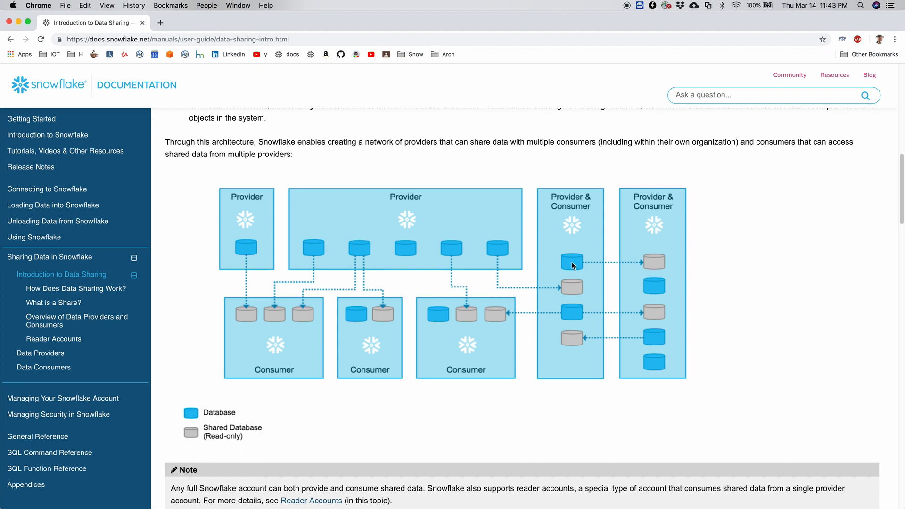
pyautogui.moveTo(569, 315)
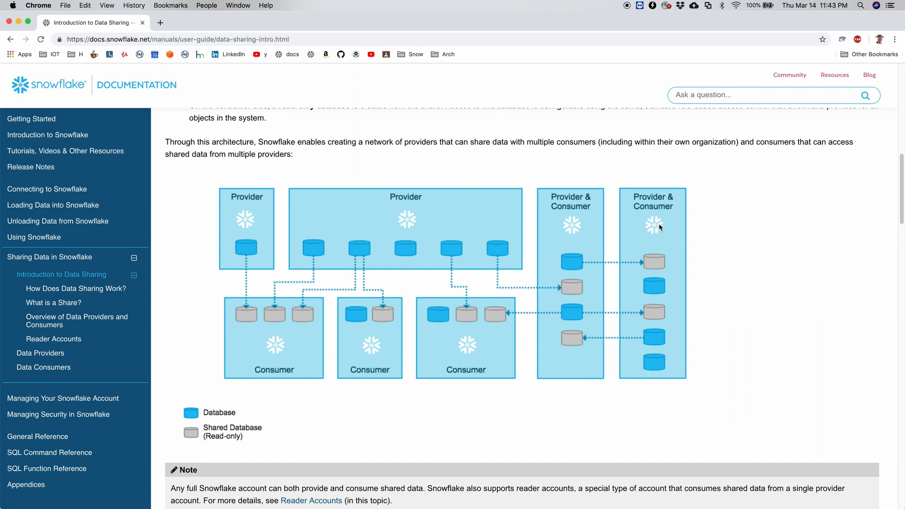
pyautogui.moveTo(575, 321)
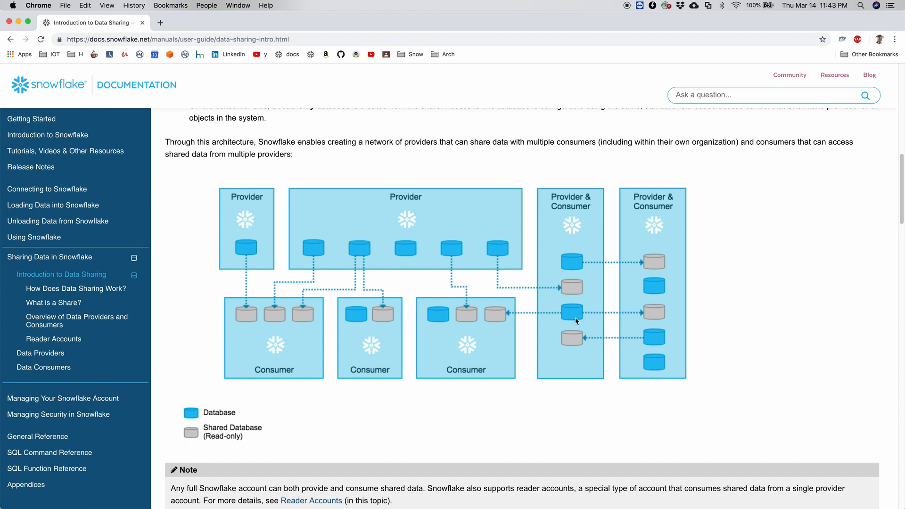
pyautogui.moveTo(572, 330)
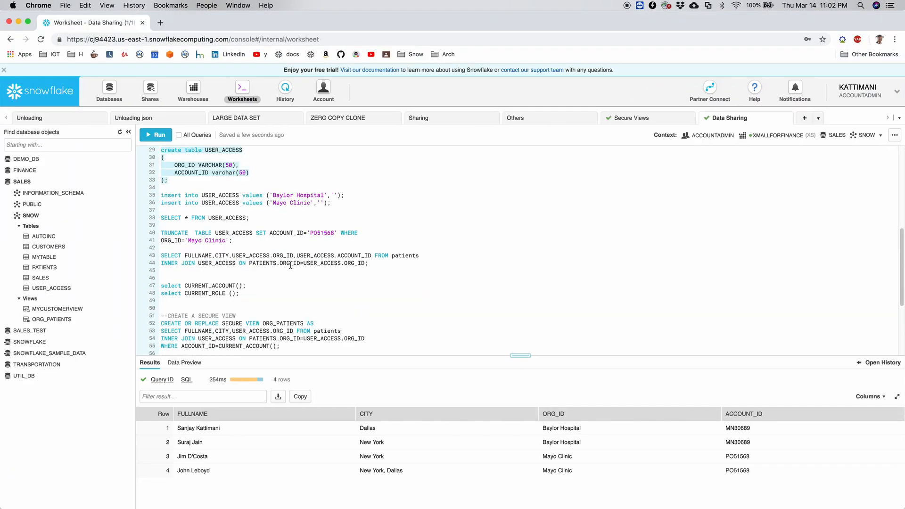
pyautogui.moveTo(311, 233)
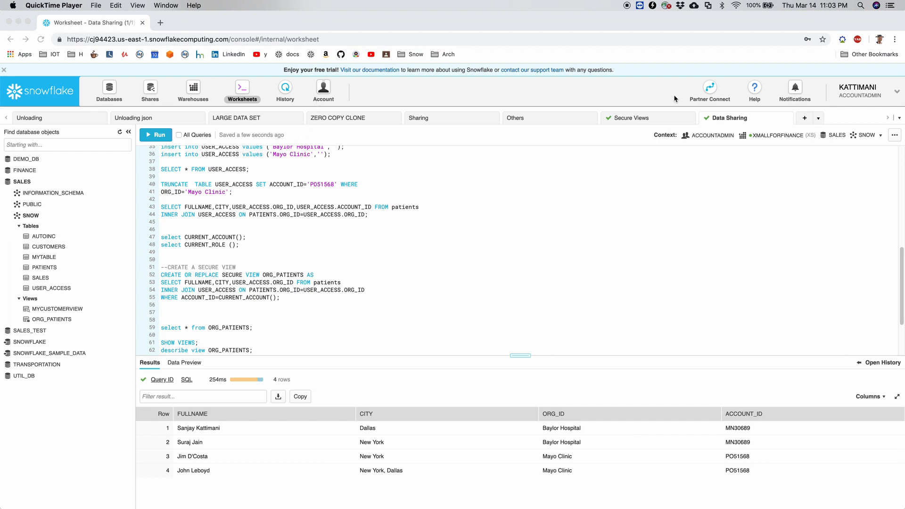
pyautogui.click(860, 90)
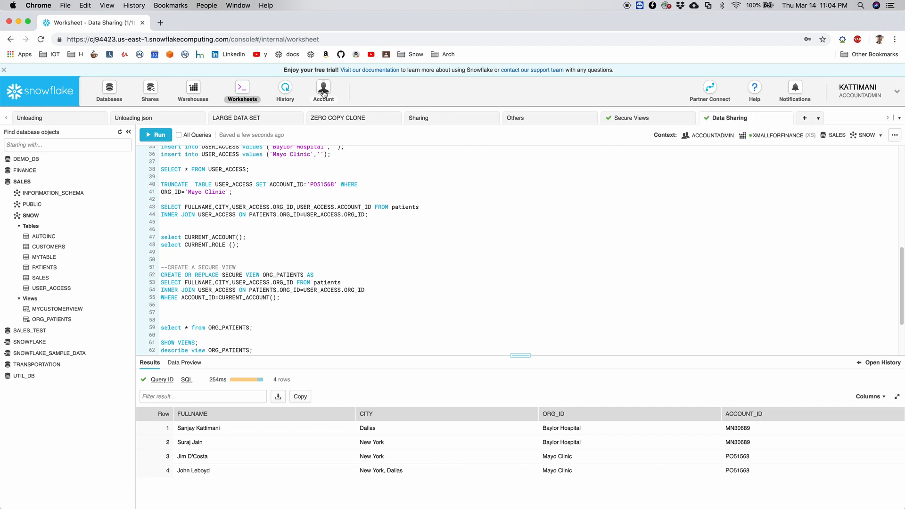
pyautogui.click(322, 88)
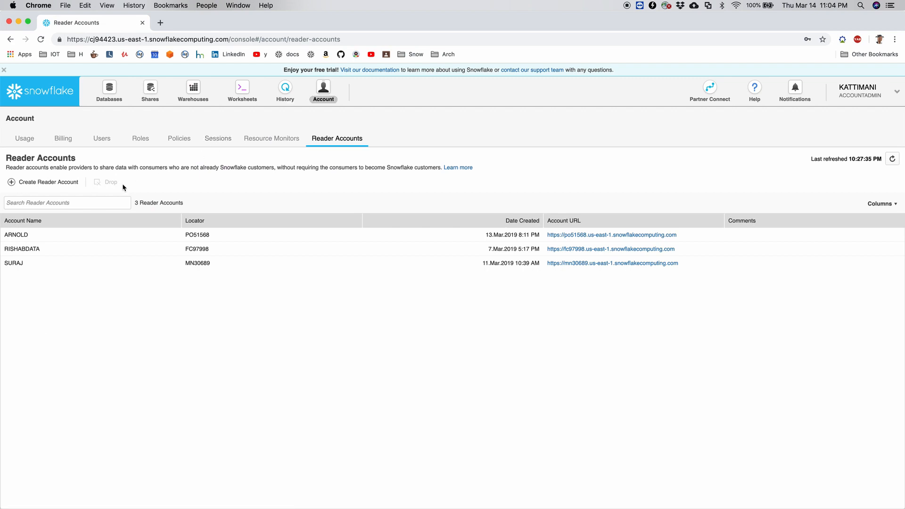
pyautogui.moveTo(41, 187)
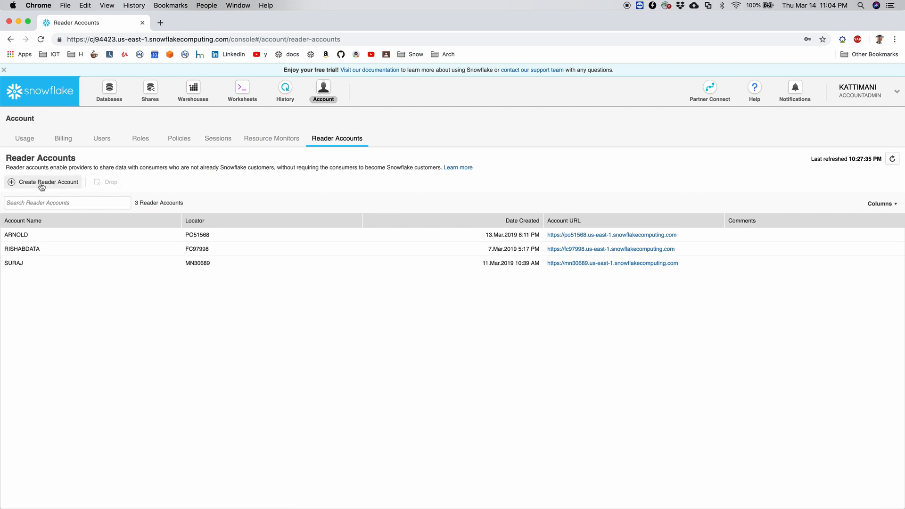
pyautogui.click(43, 182)
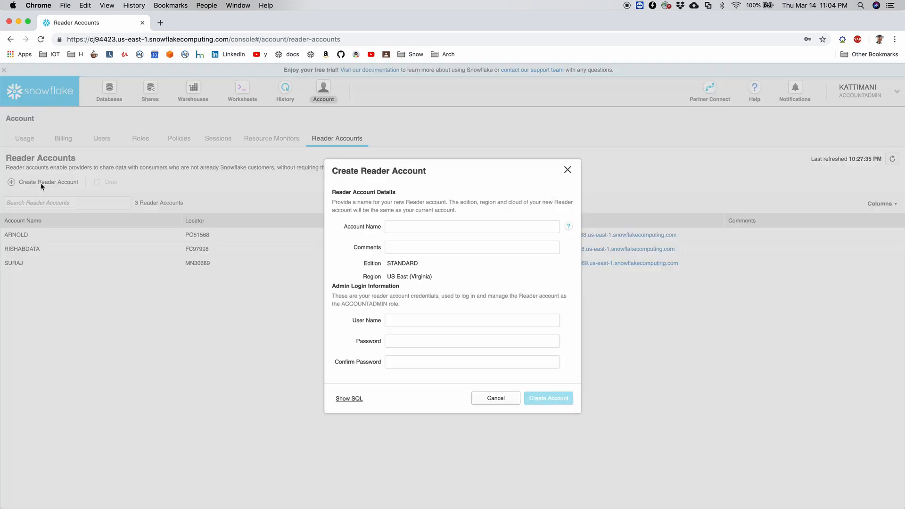
# Create reader account ETHAN with admin user ethan and its password, declining to save the password
pyautogui.click(471, 226)
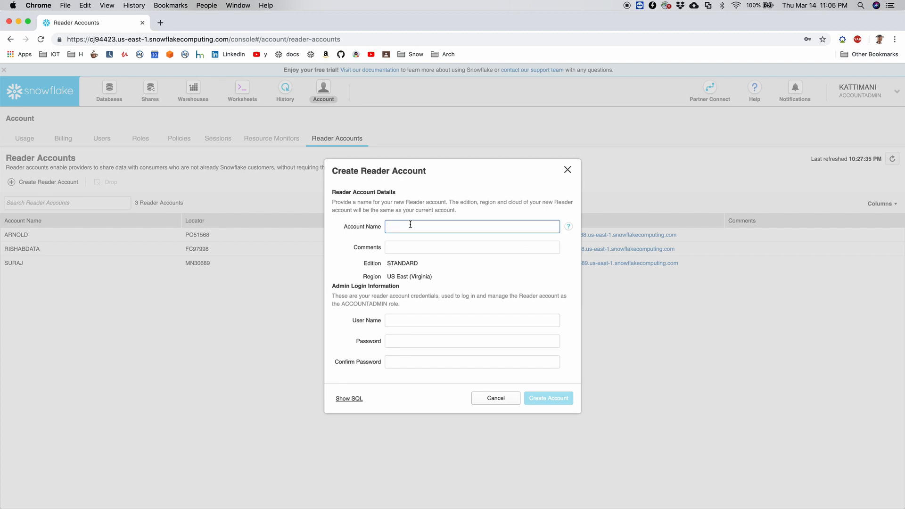
pyautogui.write('ETHA')
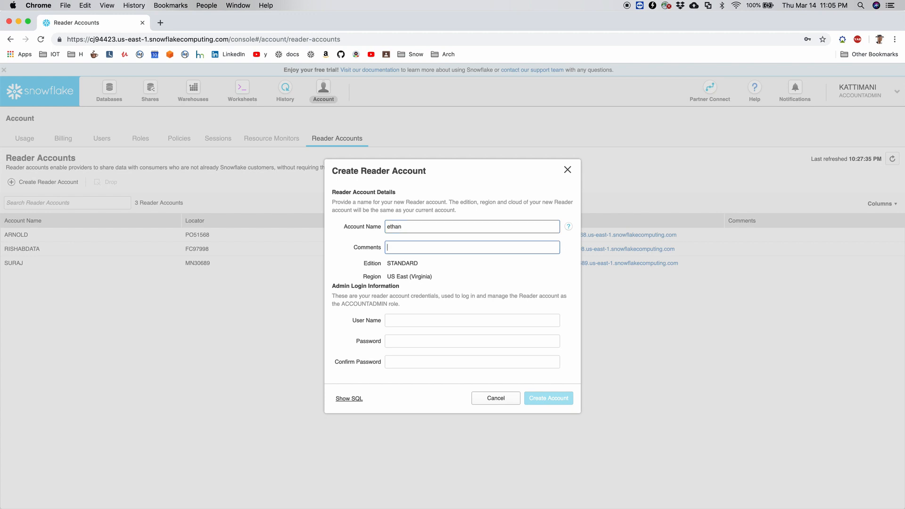
pyautogui.write('e')
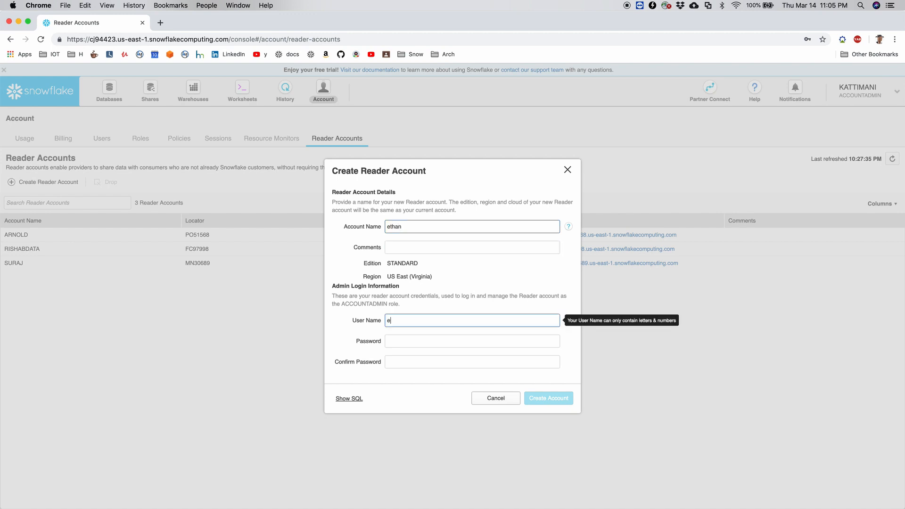
pyautogui.click(471, 341)
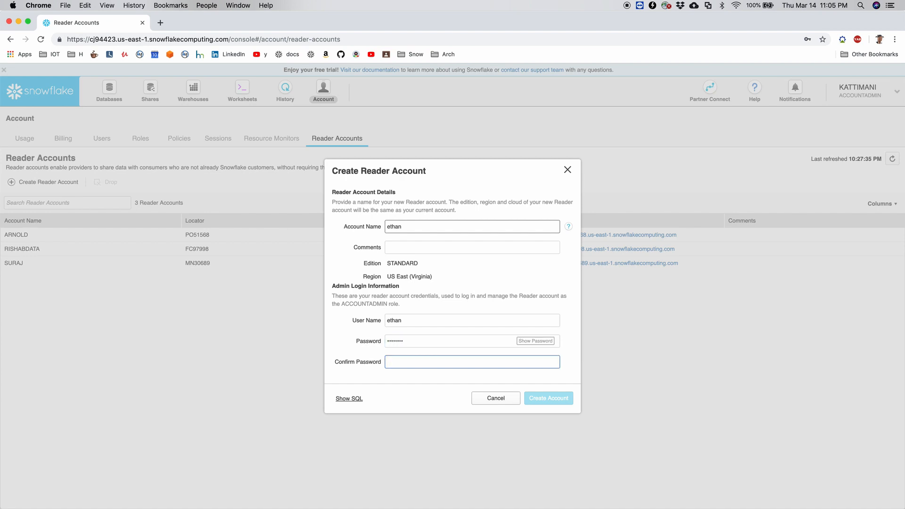
pyautogui.write('••••')
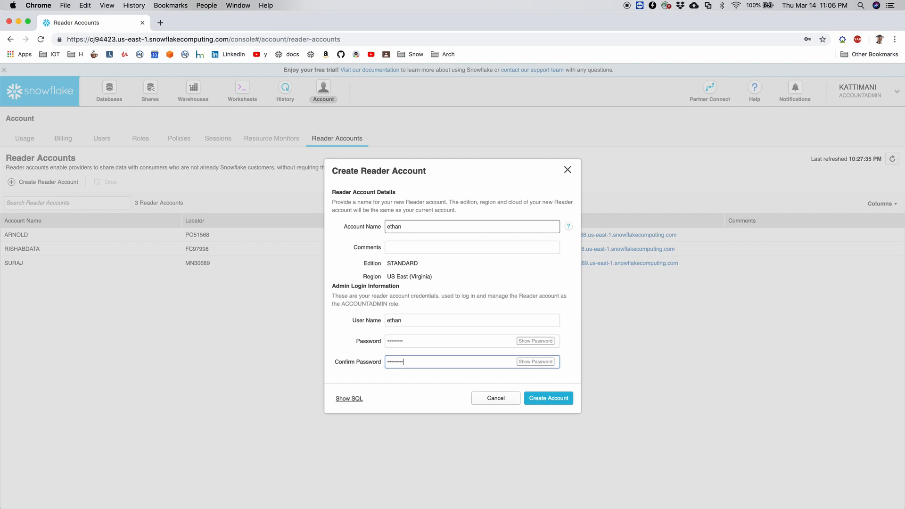
pyautogui.click(548, 397)
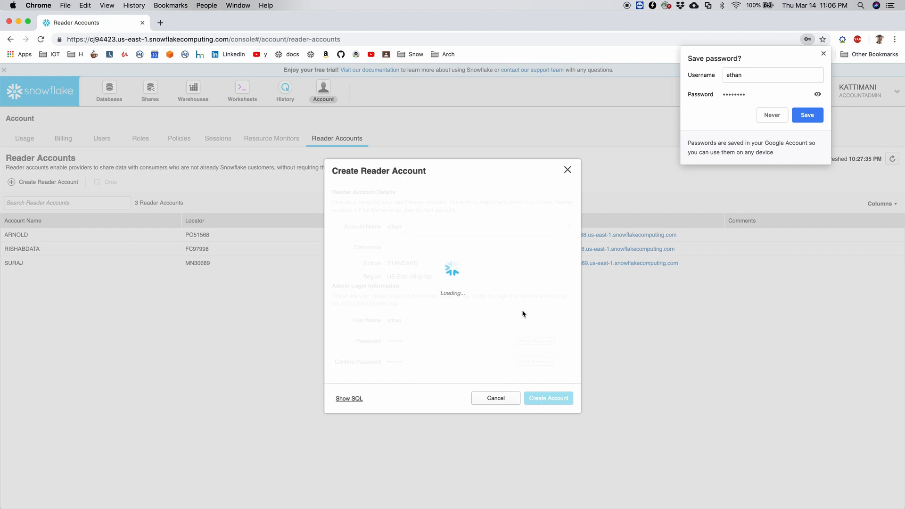
pyautogui.moveTo(589, 223)
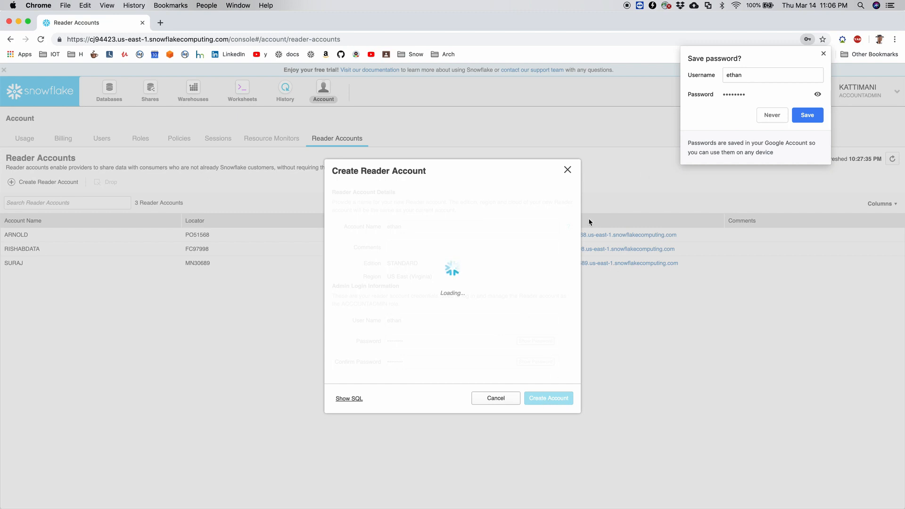
pyautogui.click(547, 397)
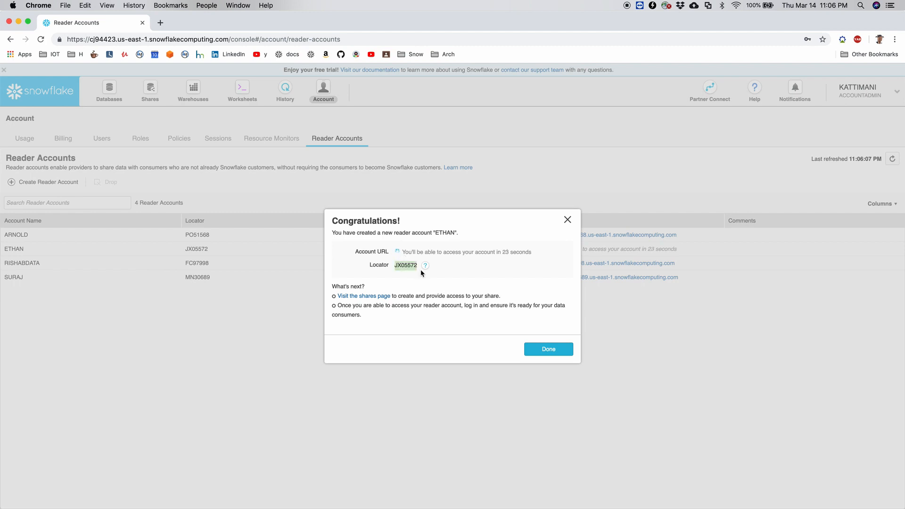
pyautogui.moveTo(500, 328)
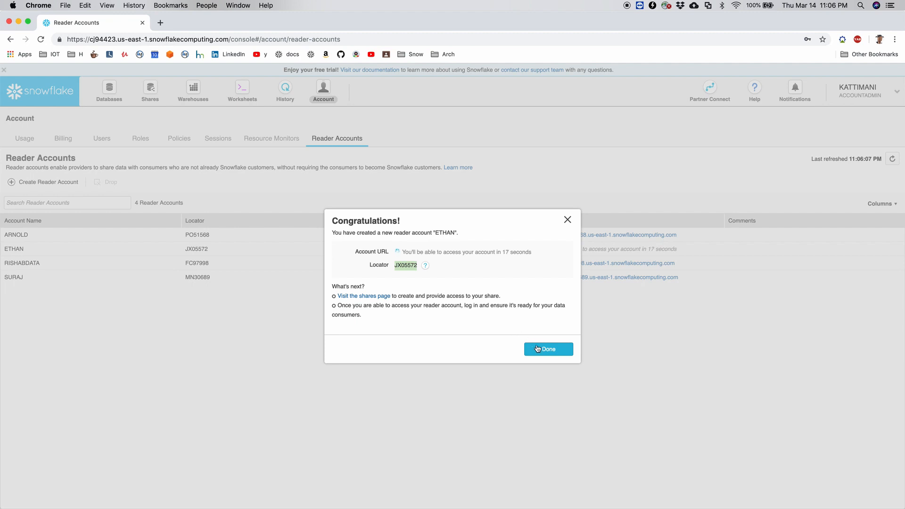
# Create a second reader account MARIA and dismiss its confirmation
pyautogui.click(546, 348)
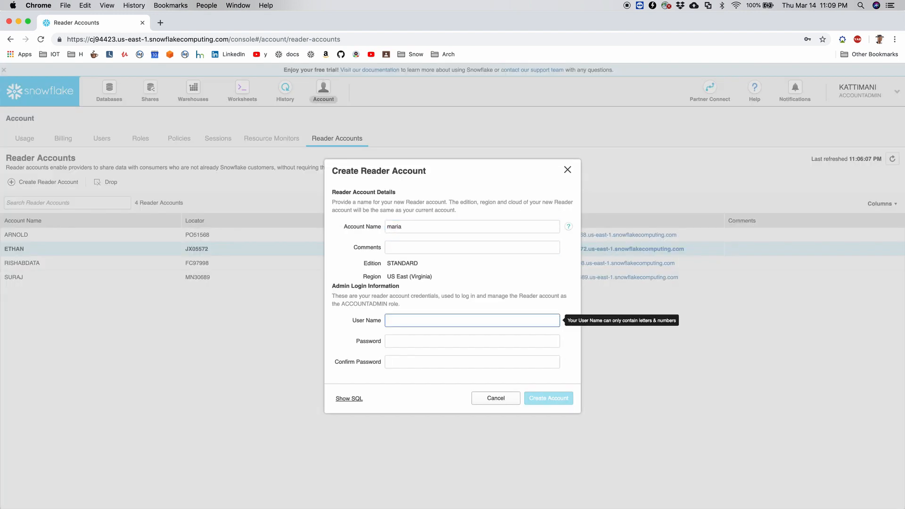
pyautogui.write('Maria')
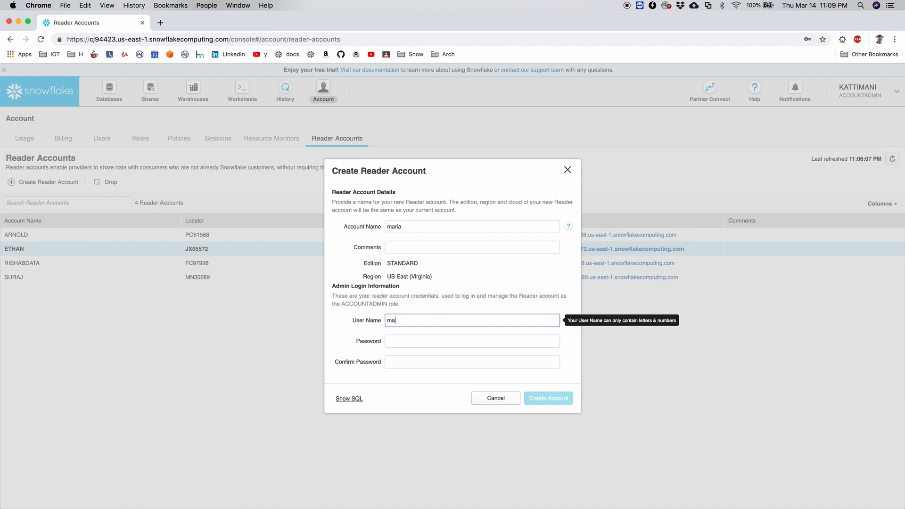
pyautogui.click(548, 397)
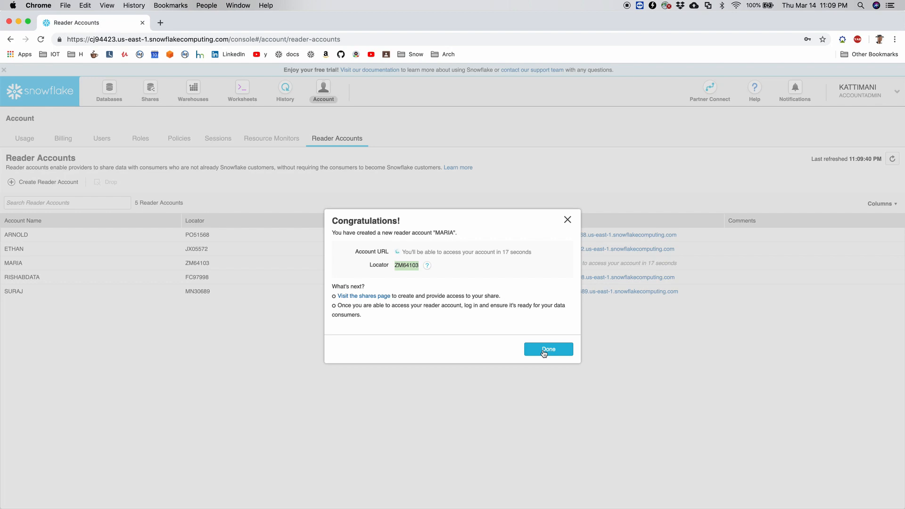
pyautogui.click(546, 349)
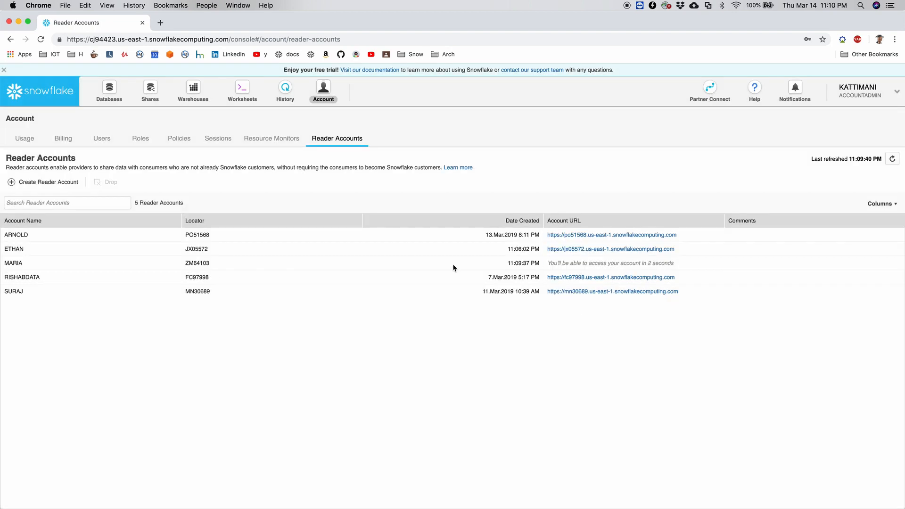
# Start a new outbound share named patientData
pyautogui.click(150, 92)
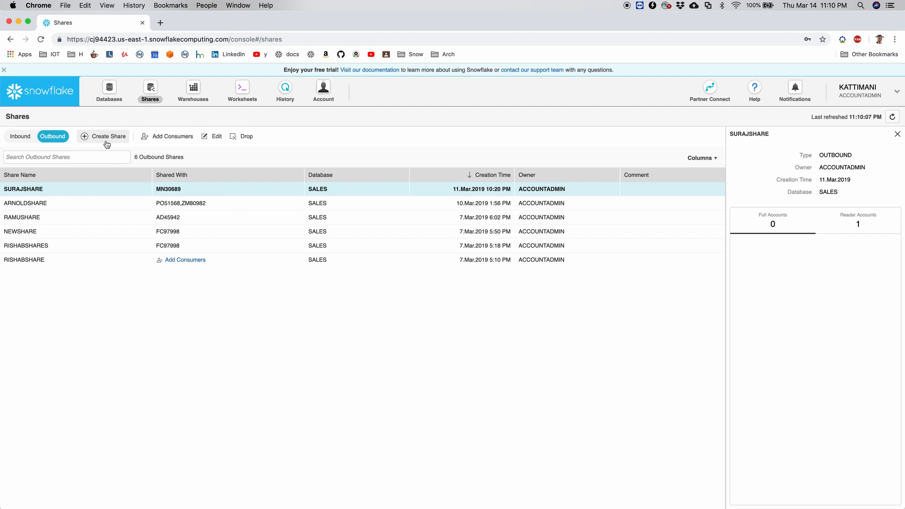
pyautogui.click(108, 136)
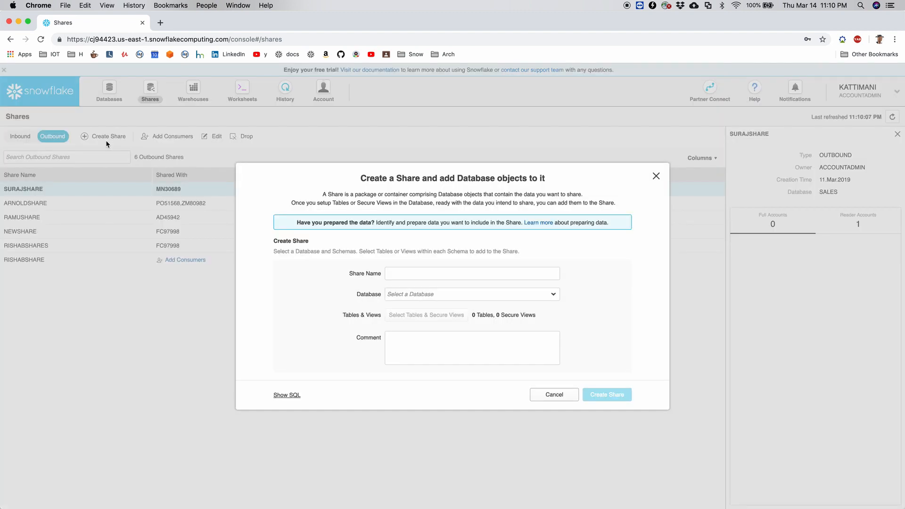
pyautogui.moveTo(303, 218)
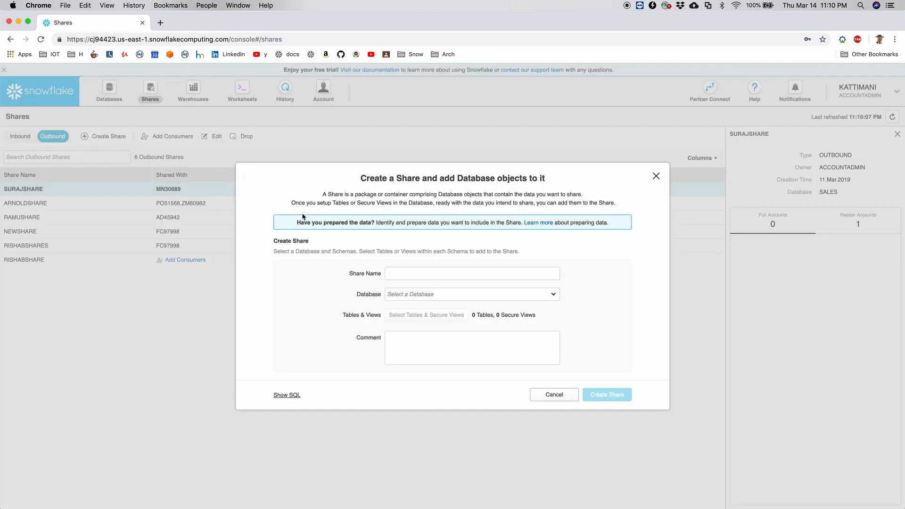
pyautogui.click(472, 274)
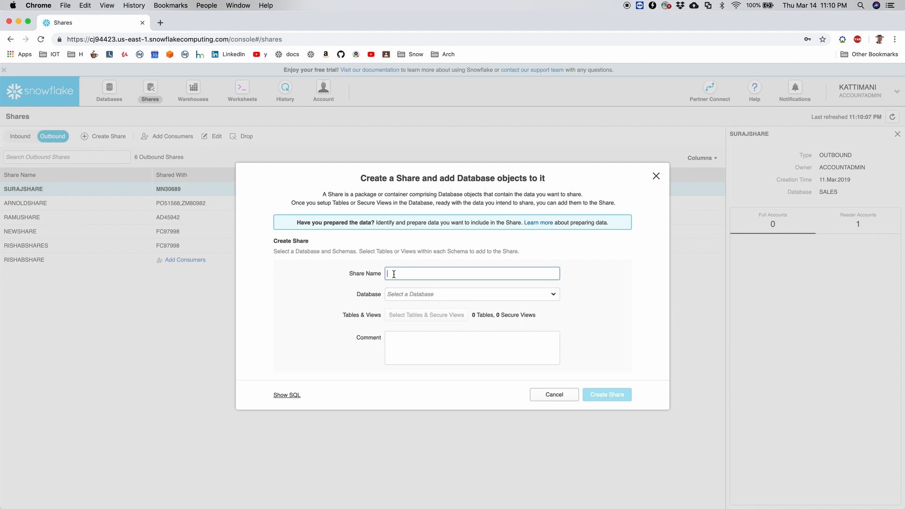
pyautogui.write('patient')
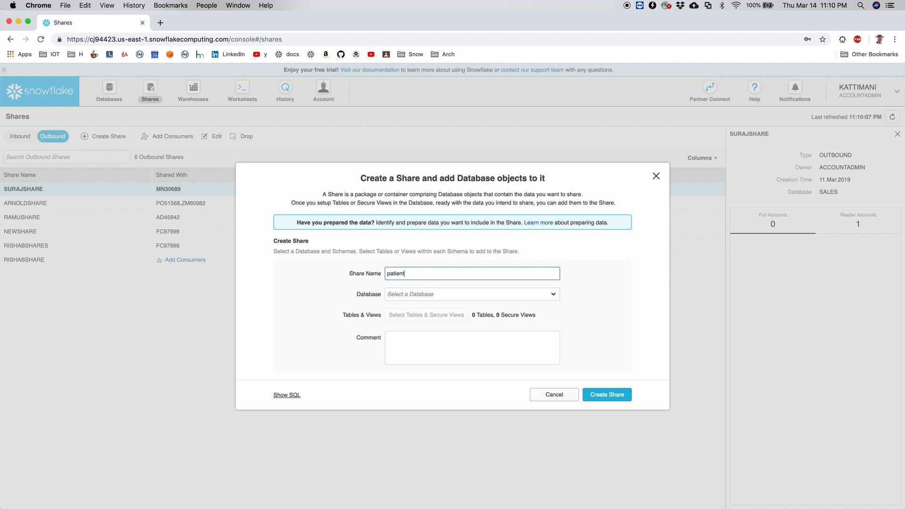
pyautogui.write('Da')
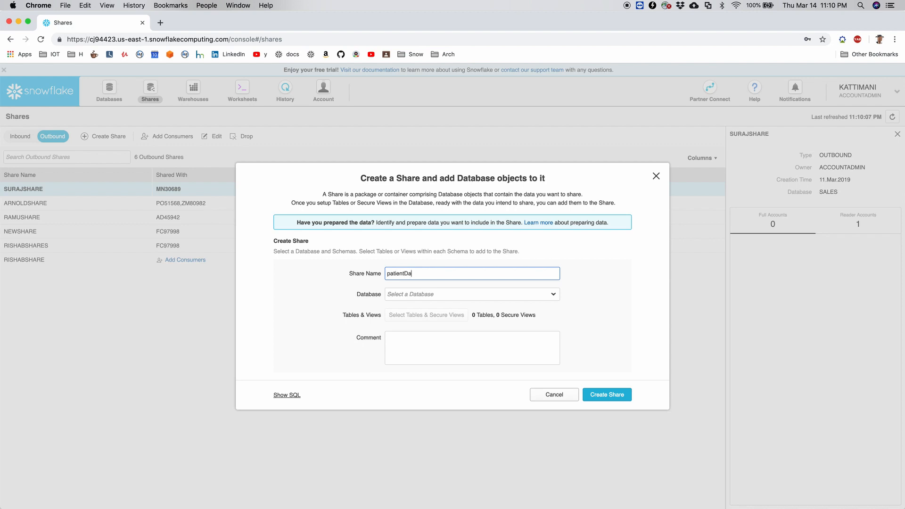
# Source the share from the SALES database with the ORG_PATIENTS secure view and create it
pyautogui.click(471, 294)
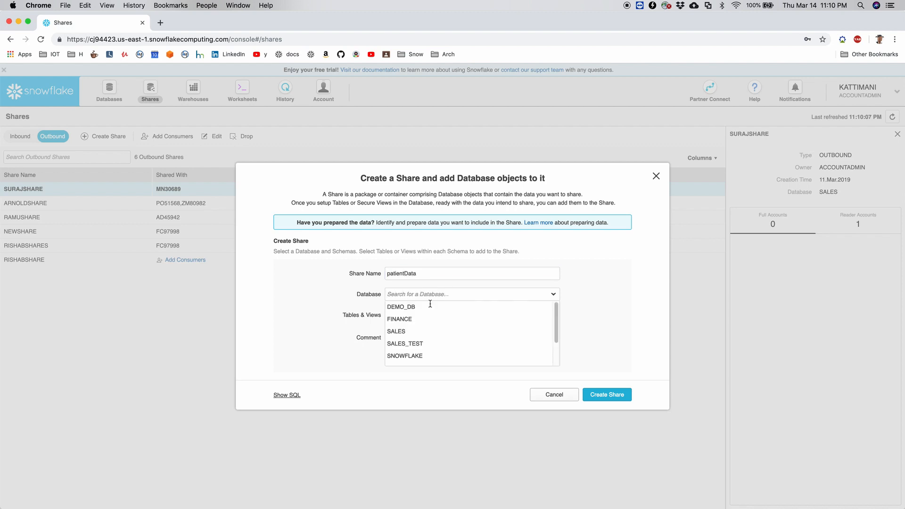
pyautogui.click(396, 331)
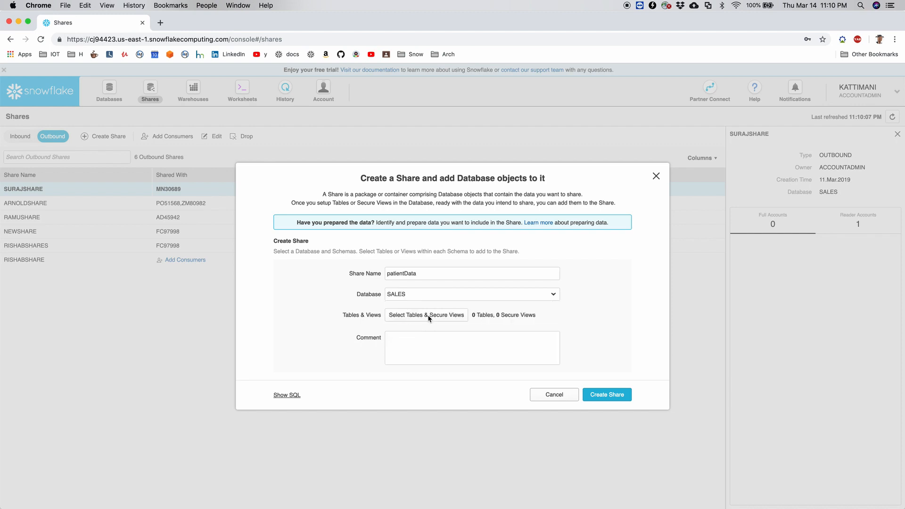
pyautogui.click(426, 315)
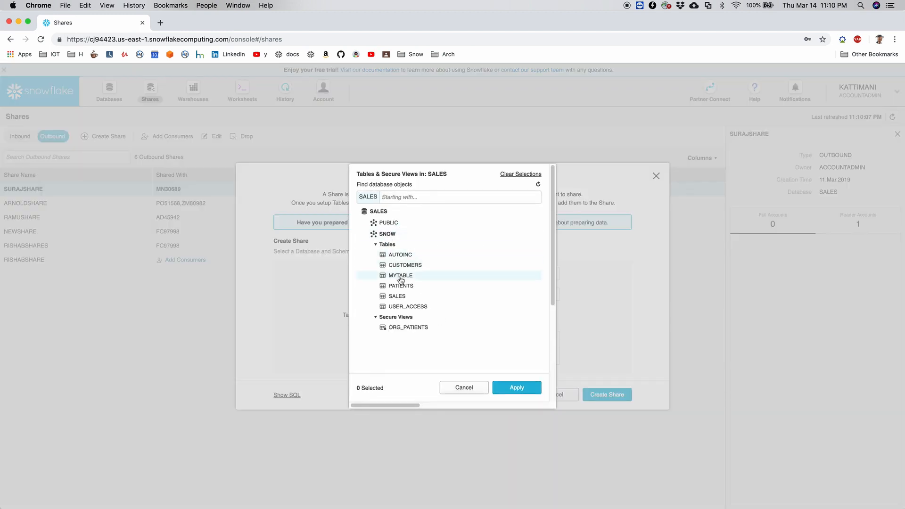
pyautogui.click(408, 327)
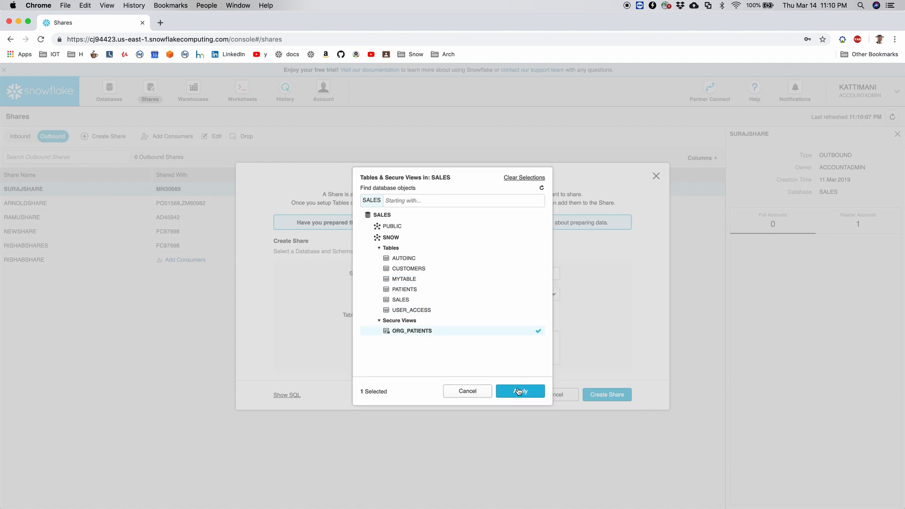
pyautogui.click(518, 390)
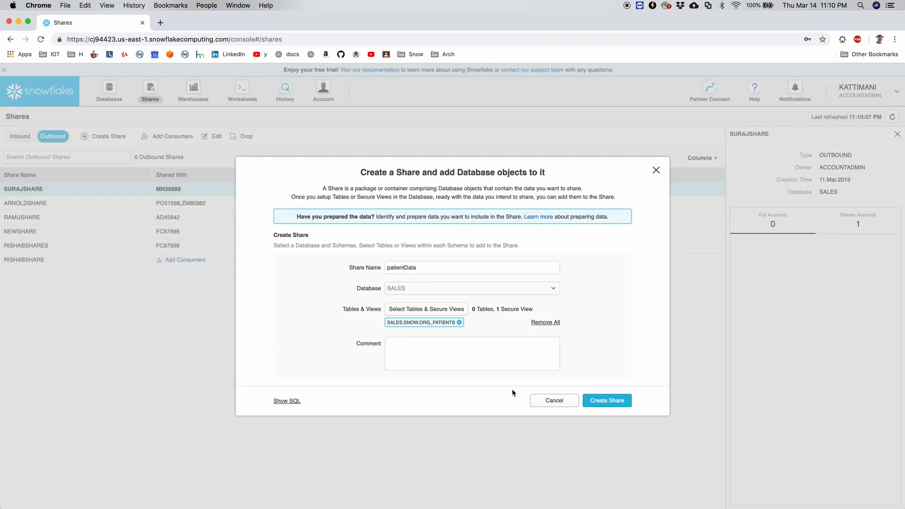
pyautogui.moveTo(603, 423)
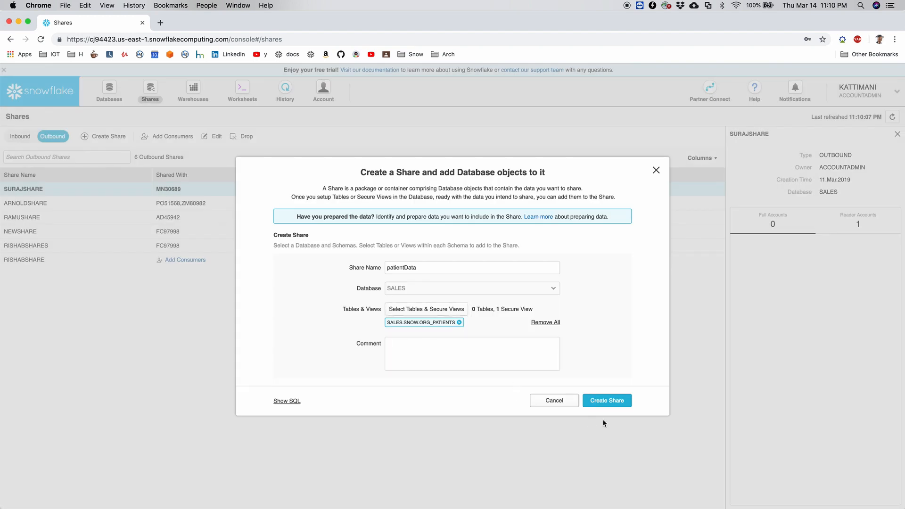
pyautogui.click(606, 399)
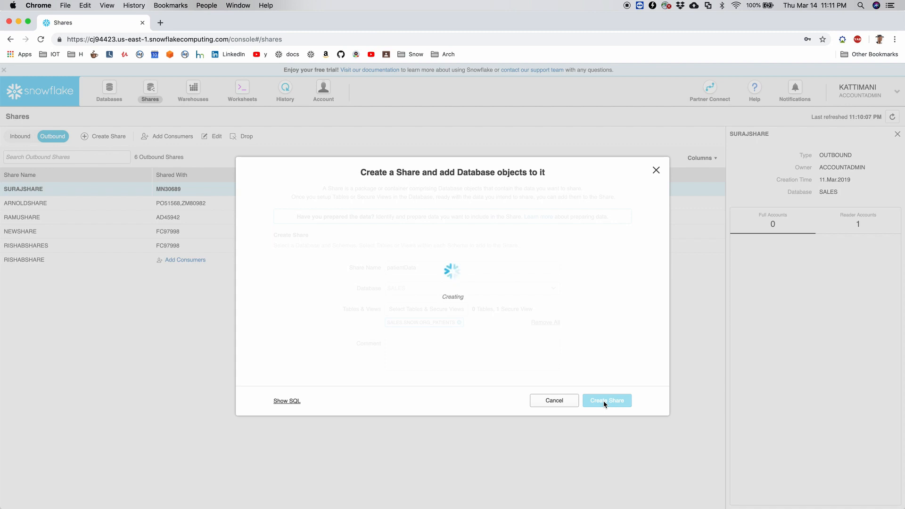
# Preview VIEW SALES.SNOW.ORG_PATIENTS in the share, showing FULLNAME, CITY and ORG_ID with no rows
pyautogui.click(606, 400)
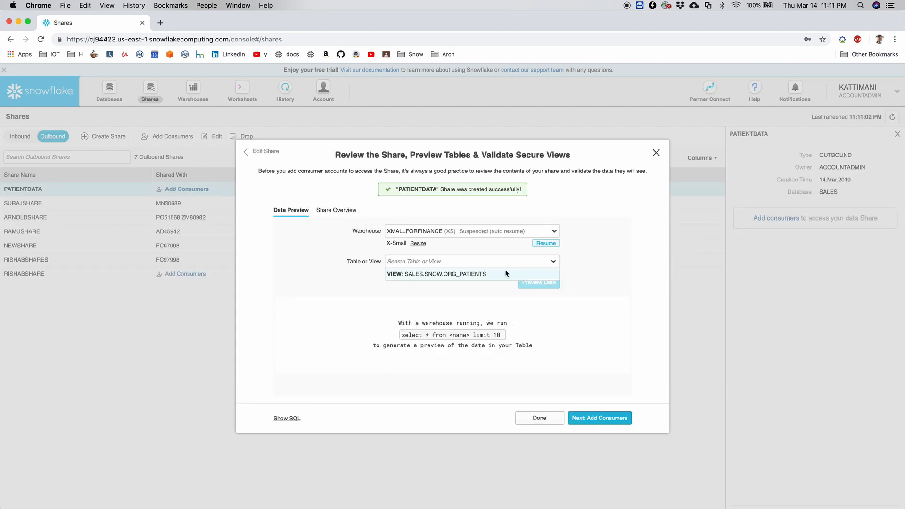
pyautogui.click(443, 273)
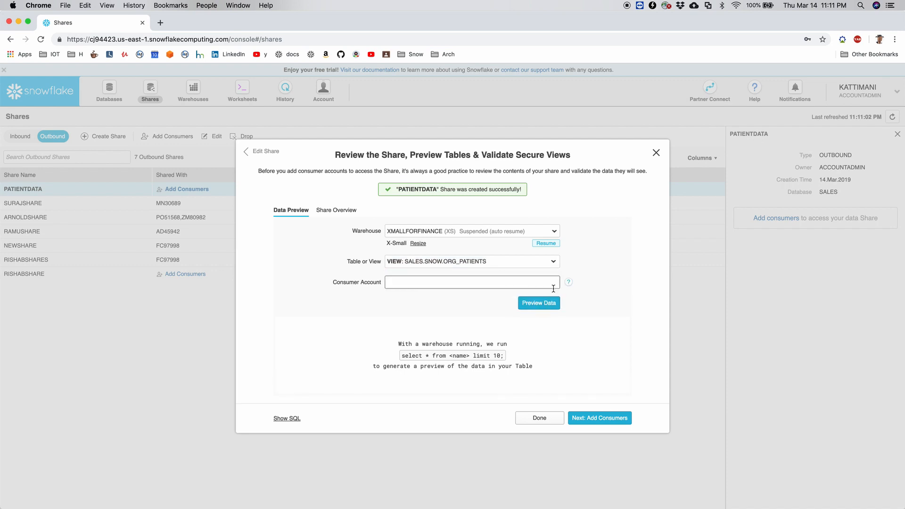
pyautogui.click(472, 281)
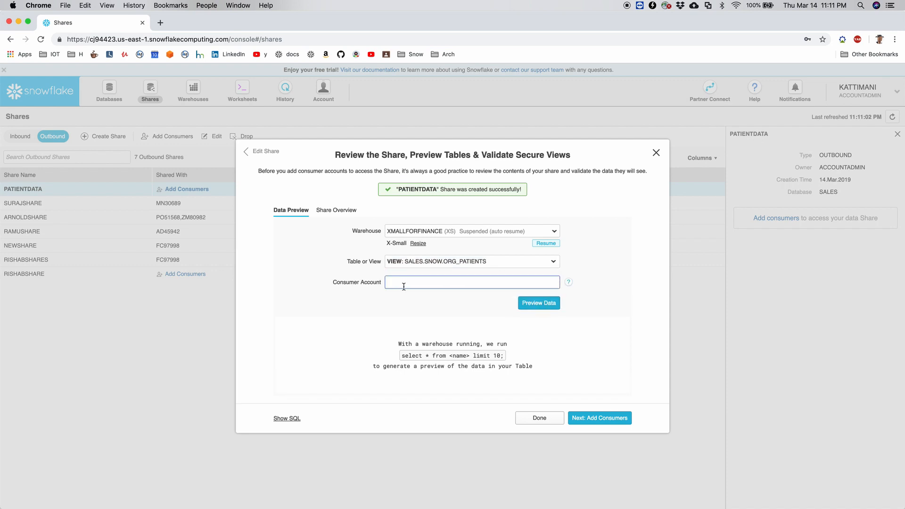
pyautogui.click(538, 302)
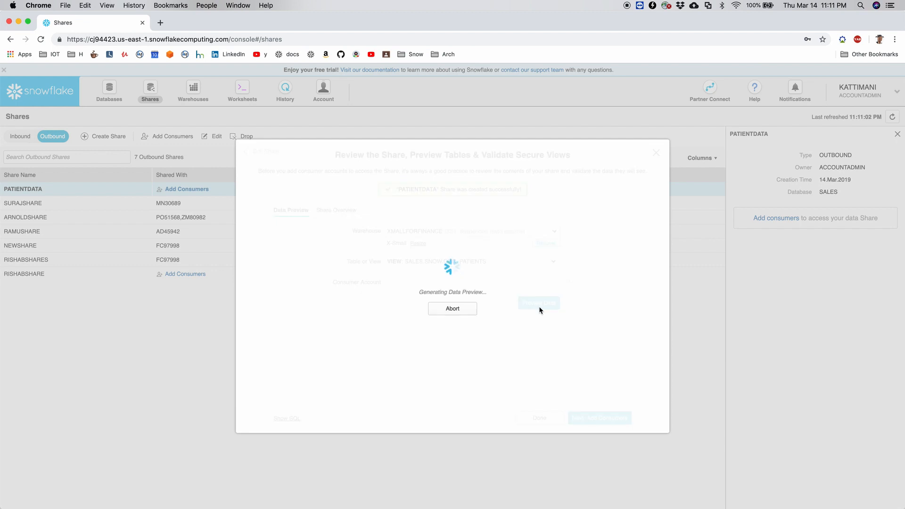
pyautogui.click(538, 302)
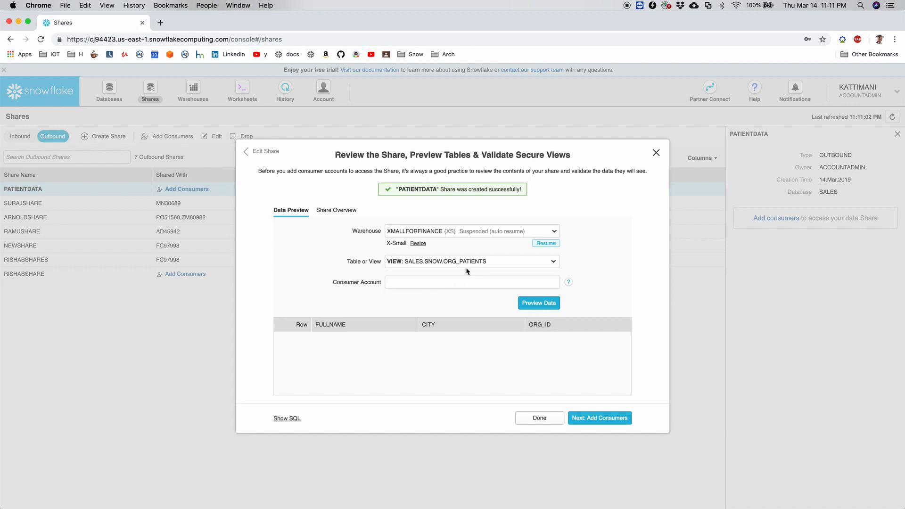
pyautogui.moveTo(486, 267)
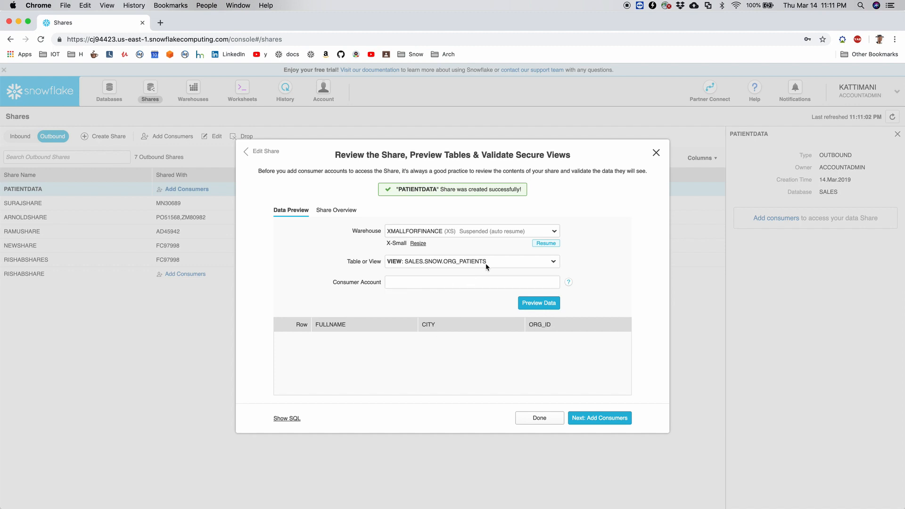
pyautogui.click(544, 243)
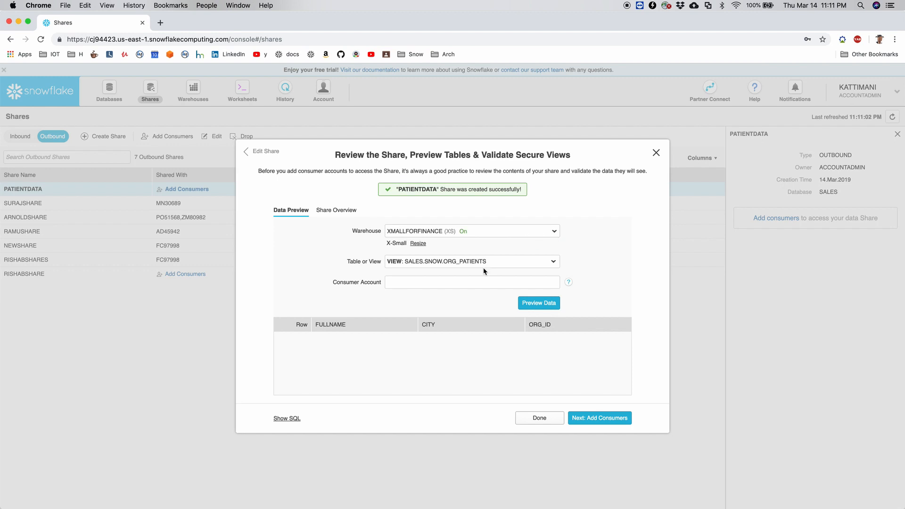
pyautogui.moveTo(483, 300)
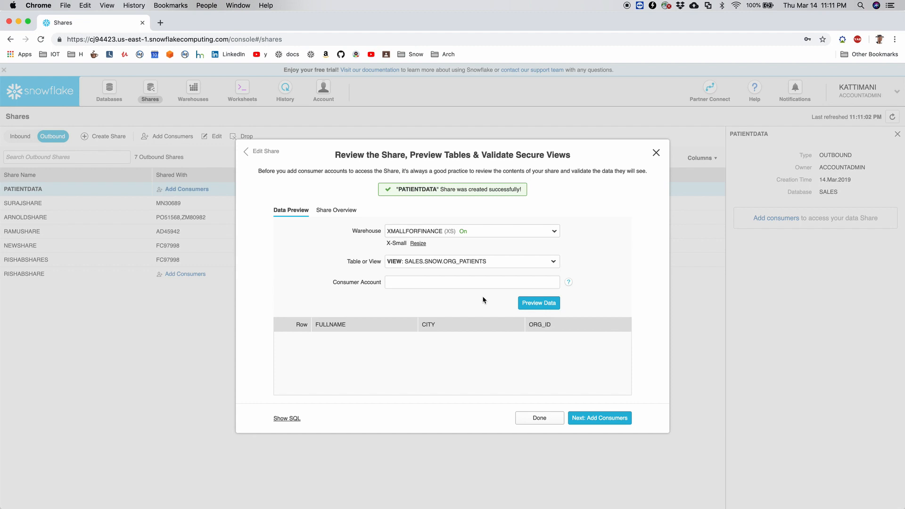
pyautogui.moveTo(492, 271)
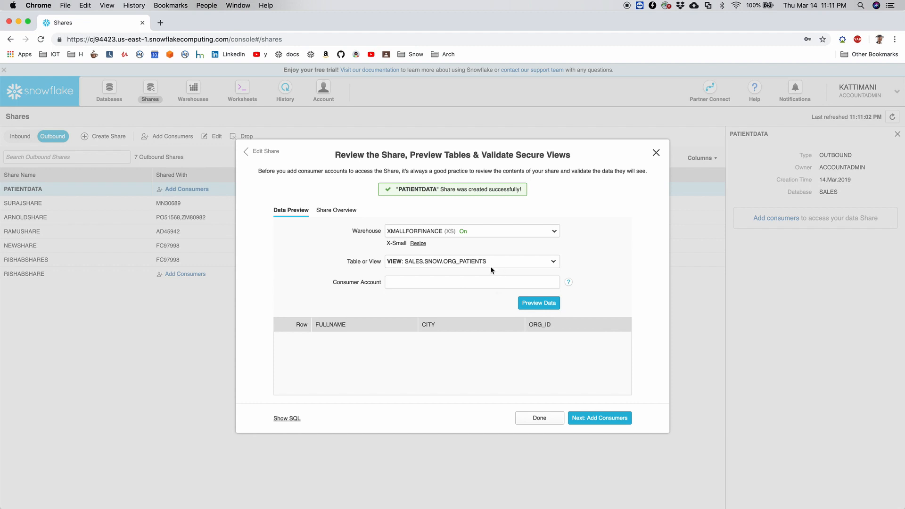
pyautogui.click(472, 282)
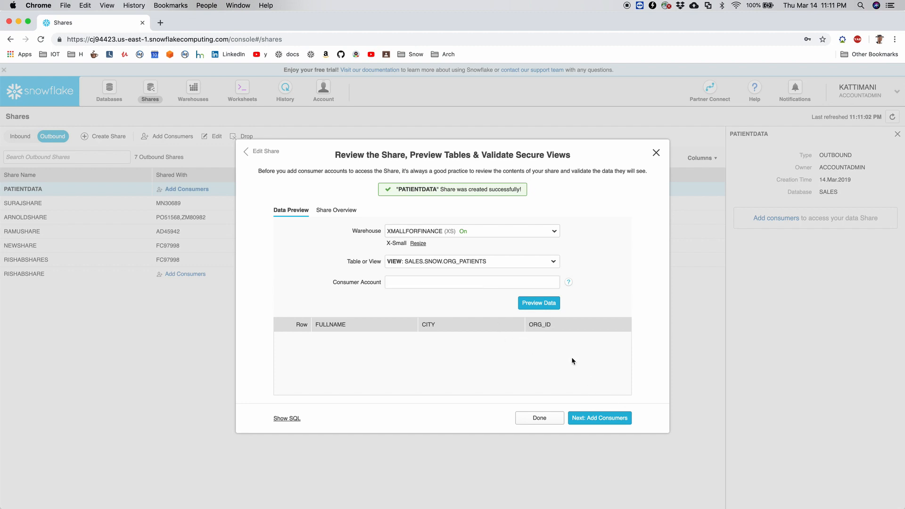
pyautogui.moveTo(595, 388)
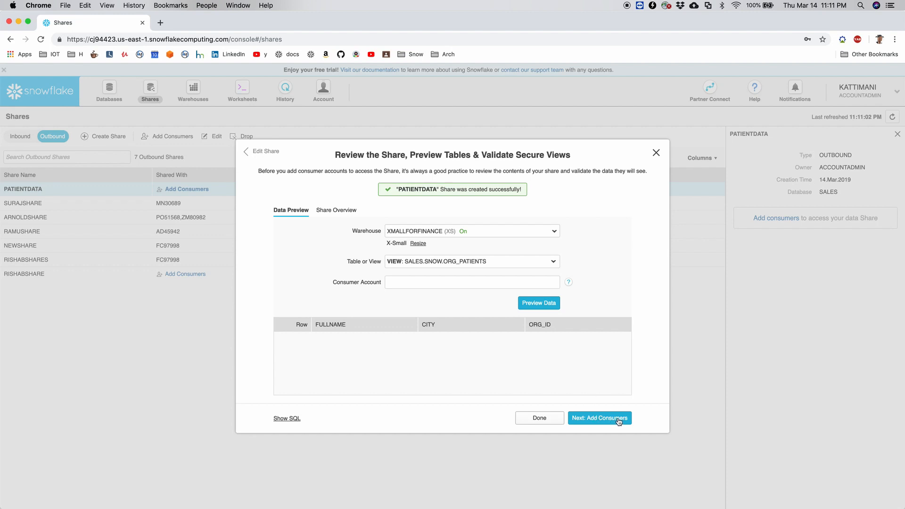
# Add reader accounts ETHAN and MARIA as consumers of the PATIENTDATA share
pyautogui.click(599, 417)
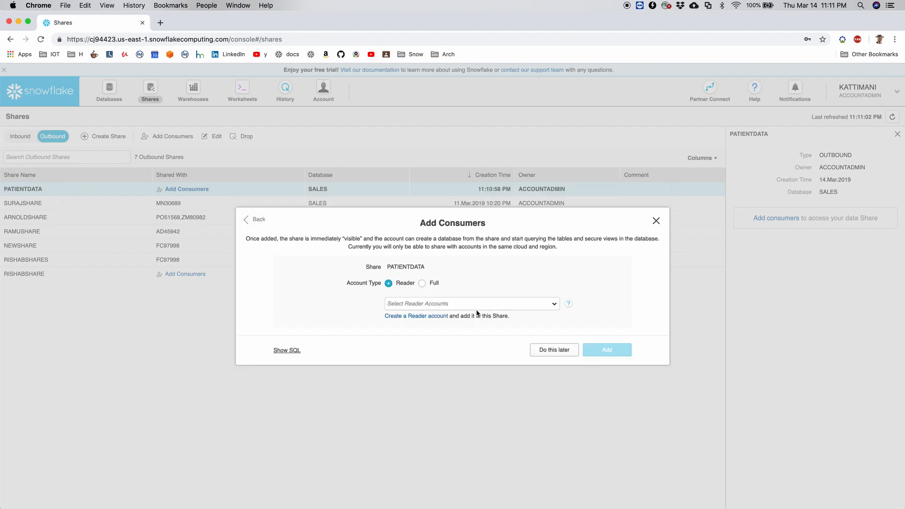
pyautogui.click(470, 303)
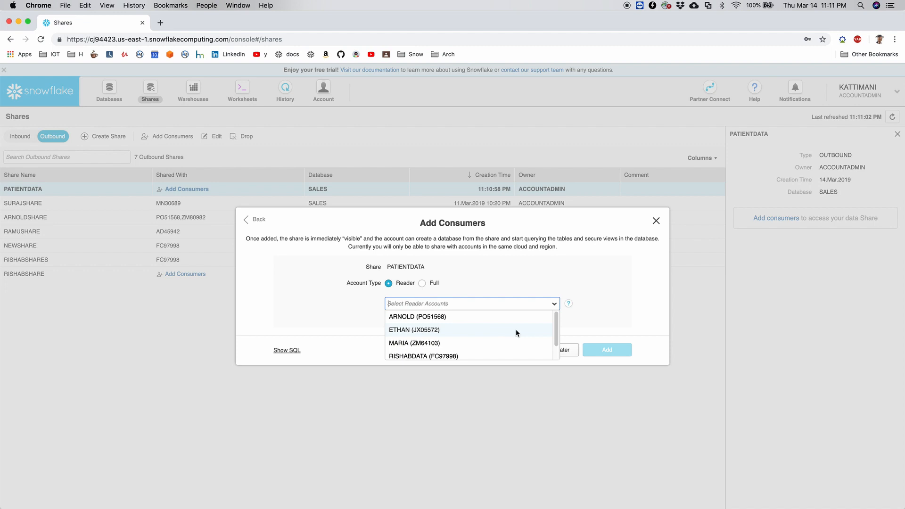
pyautogui.moveTo(494, 343)
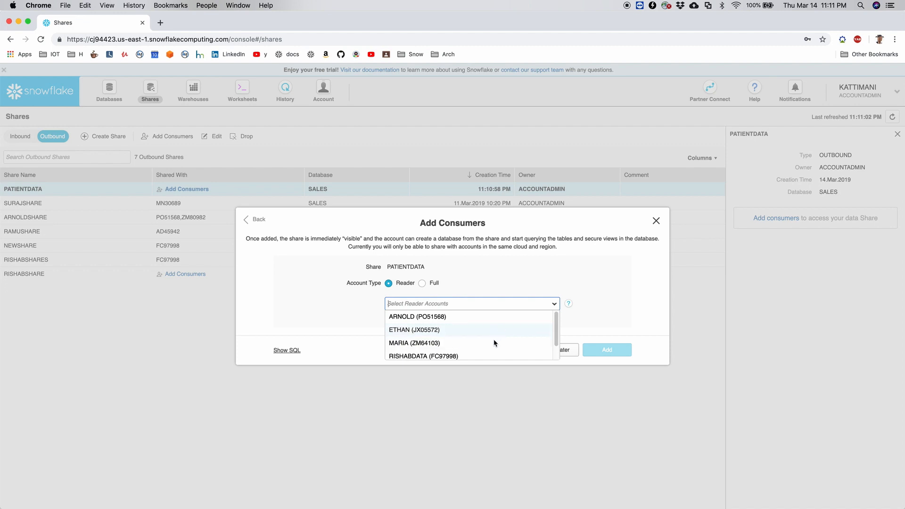
pyautogui.moveTo(497, 337)
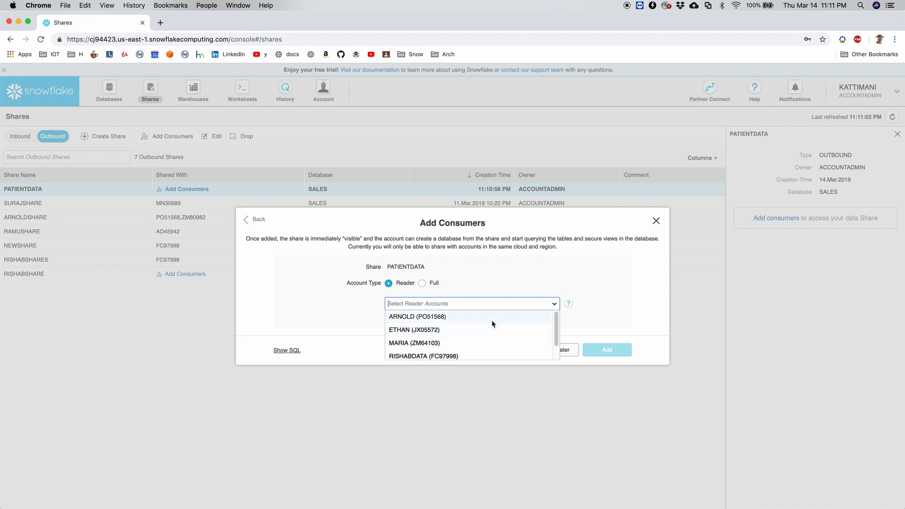
pyautogui.click(413, 330)
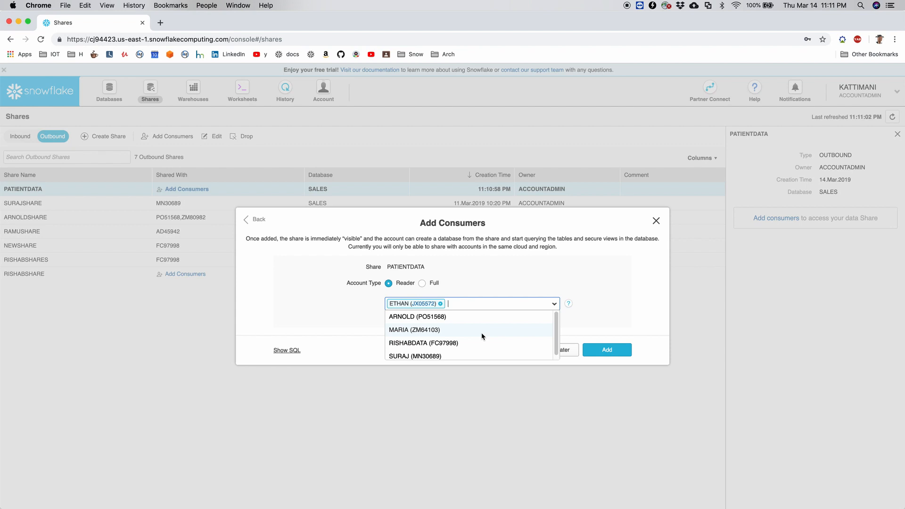
pyautogui.click(413, 329)
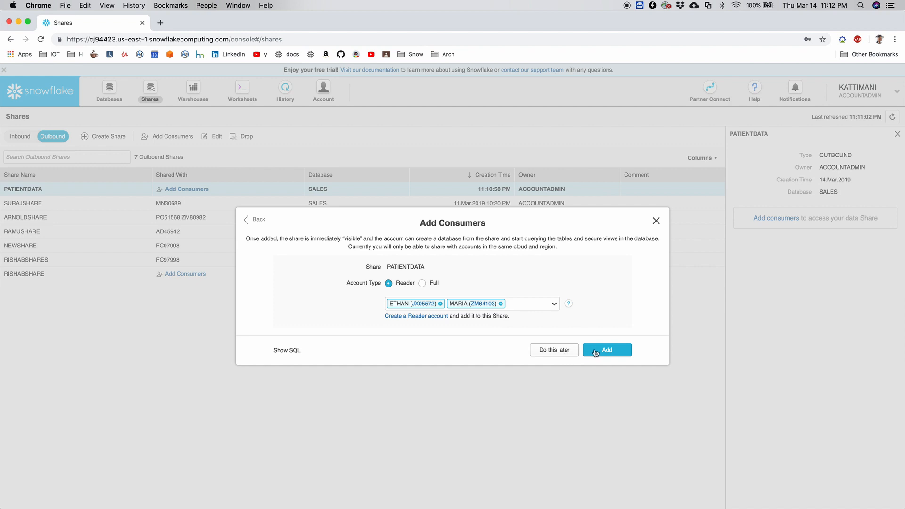
pyautogui.click(606, 350)
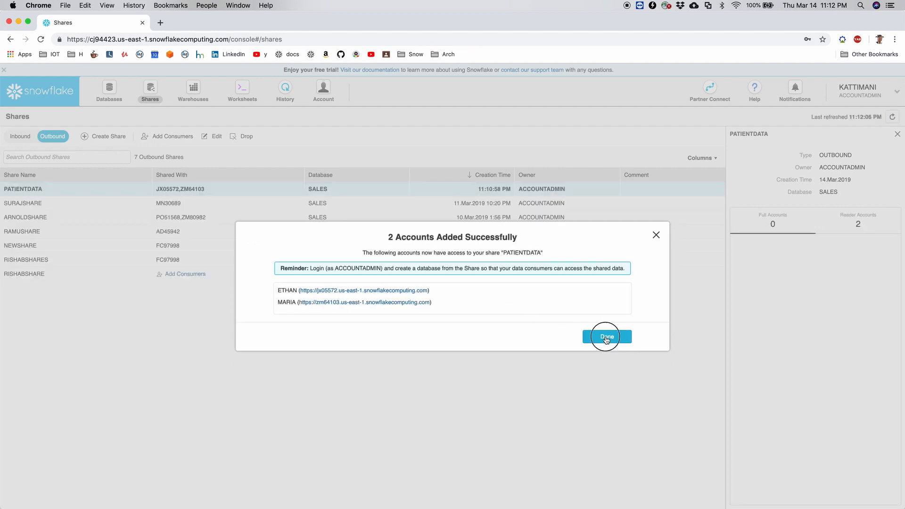
# Dismiss the success dialog, returning to outbound shares with PATIENTDATA shared with two accounts
pyautogui.click(606, 337)
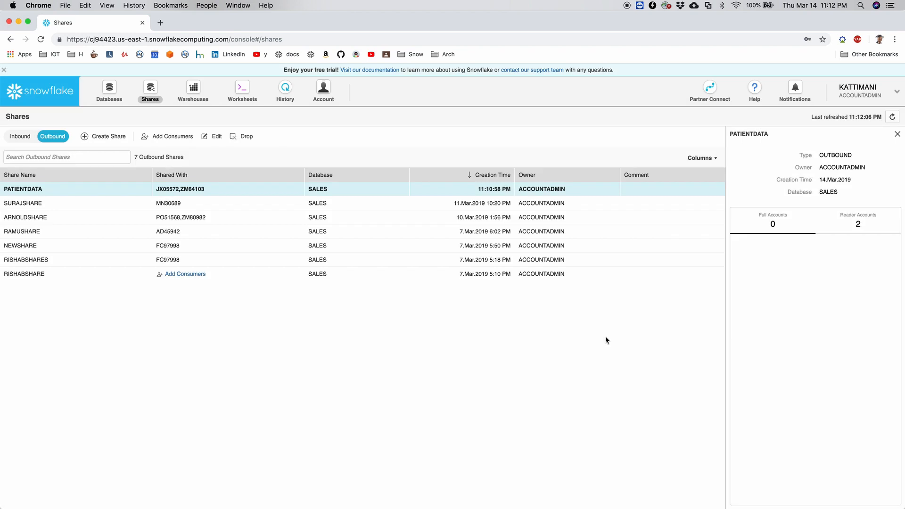
pyautogui.moveTo(173, 202)
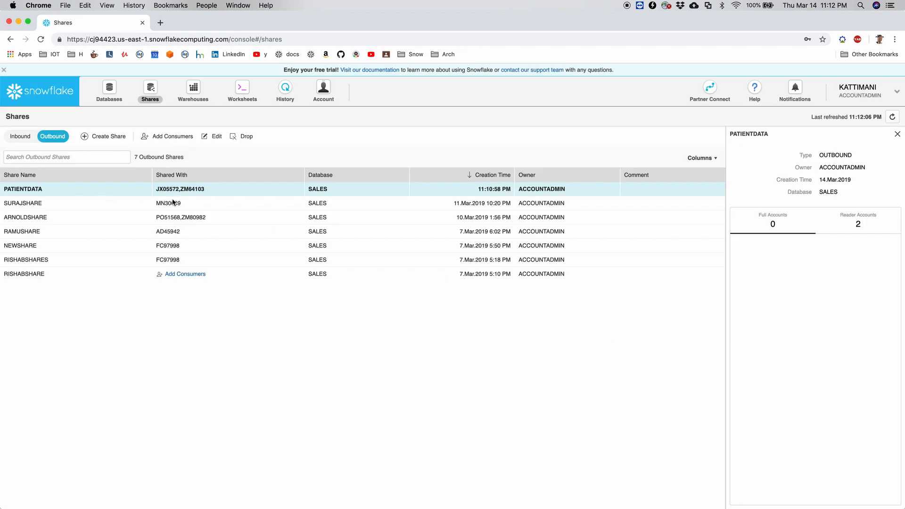
pyautogui.moveTo(180, 189)
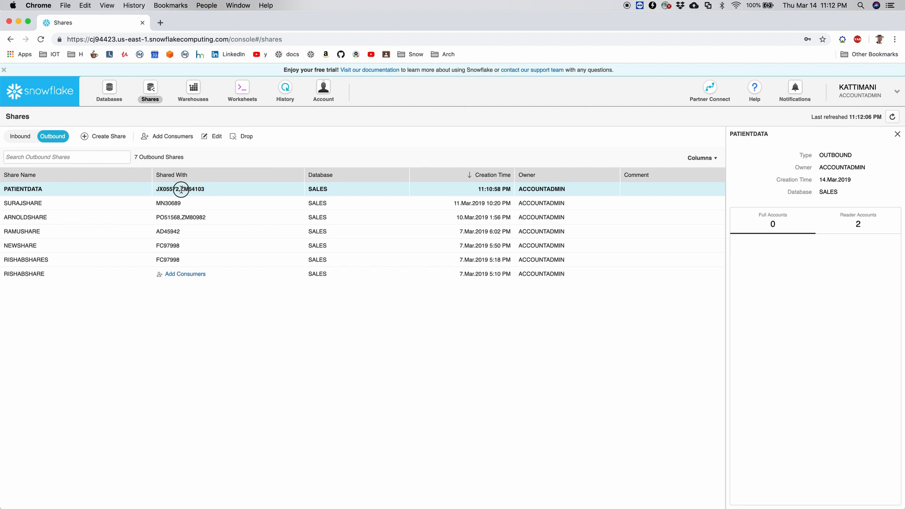
pyautogui.moveTo(210, 190)
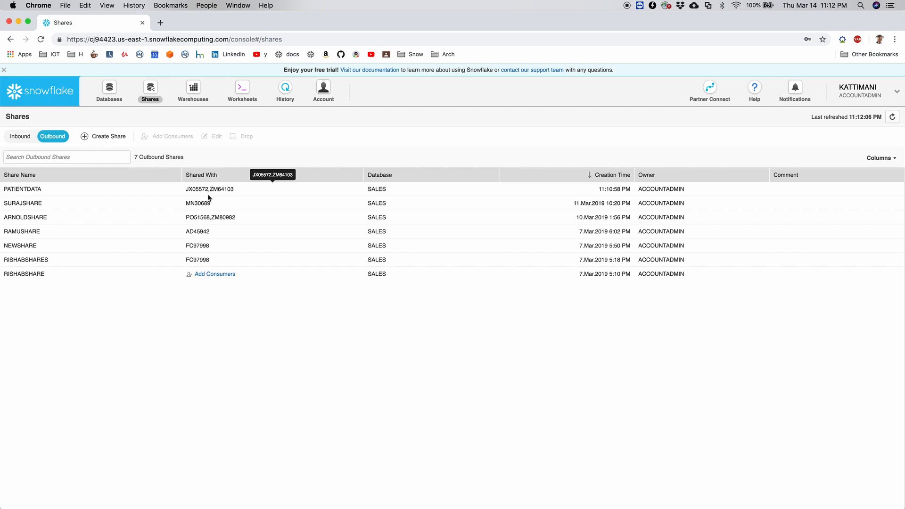
pyautogui.moveTo(254, 192)
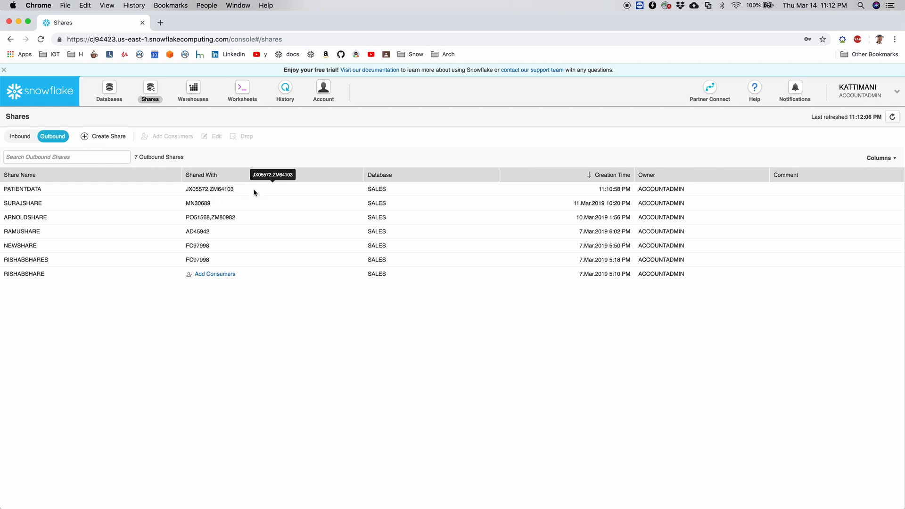
pyautogui.moveTo(222, 190)
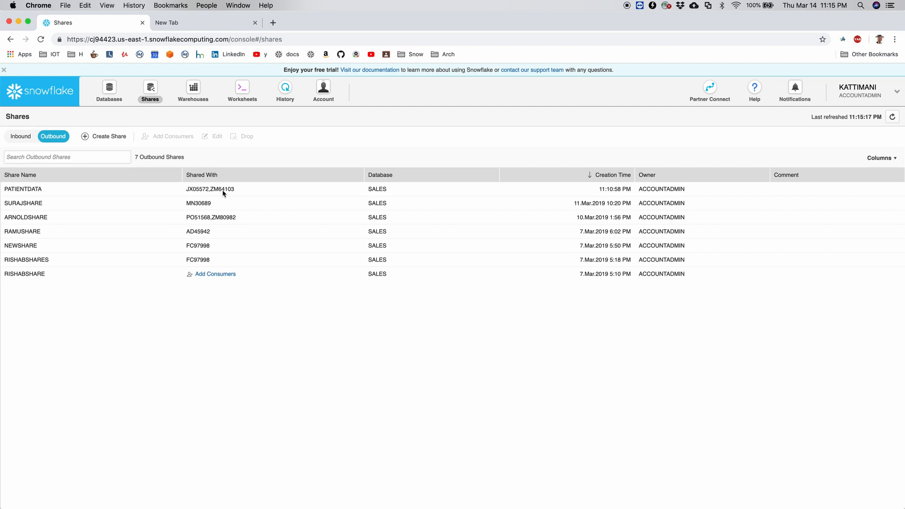
pyautogui.moveTo(241, 183)
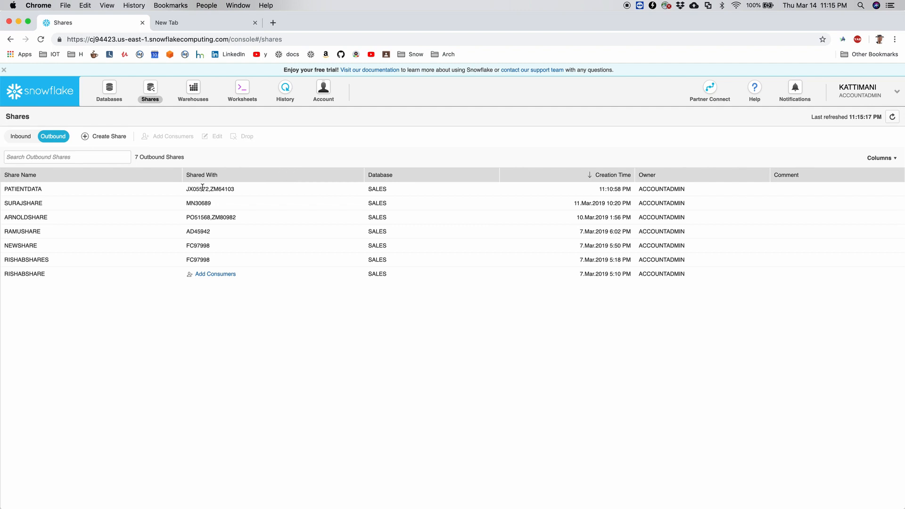
pyautogui.moveTo(209, 189)
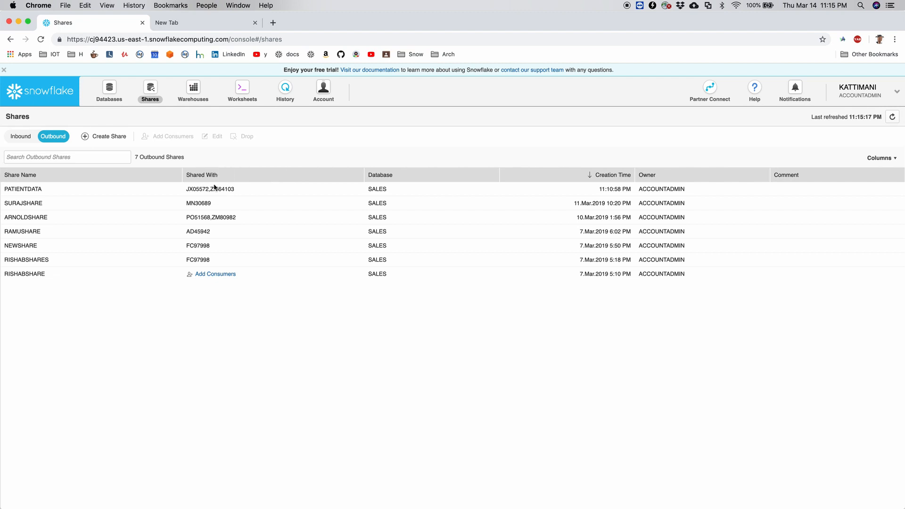
pyautogui.moveTo(209, 188)
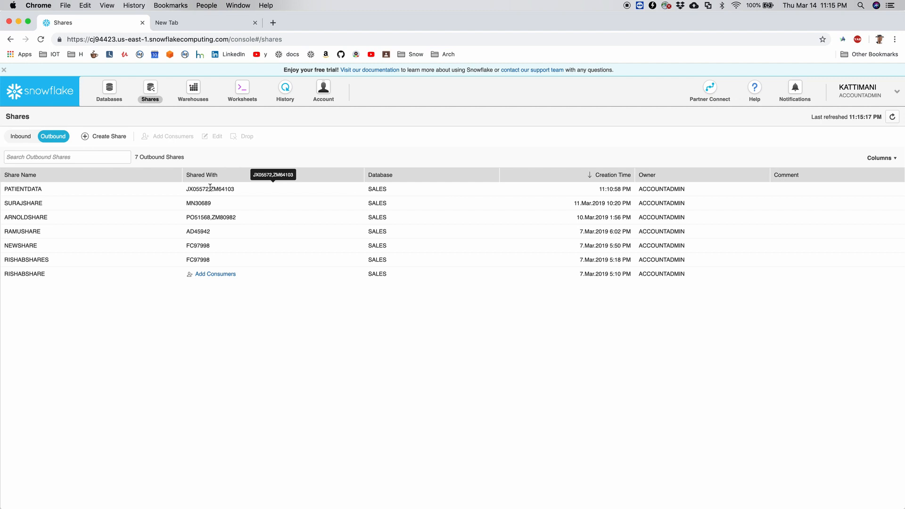
# Return to the reader accounts list showing ETHAN and MARIA locators
pyautogui.click(322, 91)
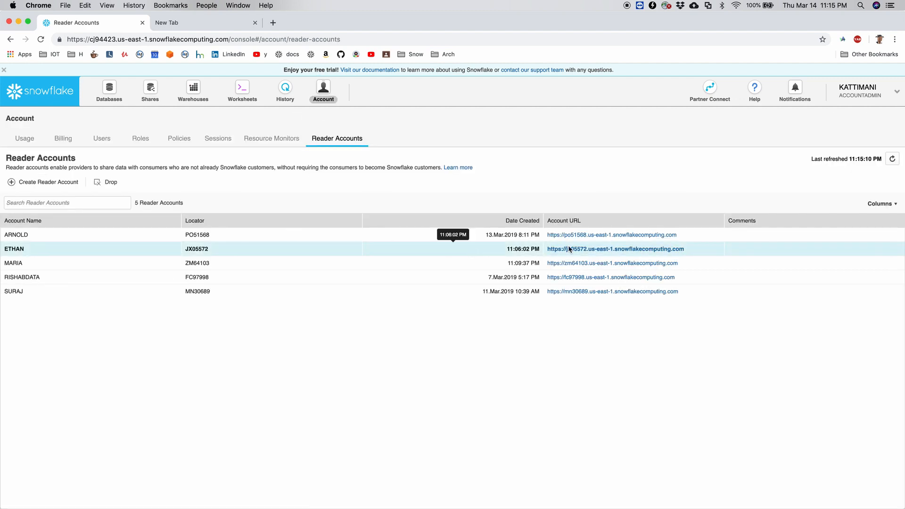
pyautogui.moveTo(582, 253)
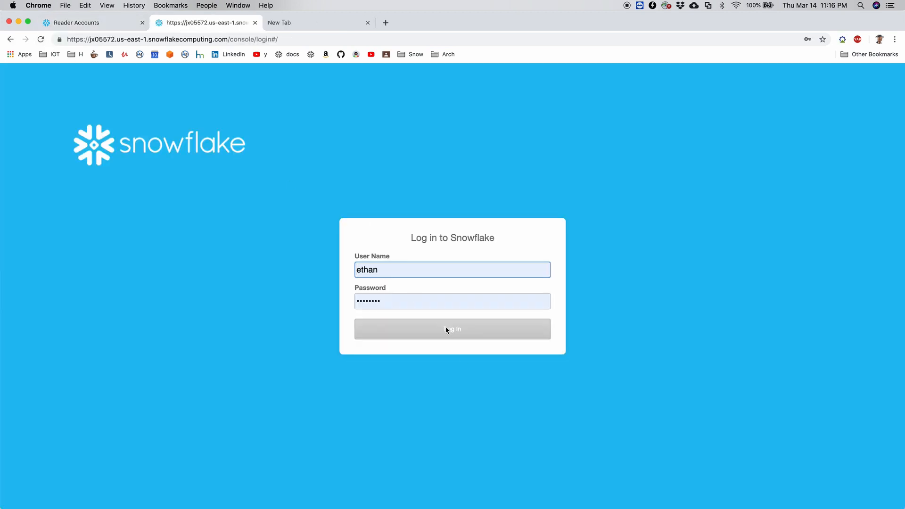
# Sign in as reader ETHAN and resize COMPUTE_WH to X-Small with a shorter auto-suspend
pyautogui.click(451, 329)
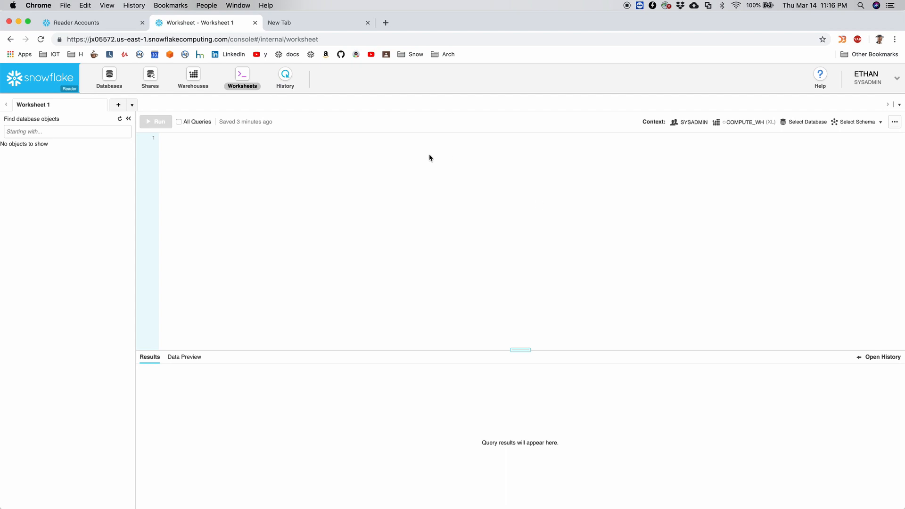
pyautogui.moveTo(846, 112)
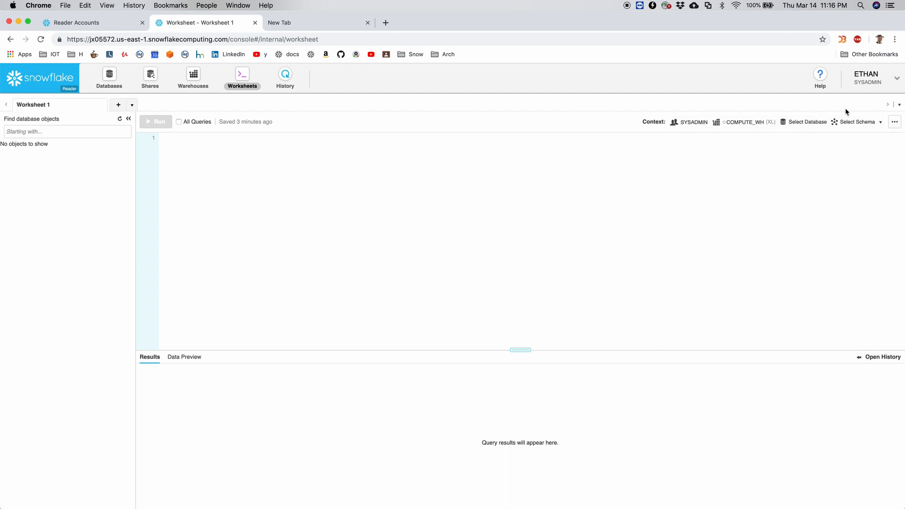
pyautogui.click(192, 79)
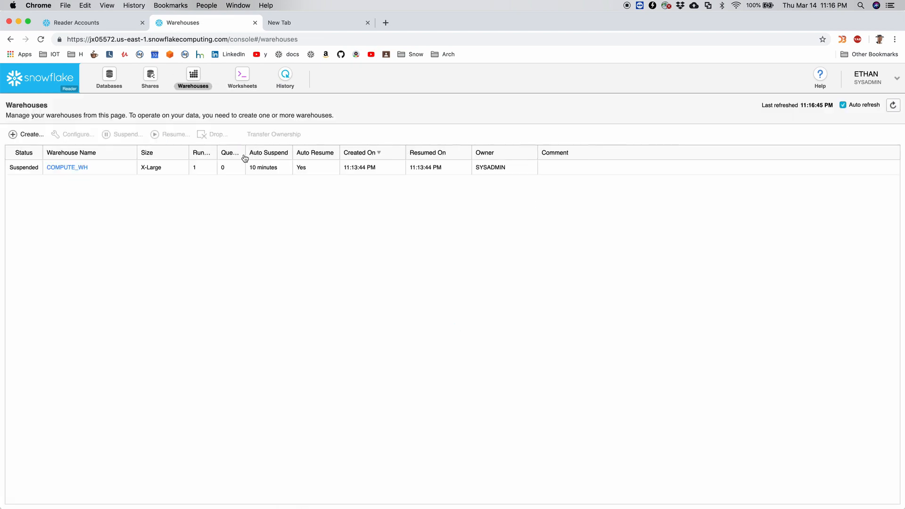
pyautogui.click(66, 168)
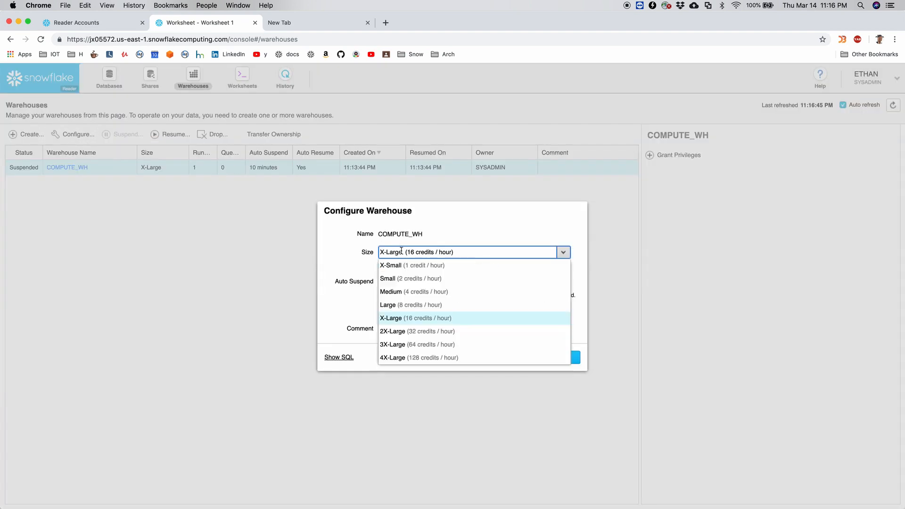
pyautogui.click(390, 265)
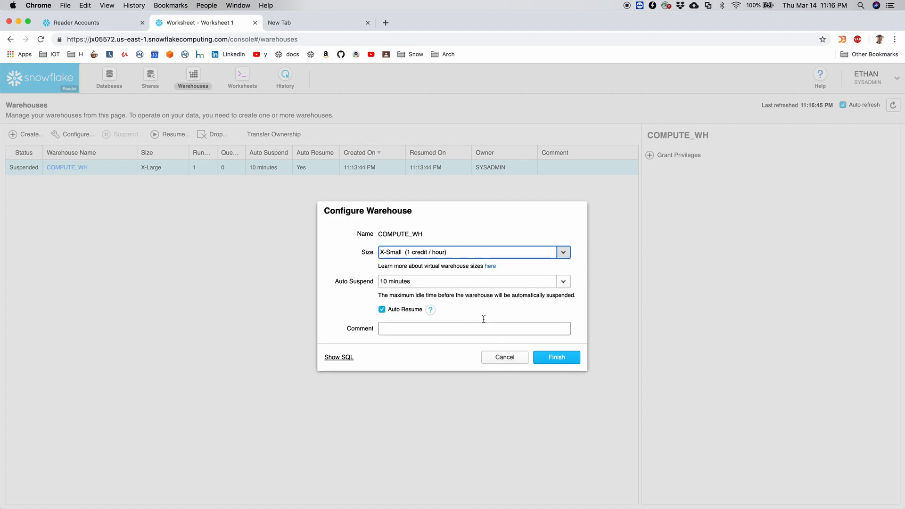
pyautogui.click(473, 281)
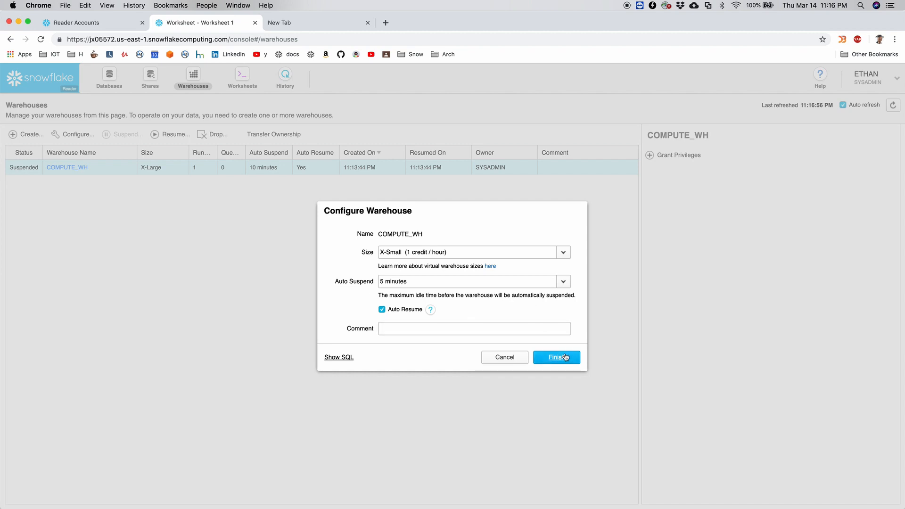
pyautogui.click(556, 357)
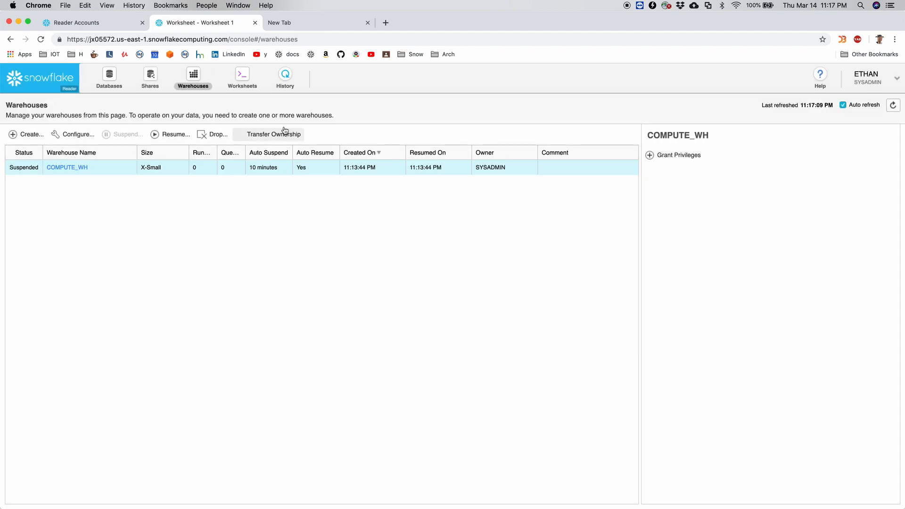
# Switch to the ACCOUNTADMIN role and view the inbound PATIENTDATA share from provider CJ94423
pyautogui.click(868, 79)
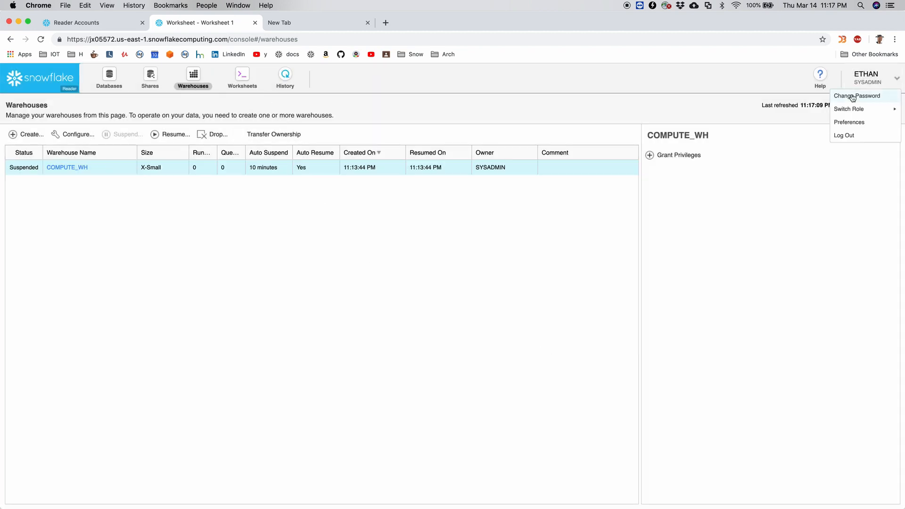
pyautogui.click(857, 96)
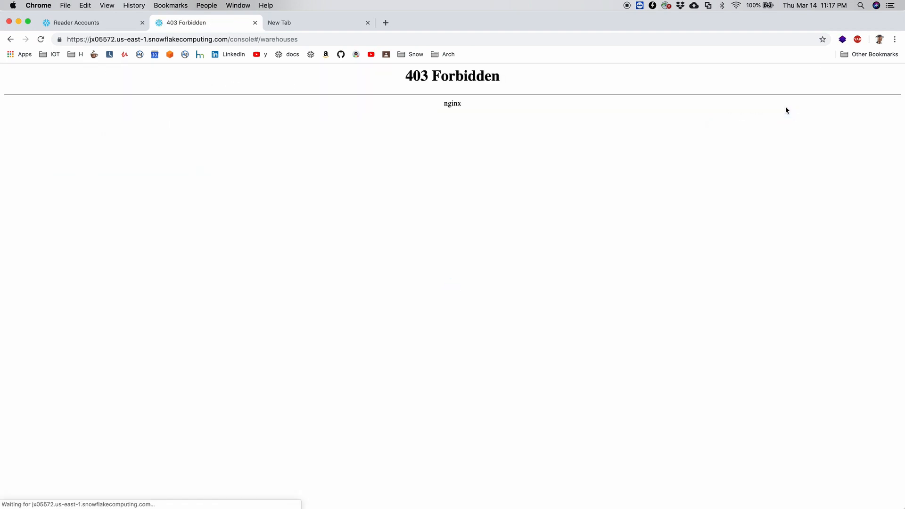
pyautogui.moveTo(412, 156)
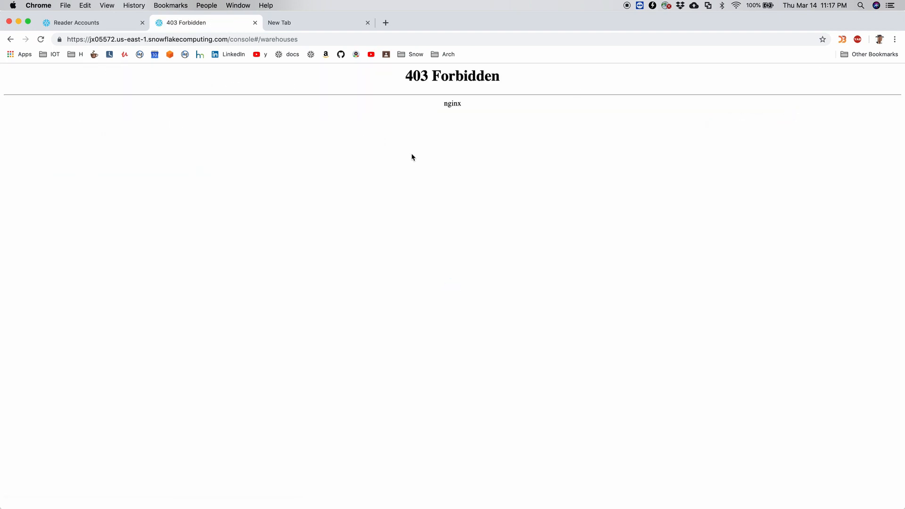
pyautogui.click(40, 39)
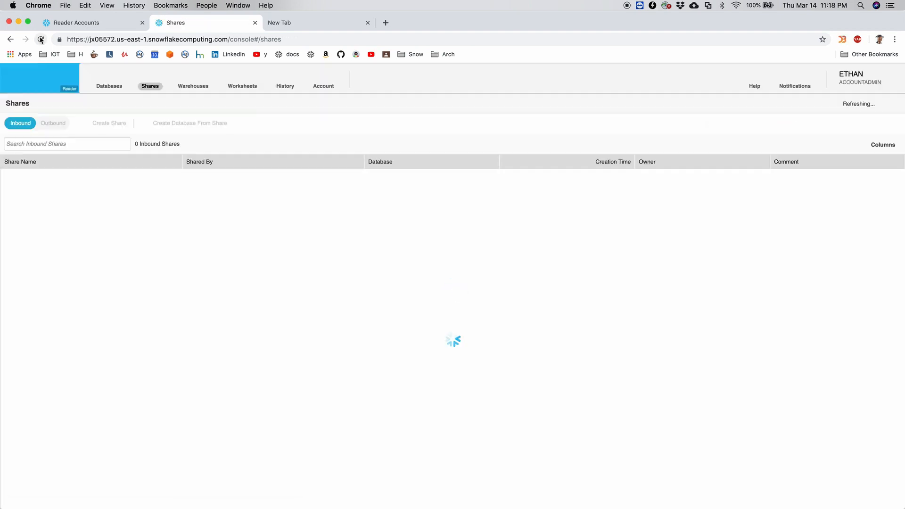
pyautogui.click(41, 40)
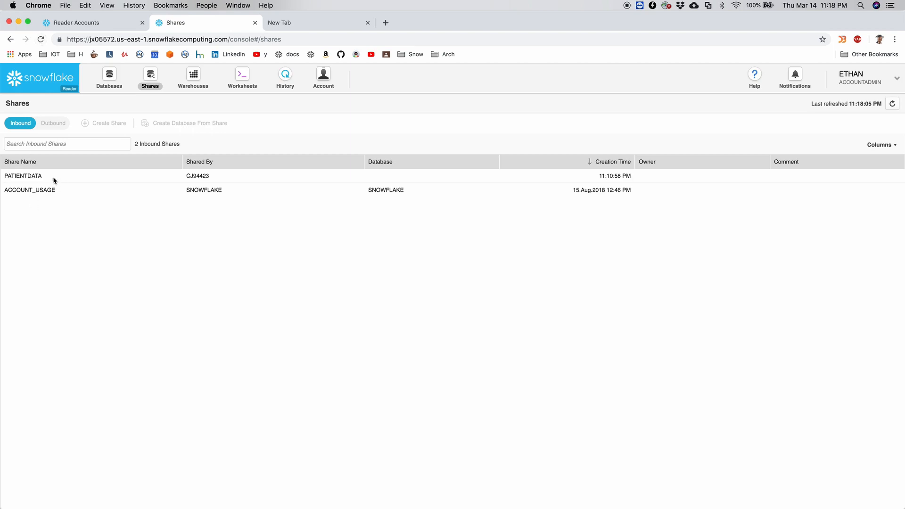
pyautogui.click(22, 175)
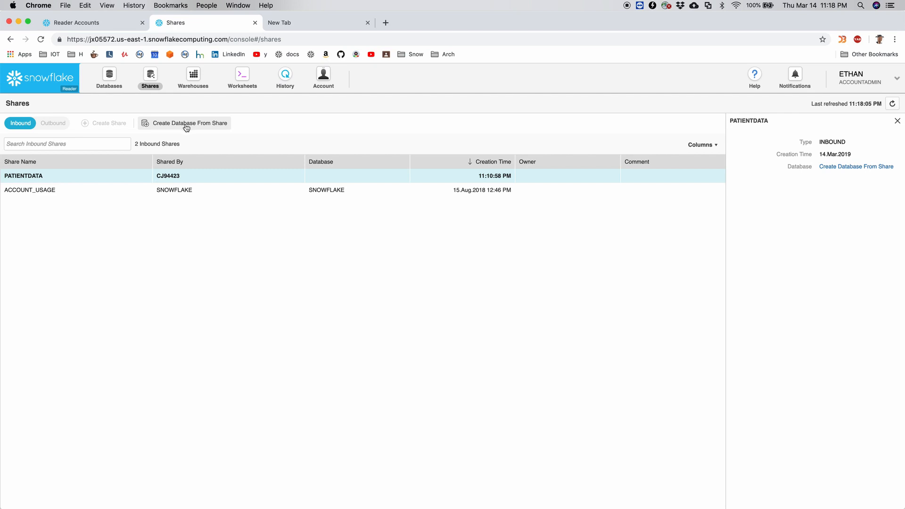
# Start a database named patientdb from the PATIENTDATA share
pyautogui.click(897, 120)
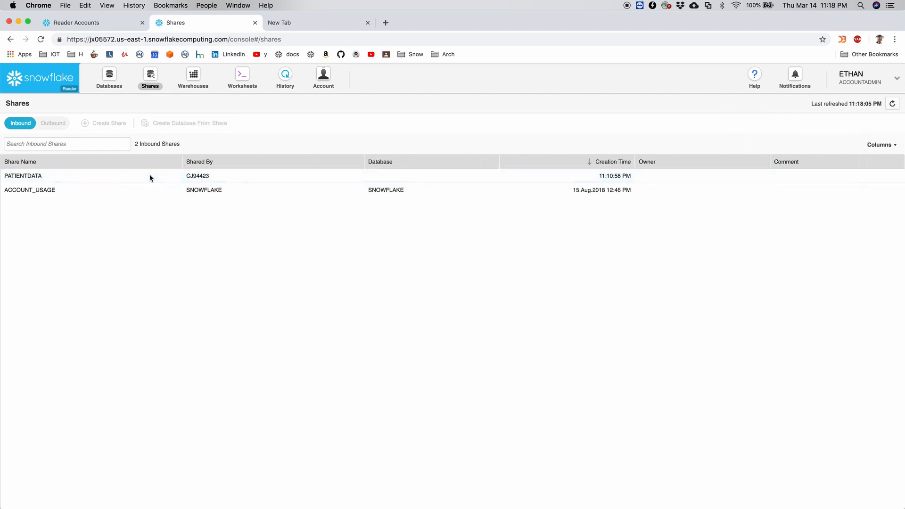
pyautogui.click(23, 176)
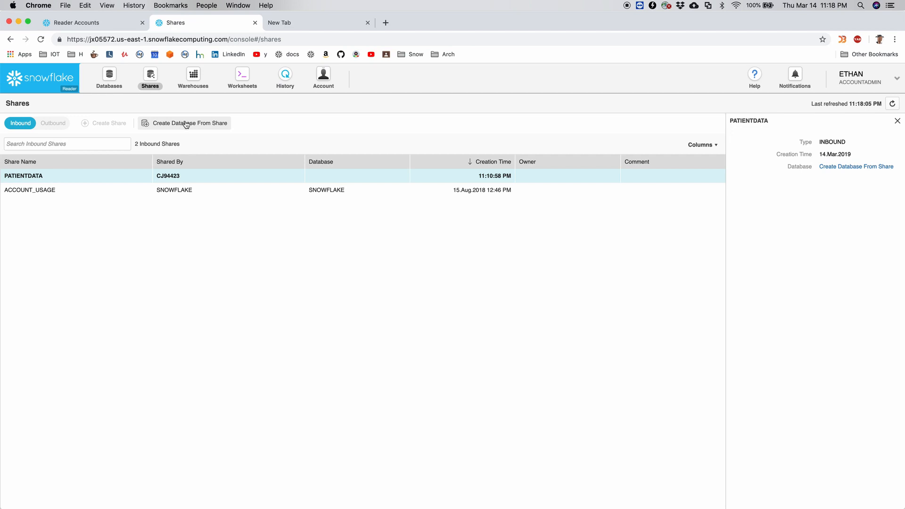
pyautogui.click(189, 123)
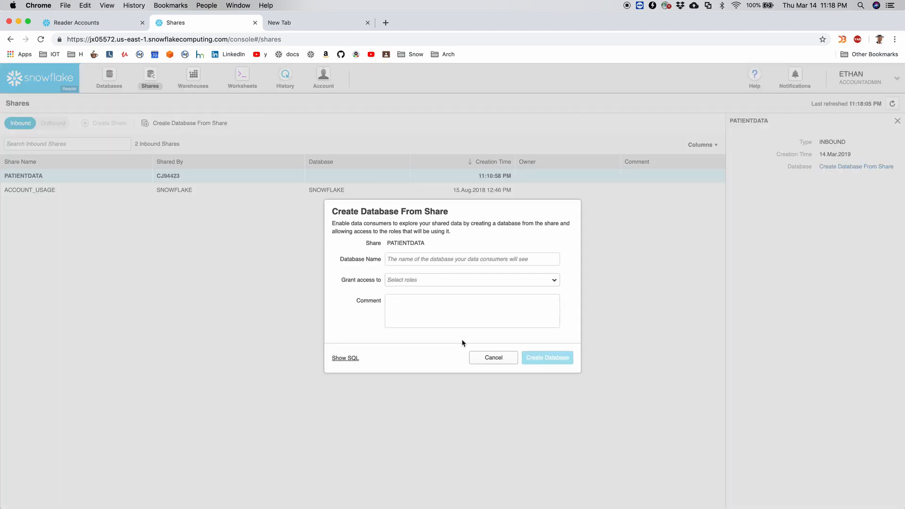
pyautogui.click(471, 258)
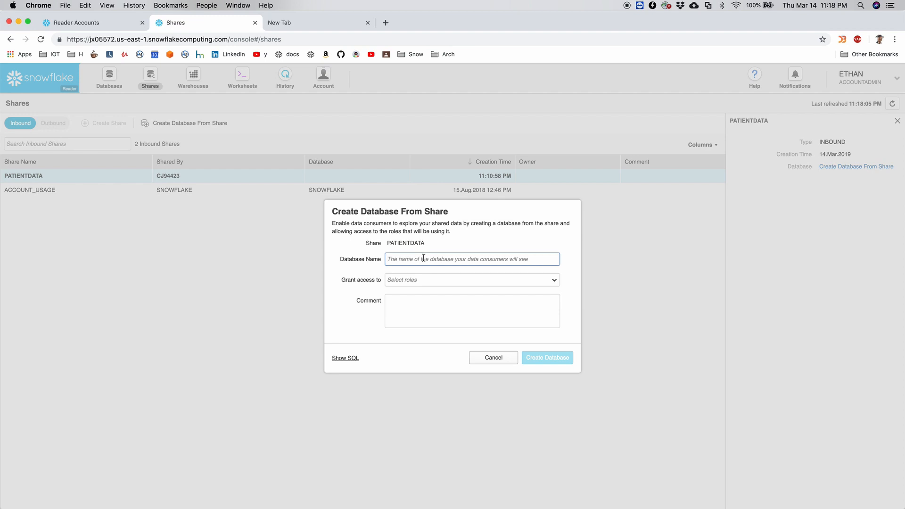
pyautogui.write('patientdata')
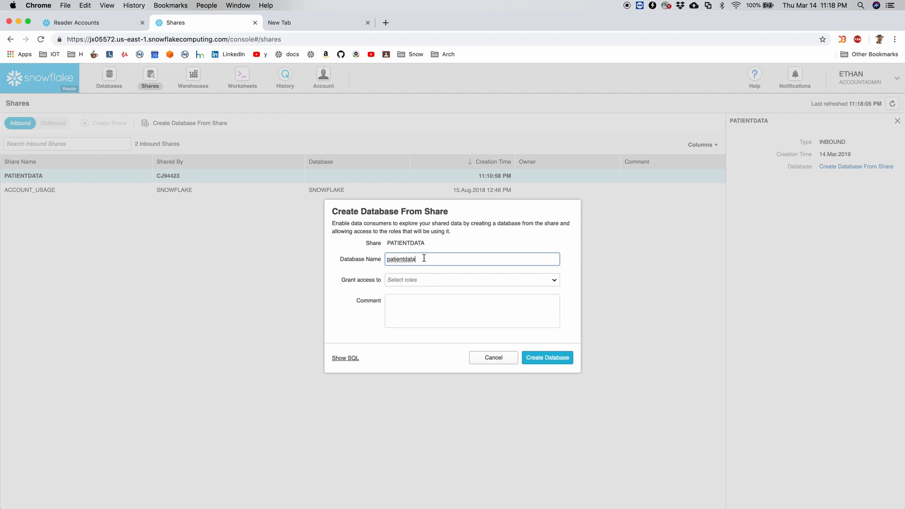
pyautogui.press('Backspace')
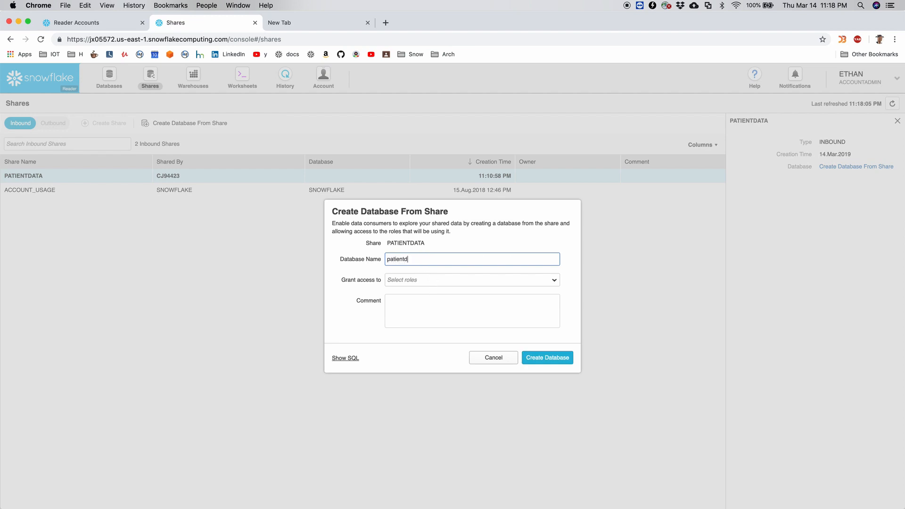
# Grant access to ACCOUNTADMIN and SYSADMIN and create the PATIENTDB database
pyautogui.click(471, 280)
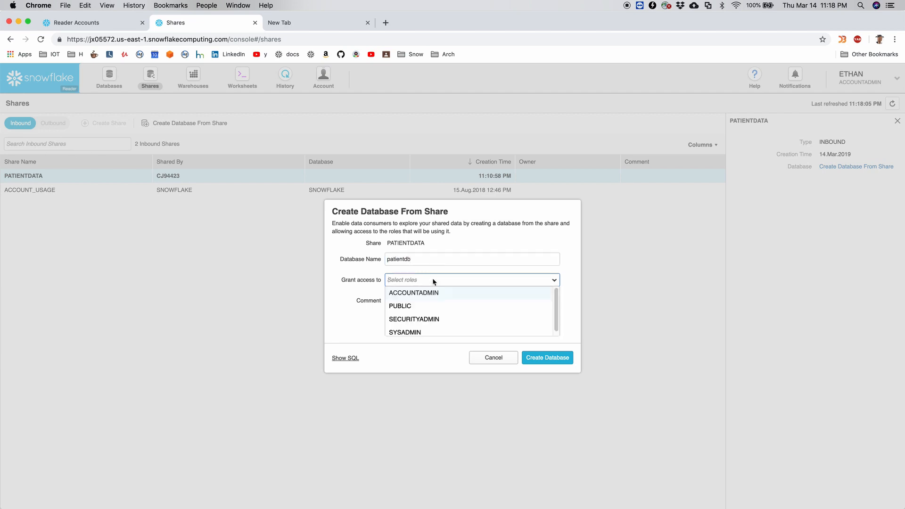
pyautogui.click(413, 292)
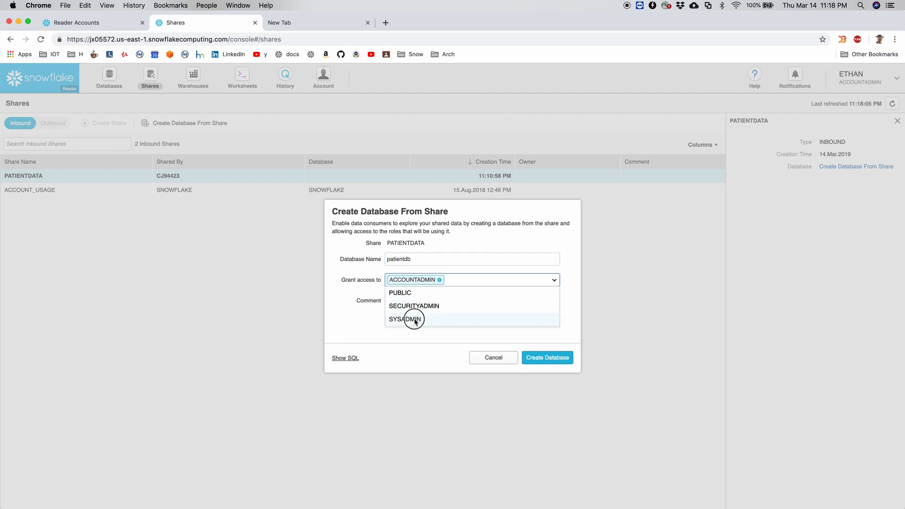
pyautogui.click(404, 319)
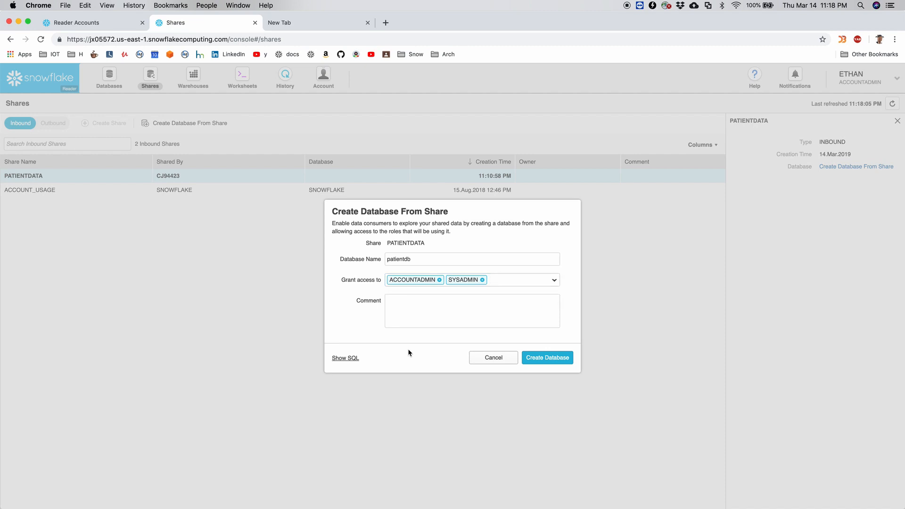
pyautogui.click(545, 357)
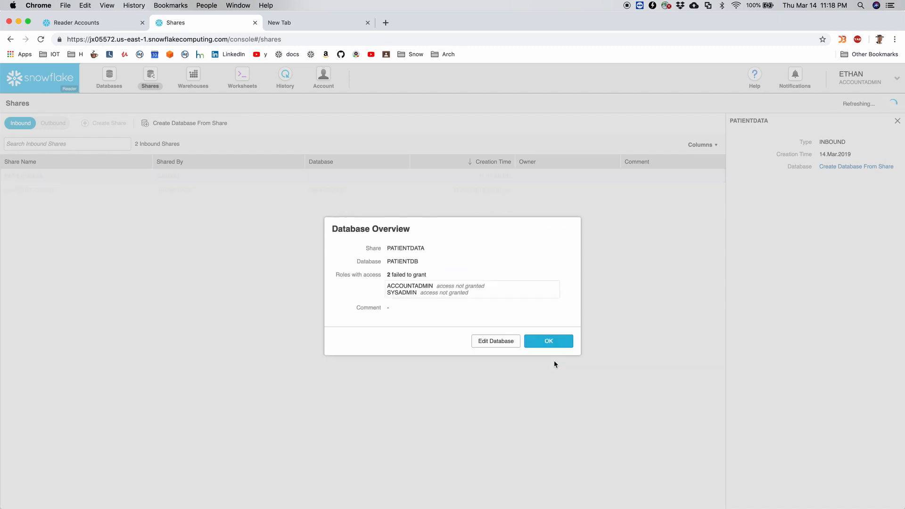
pyautogui.click(548, 340)
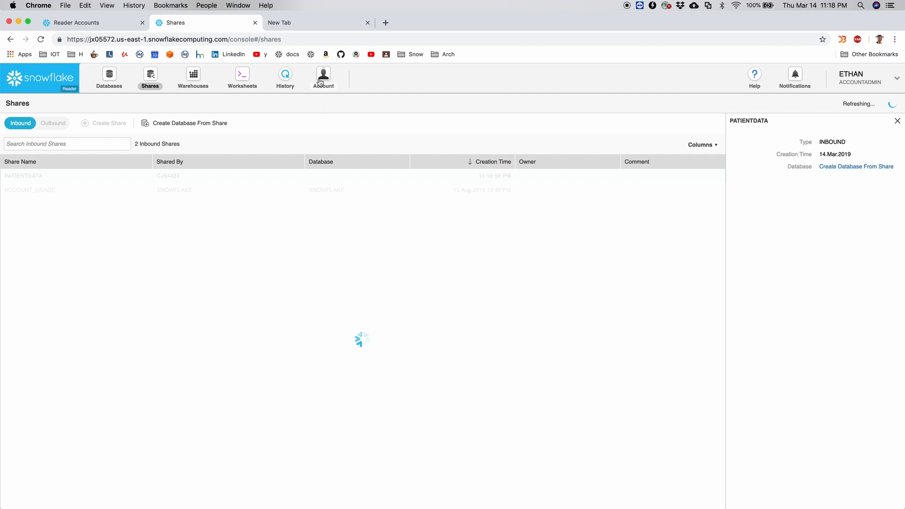
# Run select * from "PATIENTDB"."SNOW"."ORG_PATIENTS" in the reader's worksheet, returning zero rows
pyautogui.click(242, 78)
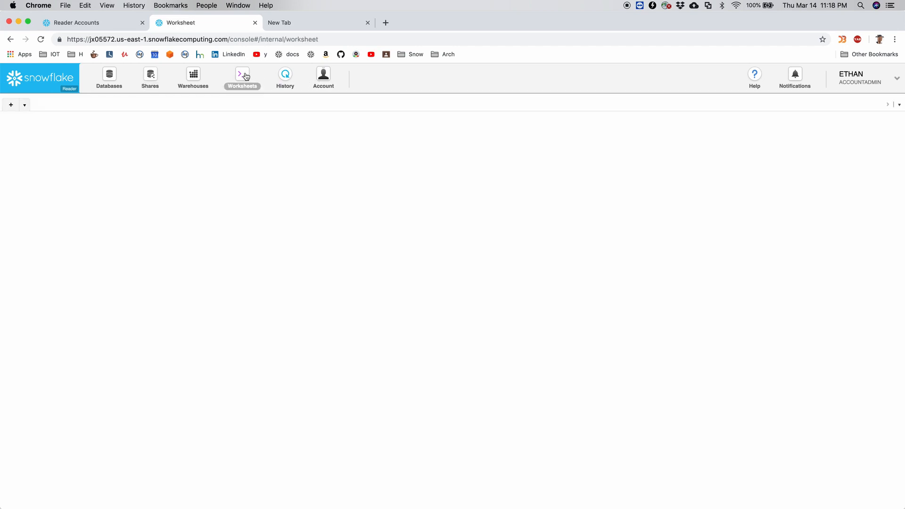
pyautogui.click(242, 78)
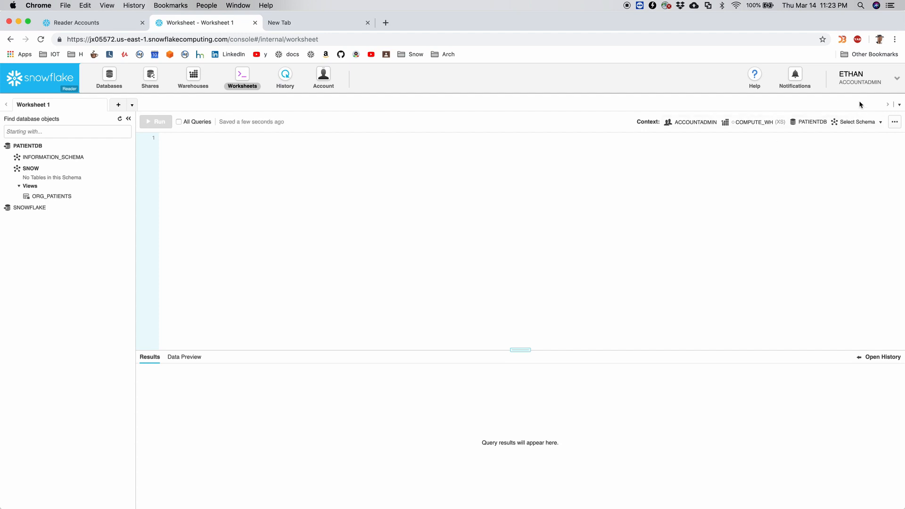
pyautogui.moveTo(577, 108)
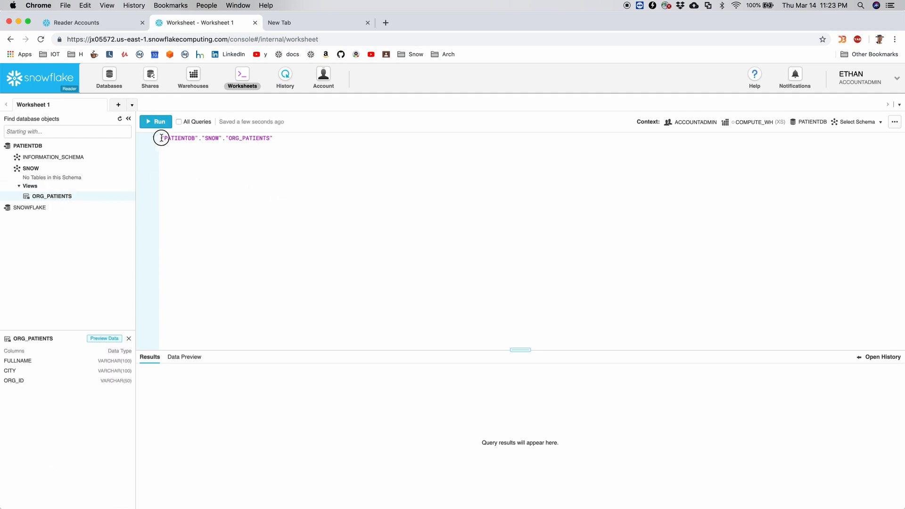
pyautogui.write('select')
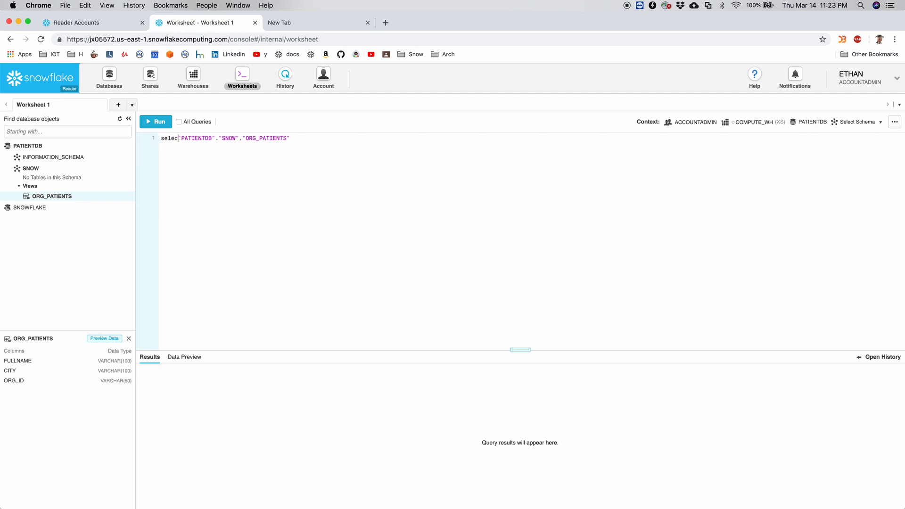
pyautogui.write('* frpom')
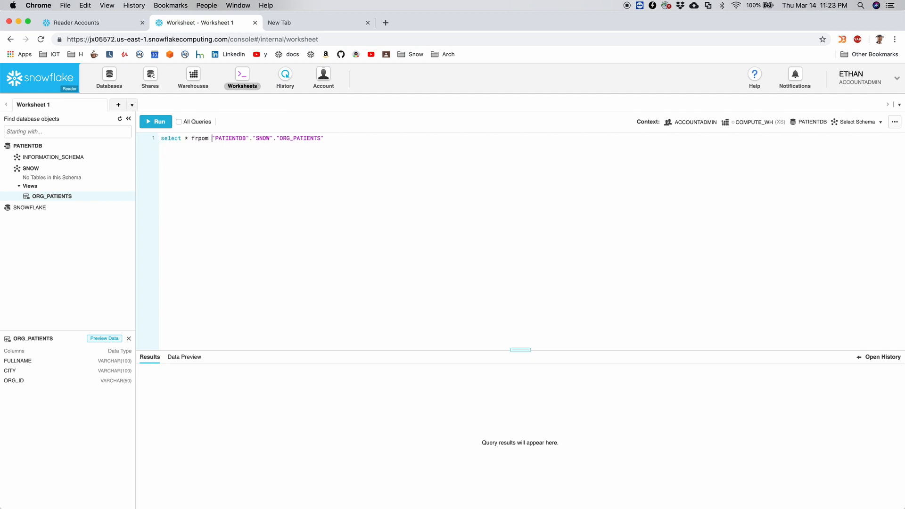
pyautogui.press('Backspace')
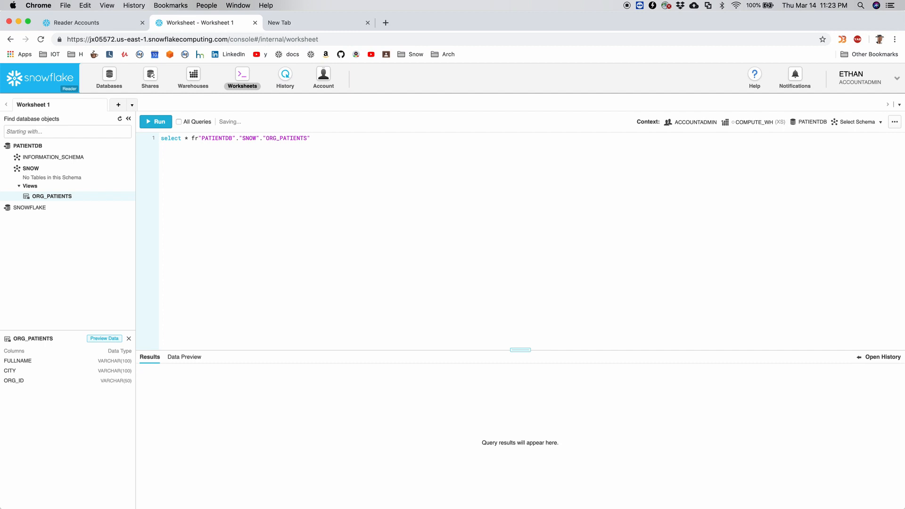
pyautogui.click(156, 122)
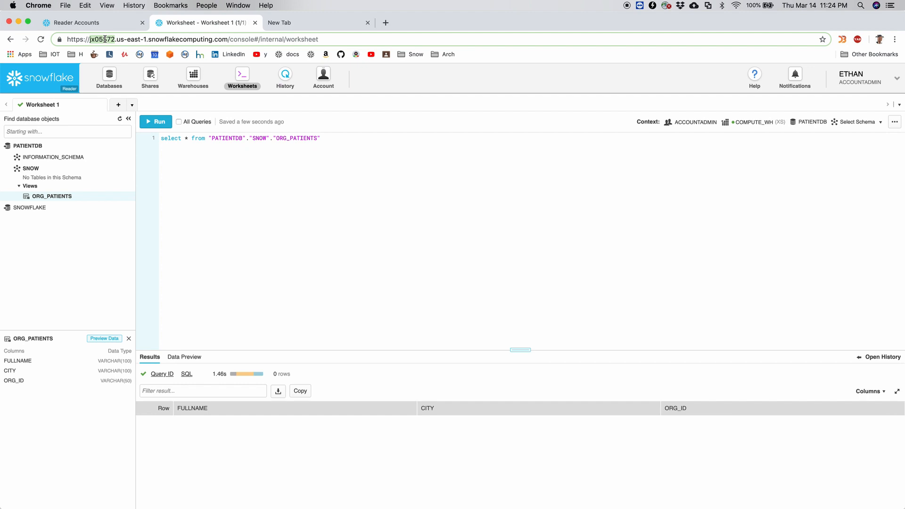
# In the provider's Data Sharing worksheet, insert the Baylor Hospital USER_ACCESS row with locator JX05572
pyautogui.click(87, 22)
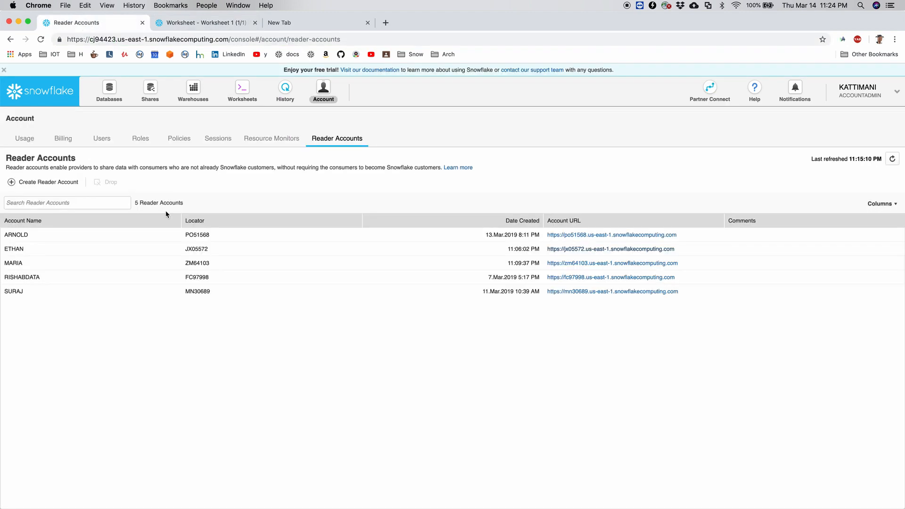
pyautogui.moveTo(287, 149)
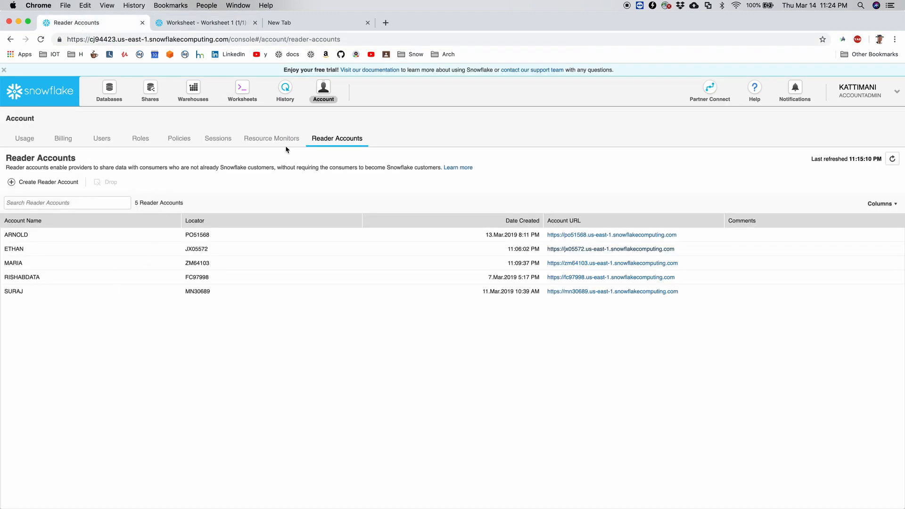
pyautogui.click(242, 91)
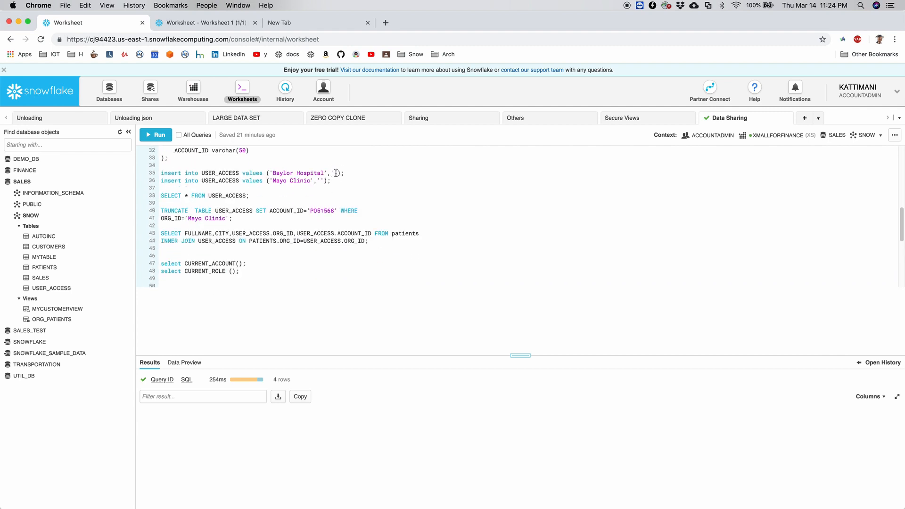
pyautogui.write('jx05572')
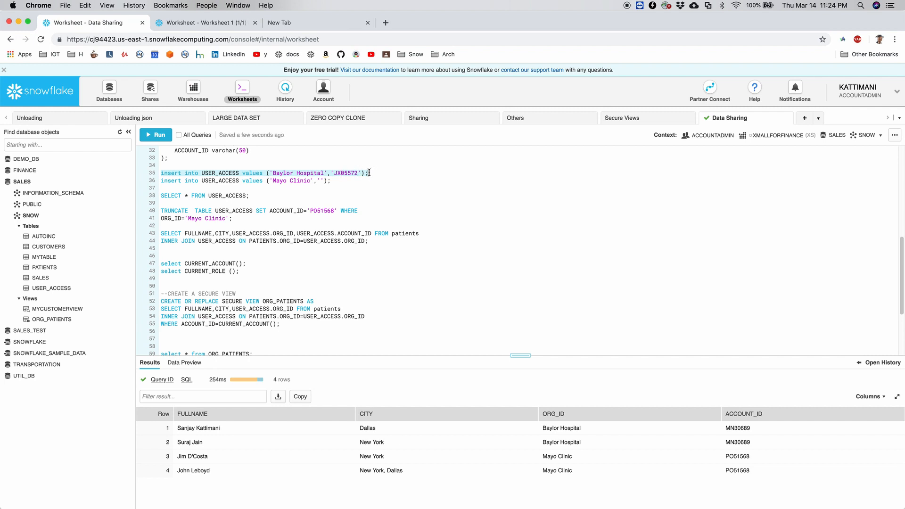
pyautogui.click(155, 134)
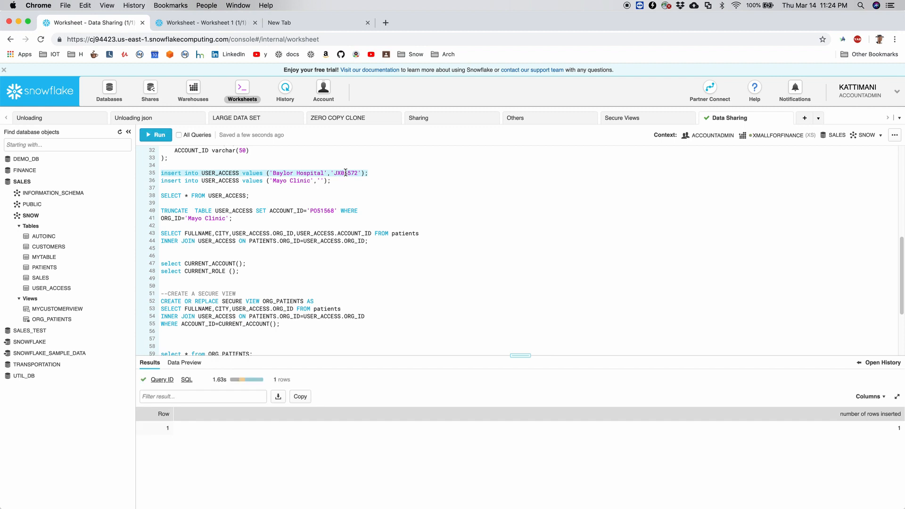
pyautogui.click(202, 22)
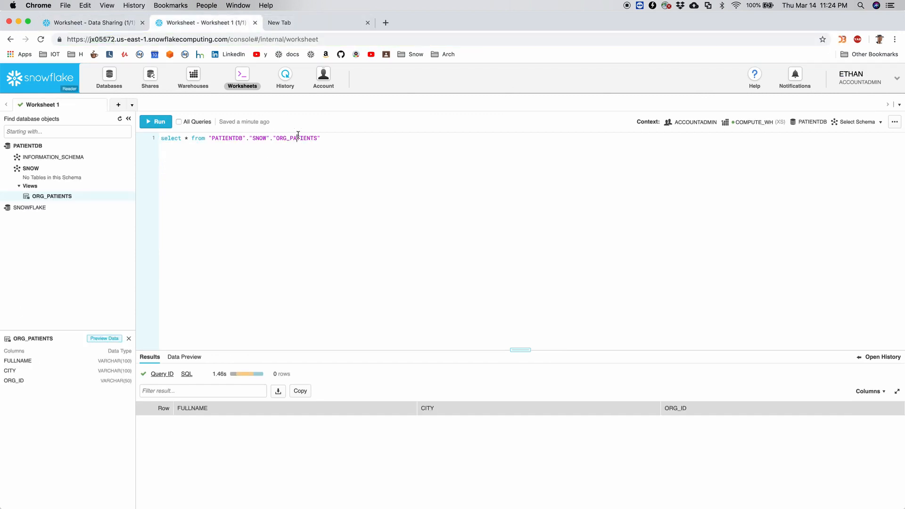
# Rerun the ORG_PATIENTS query so ETHAN now sees two Baylor Hospital patients
pyautogui.click(156, 122)
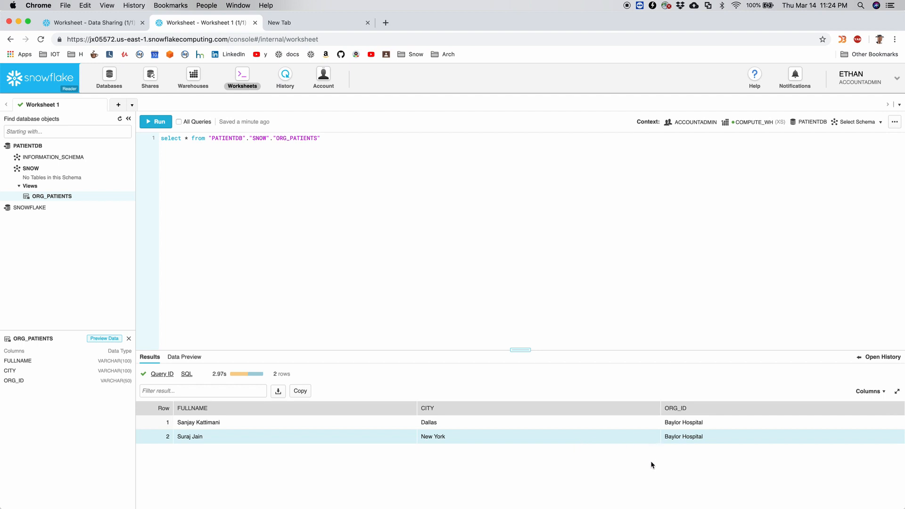
pyautogui.moveTo(137, 35)
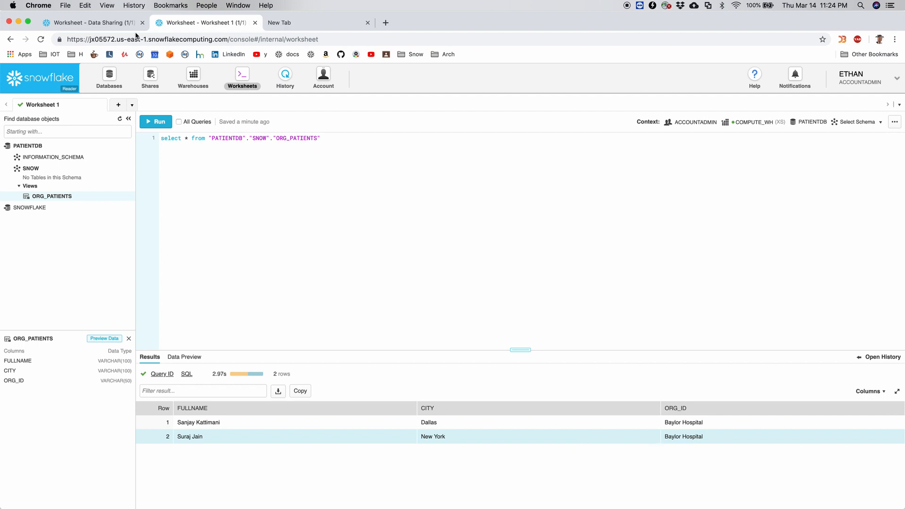
pyautogui.moveTo(241, 185)
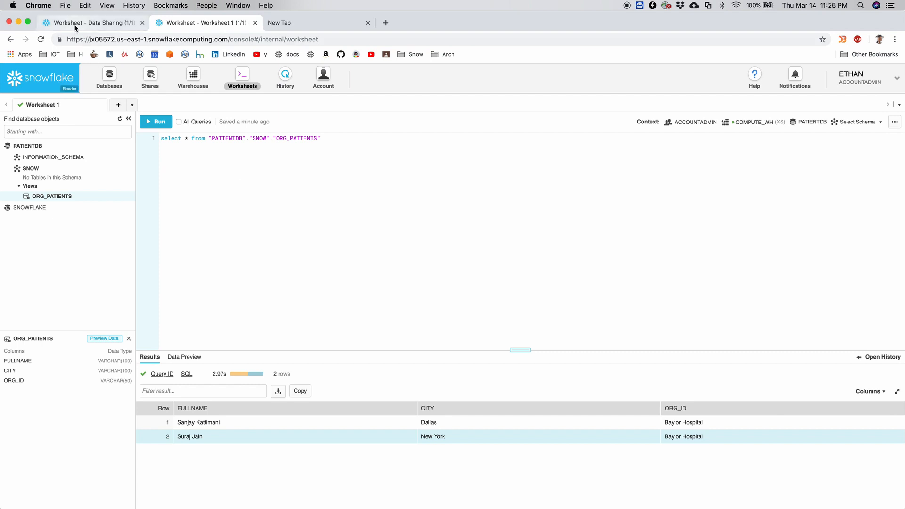
# From the provider's Reader Accounts list, follow MARIA's account URL to her login page
pyautogui.click(87, 23)
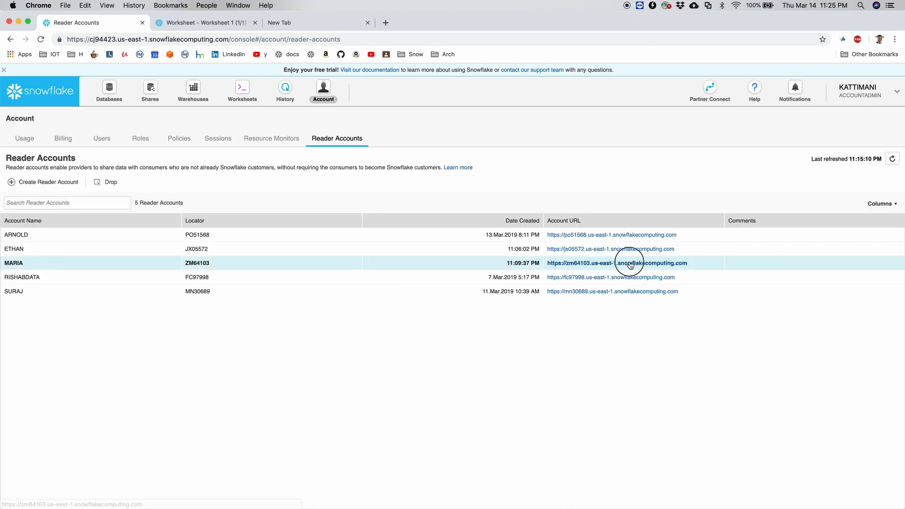
pyautogui.click(616, 263)
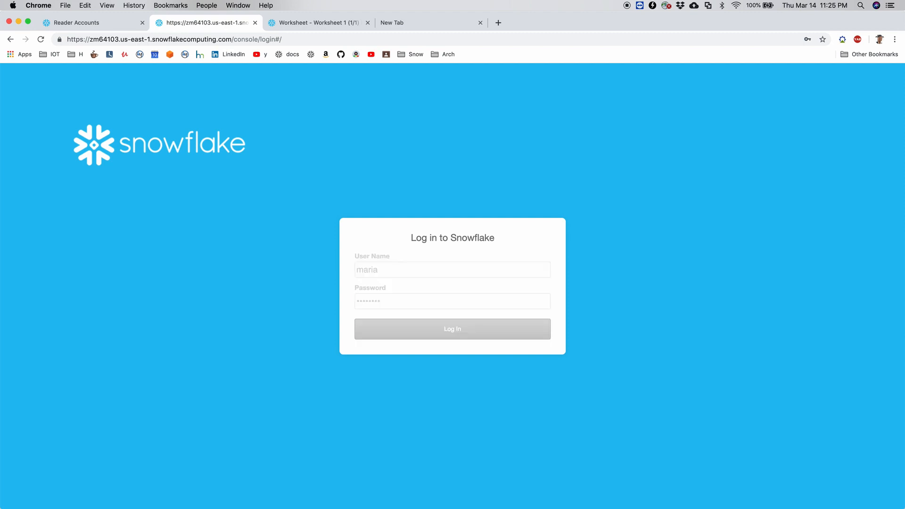
# Log in as reader MARIA, dismiss the tour tip and go to the Shares page
pyautogui.click(451, 328)
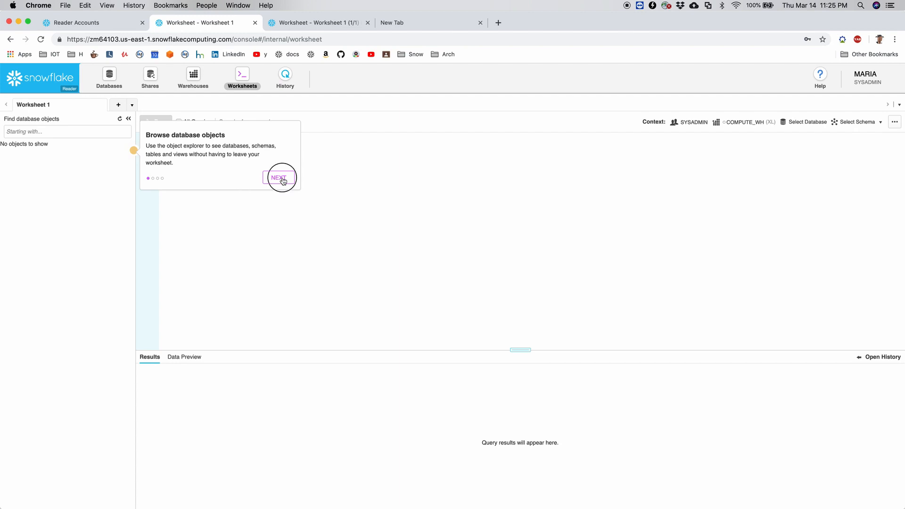
pyautogui.click(279, 177)
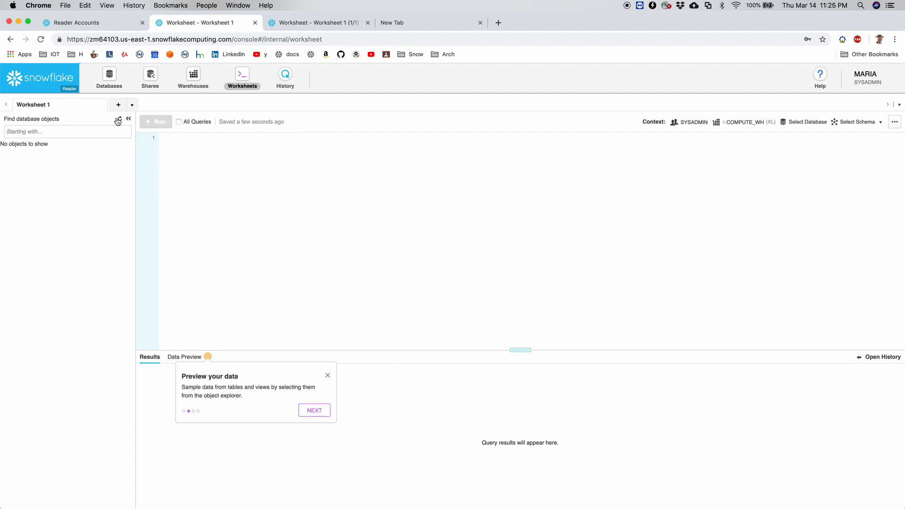
pyautogui.click(150, 79)
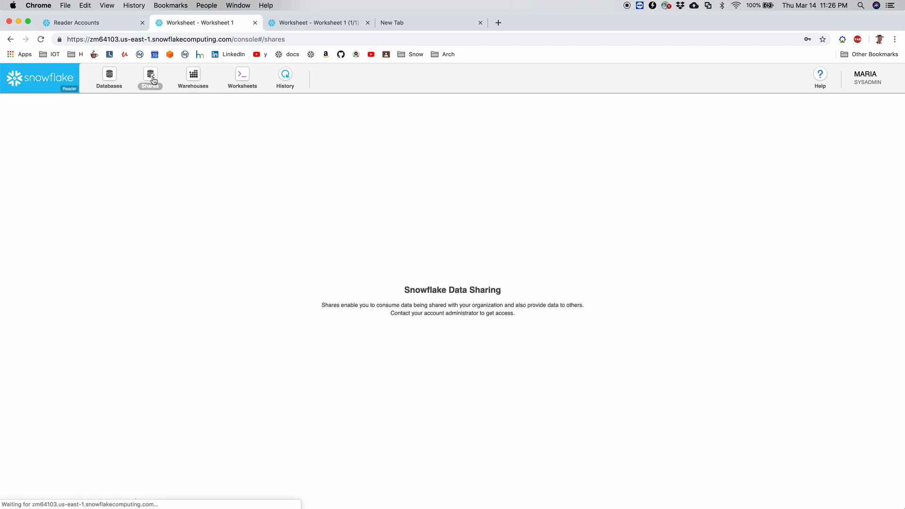
# Switch MARIA to the ACCOUNTADMIN role and view the inbound PATIENTDATA share's details
pyautogui.click(150, 78)
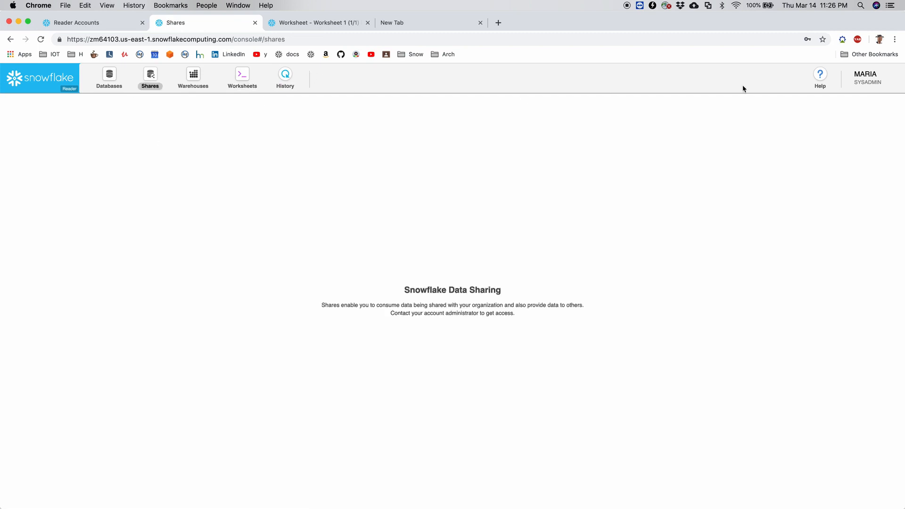
pyautogui.click(865, 76)
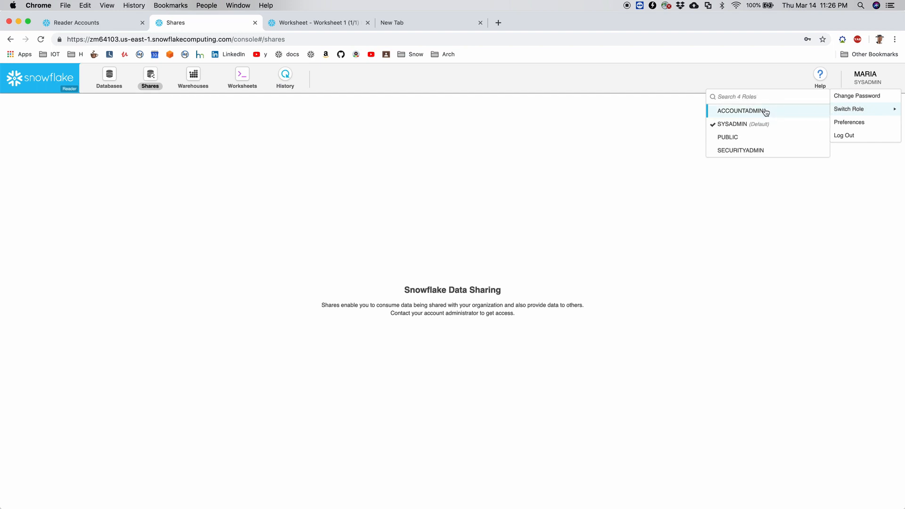
pyautogui.click(742, 110)
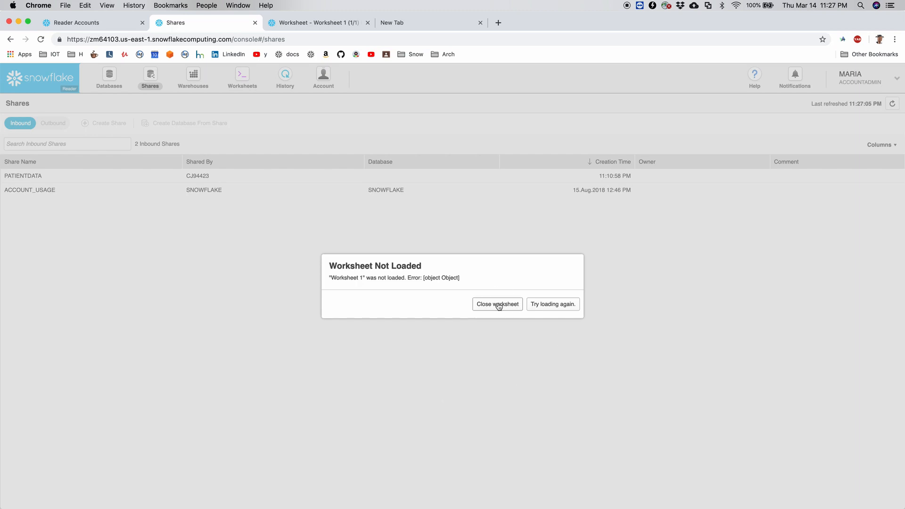
pyautogui.click(497, 304)
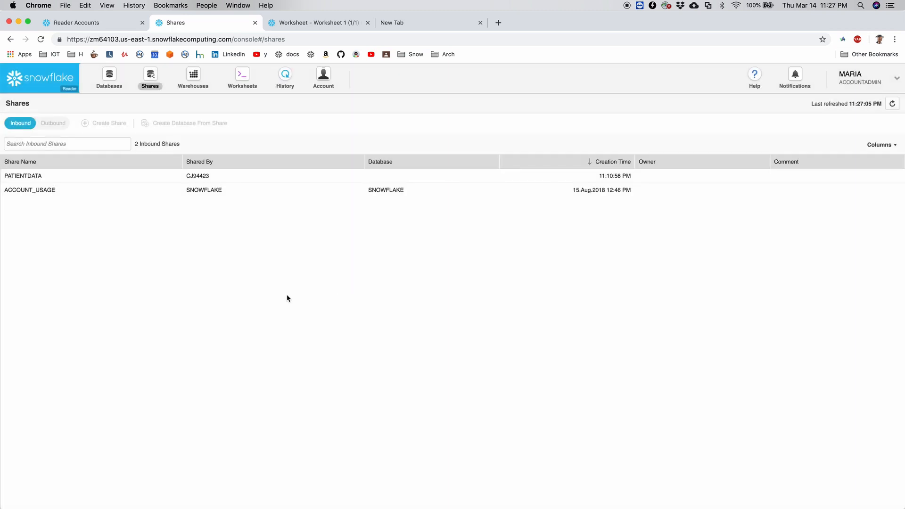
pyautogui.click(22, 176)
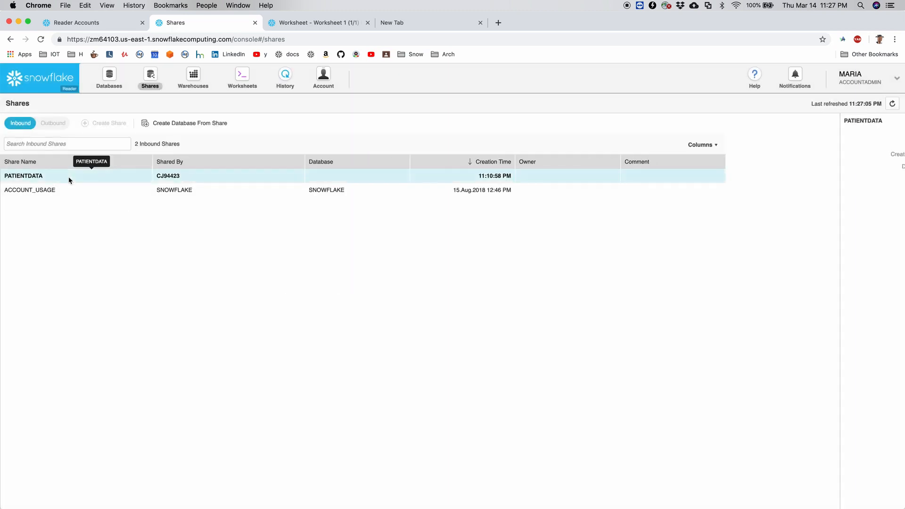
pyautogui.click(23, 175)
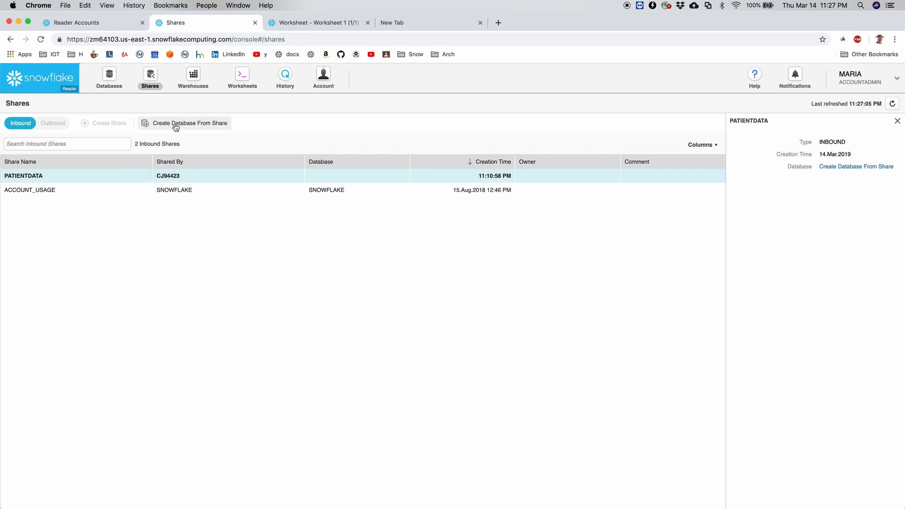
# Create database PATIENTDATA from the share, granting ACCOUNTADMIN, SECURITYADMIN, SYSADMIN and PUBLIC
pyautogui.click(189, 123)
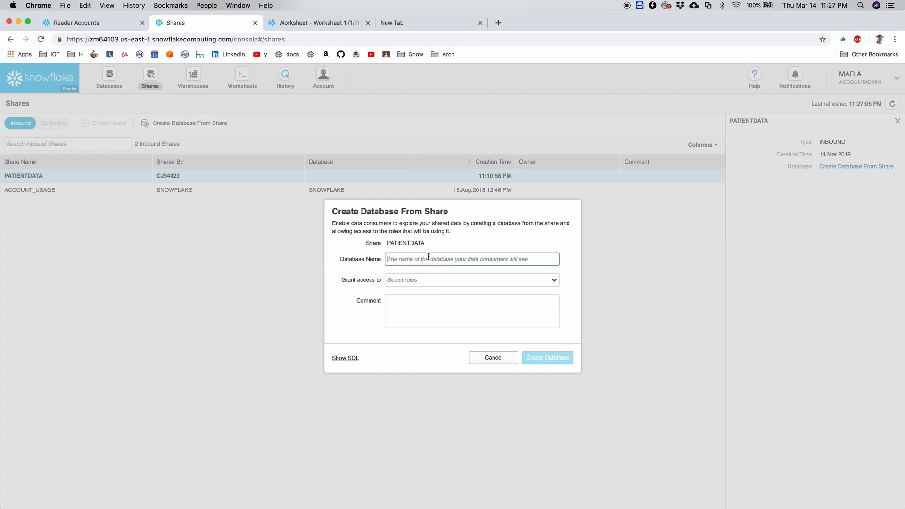
pyautogui.write('patientdata')
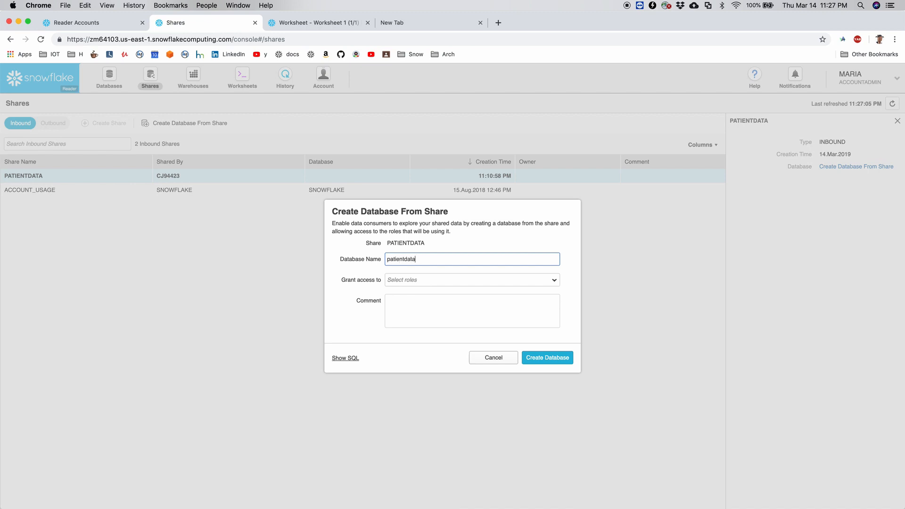
pyautogui.click(471, 280)
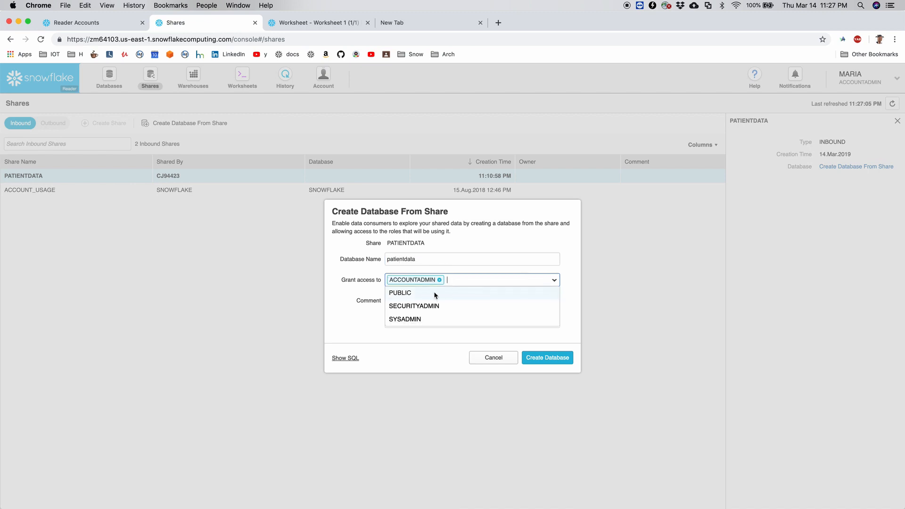
pyautogui.click(404, 320)
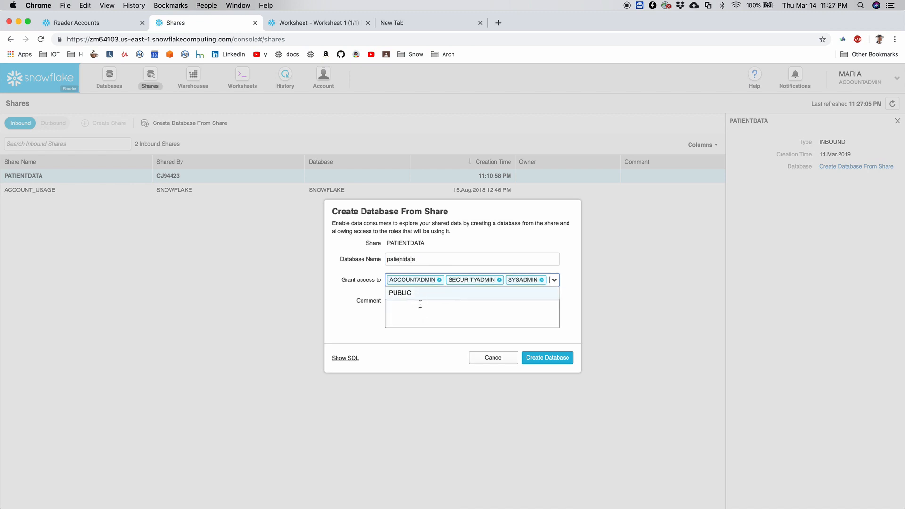
pyautogui.click(399, 292)
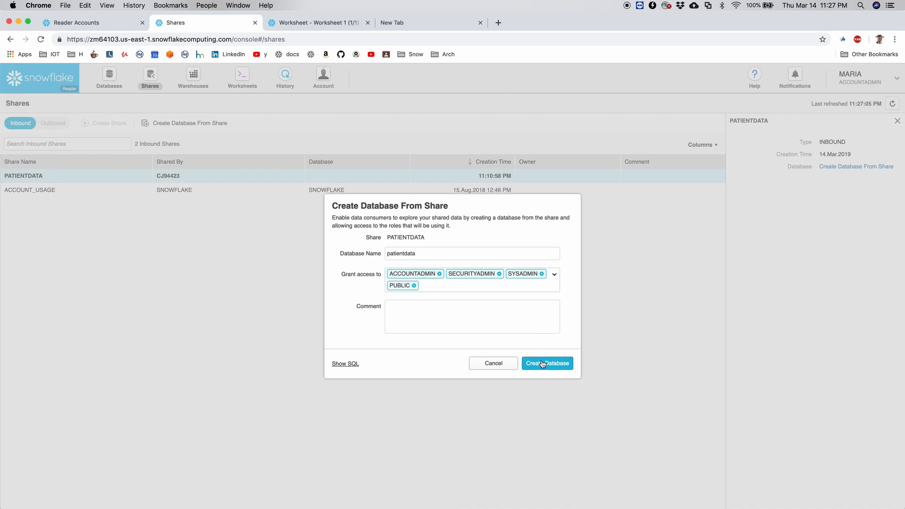
pyautogui.click(546, 362)
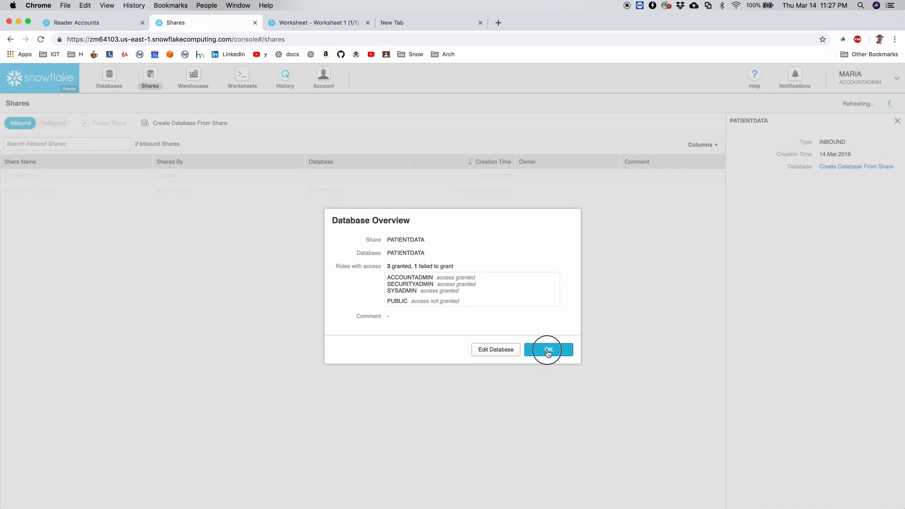
pyautogui.click(548, 350)
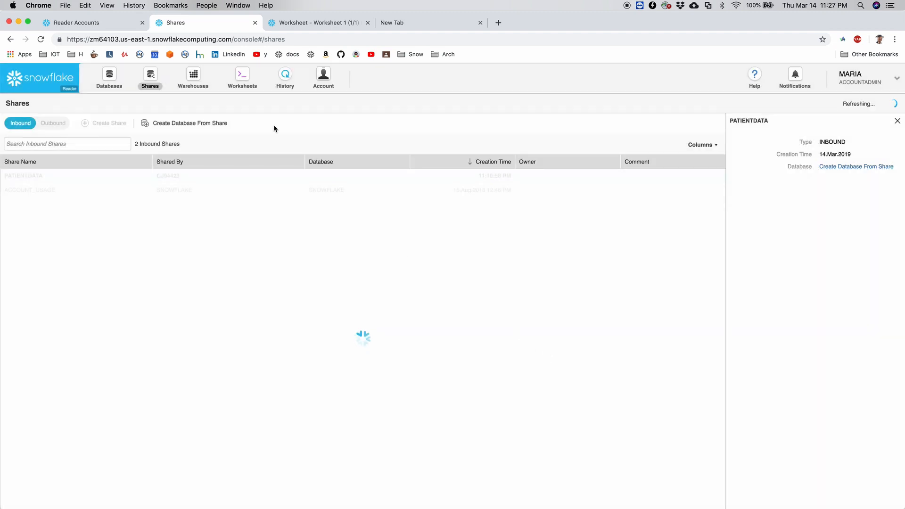
pyautogui.click(242, 77)
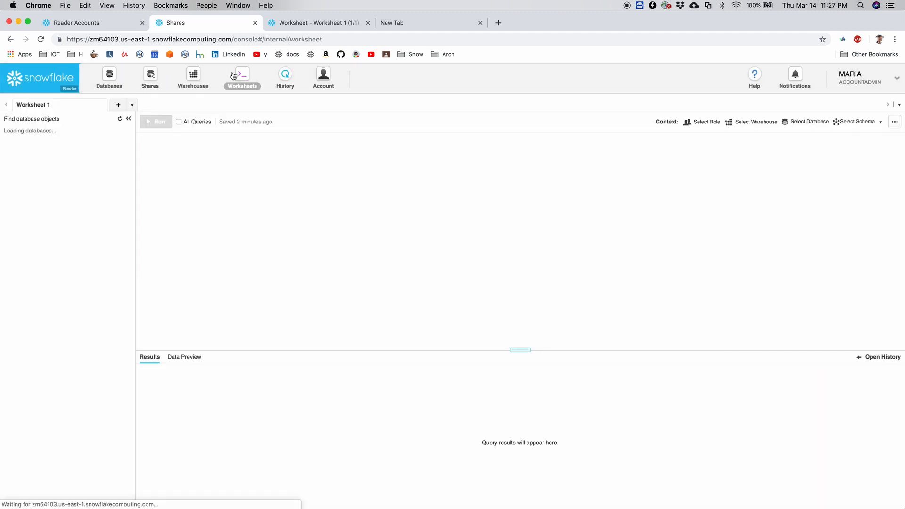
# Run select * from "PATIENTDATA"."SNOW"."ORG_PATIENTS" as MARIA, returning zero rows, then return to the provider tab
pyautogui.click(242, 79)
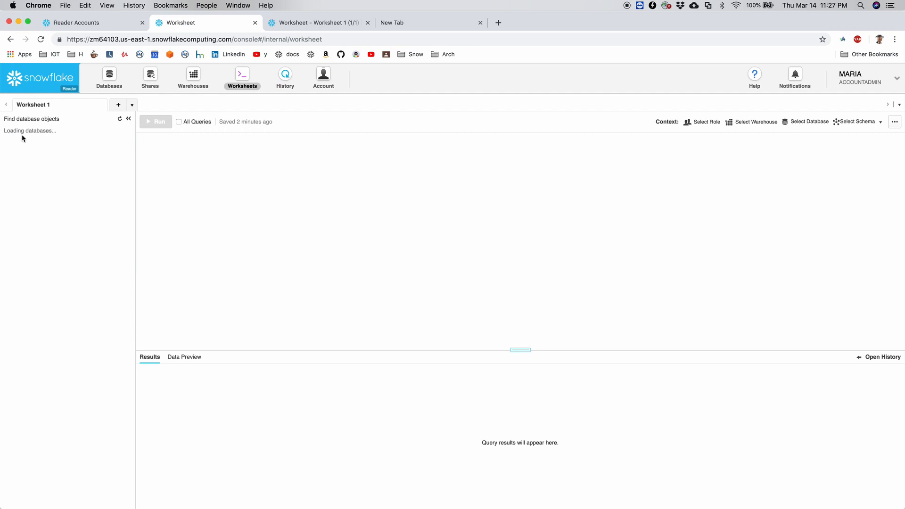
pyautogui.click(52, 196)
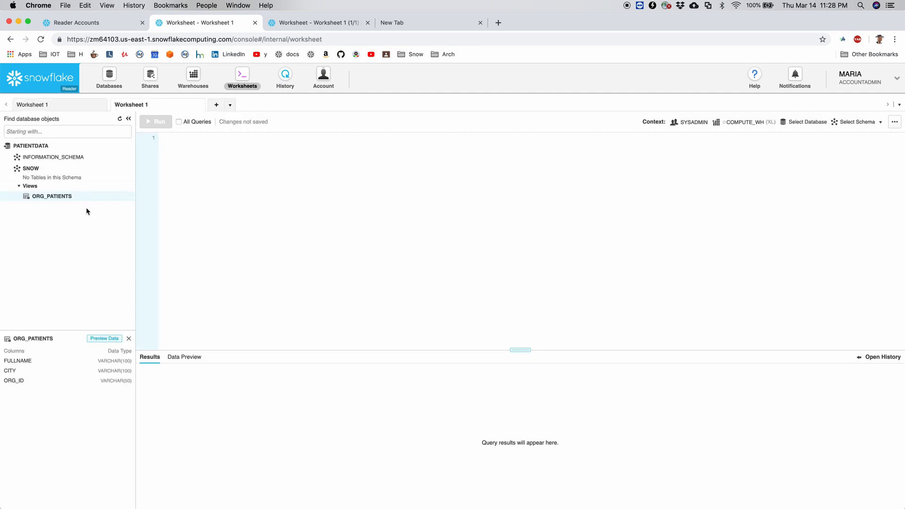
pyautogui.moveTo(51, 196)
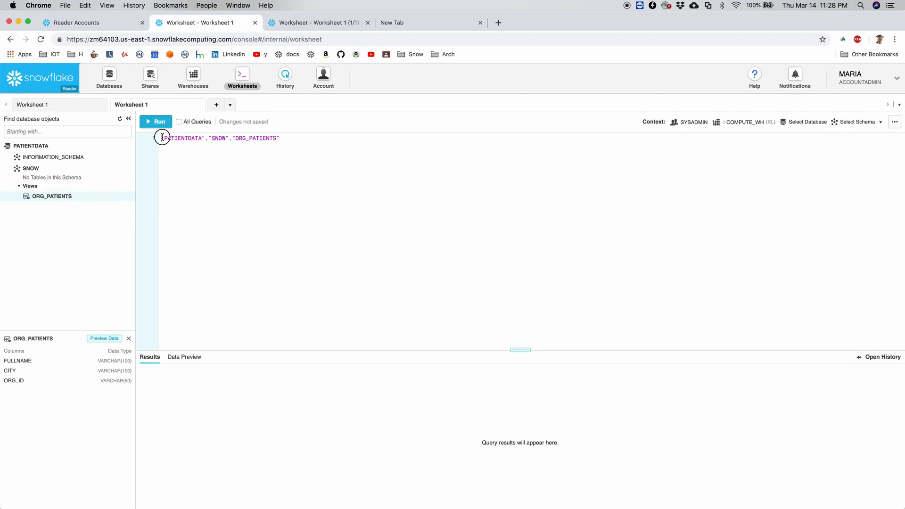
pyautogui.write('selecv')
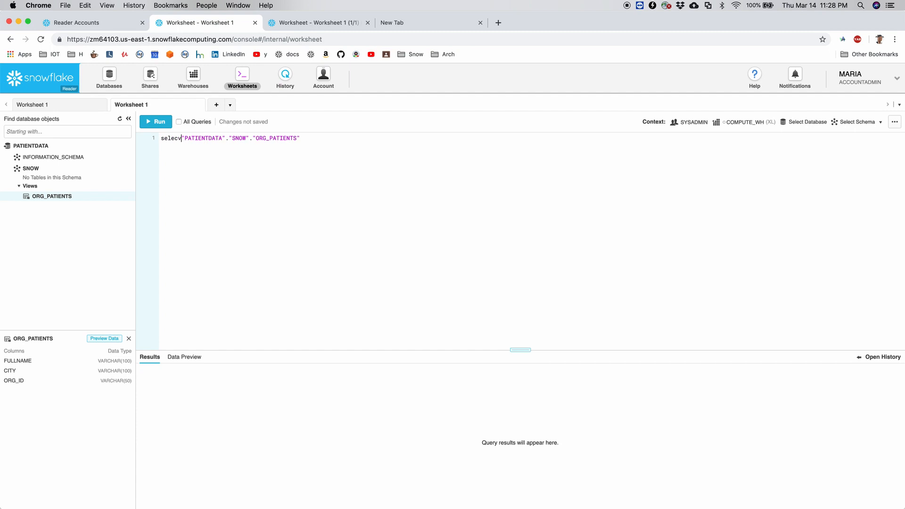
pyautogui.press('Backspace')
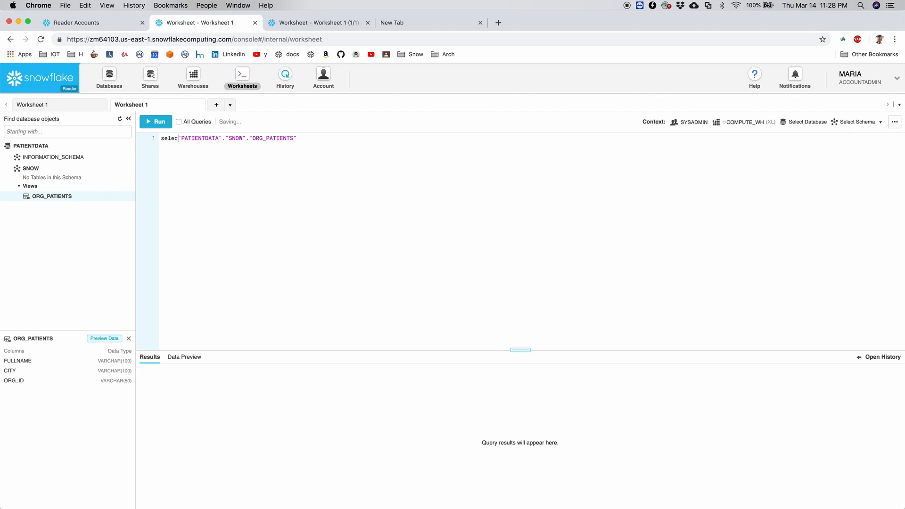
pyautogui.write('* from')
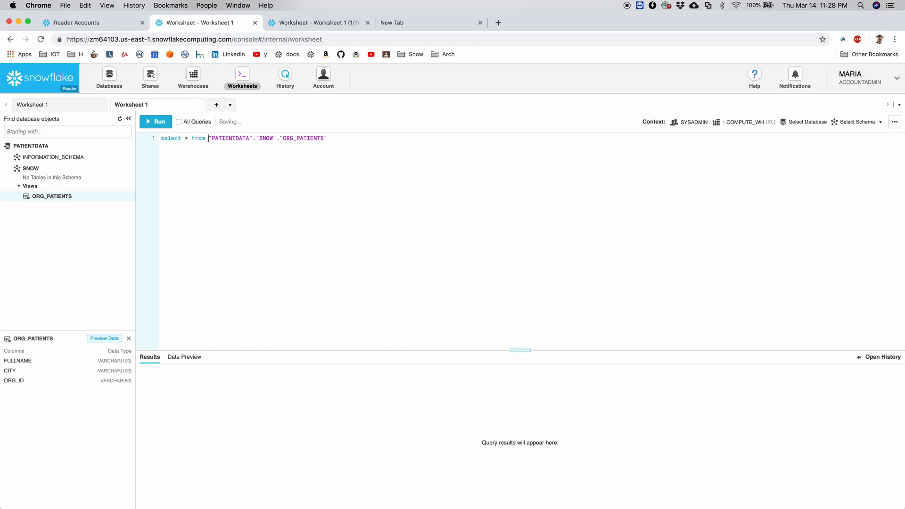
pyautogui.click(156, 122)
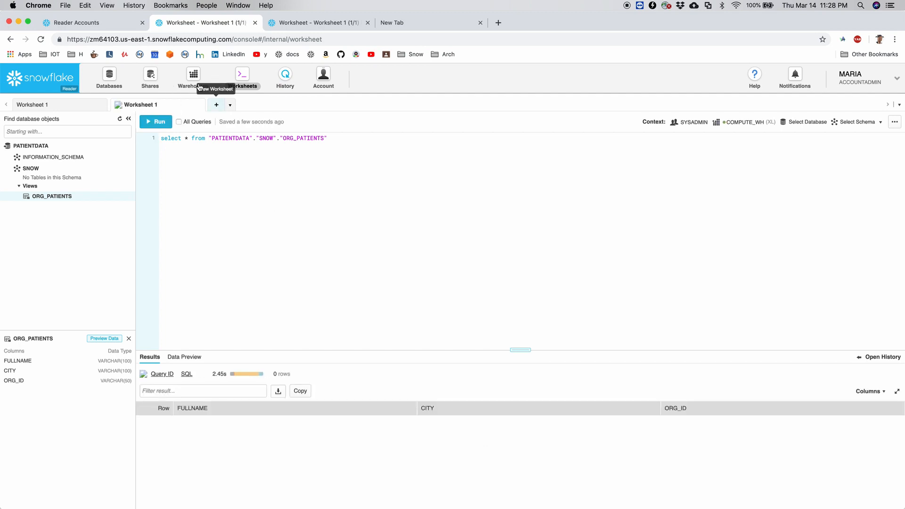
pyautogui.click(76, 23)
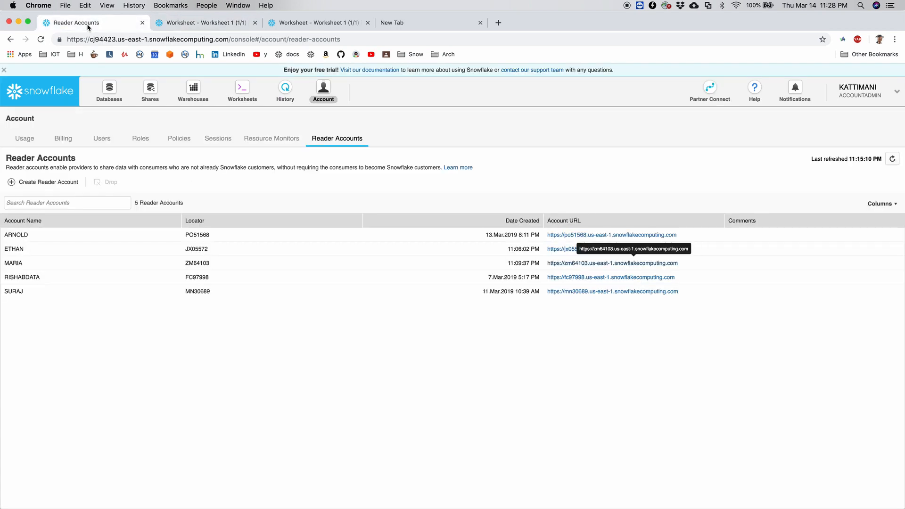
# In the provider's worksheet, insert the Mayo Clinic USER_ACCESS row with MARIA's reader locator and run it
pyautogui.click(242, 91)
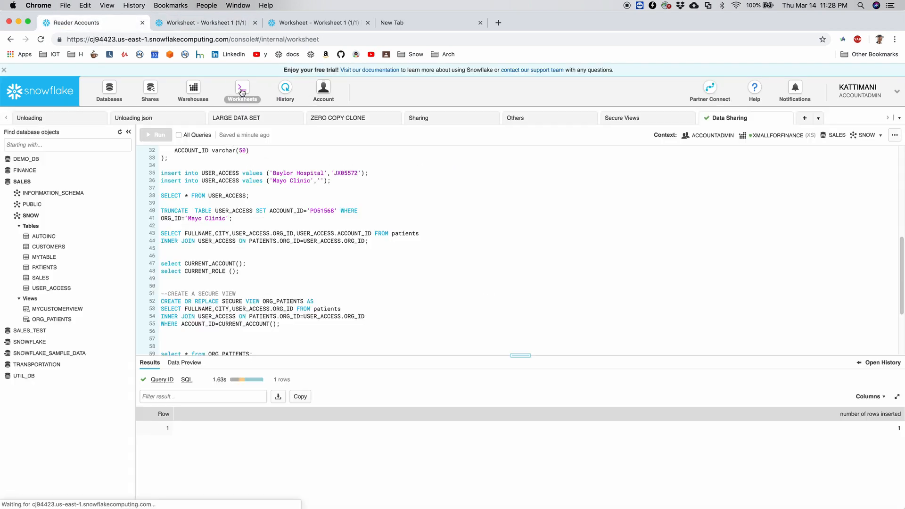
pyautogui.click(242, 91)
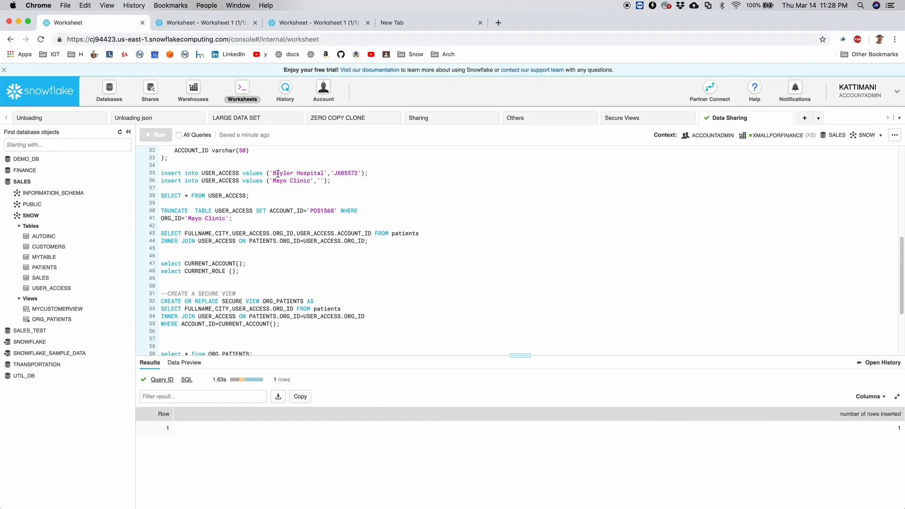
pyautogui.write('ZI4103')
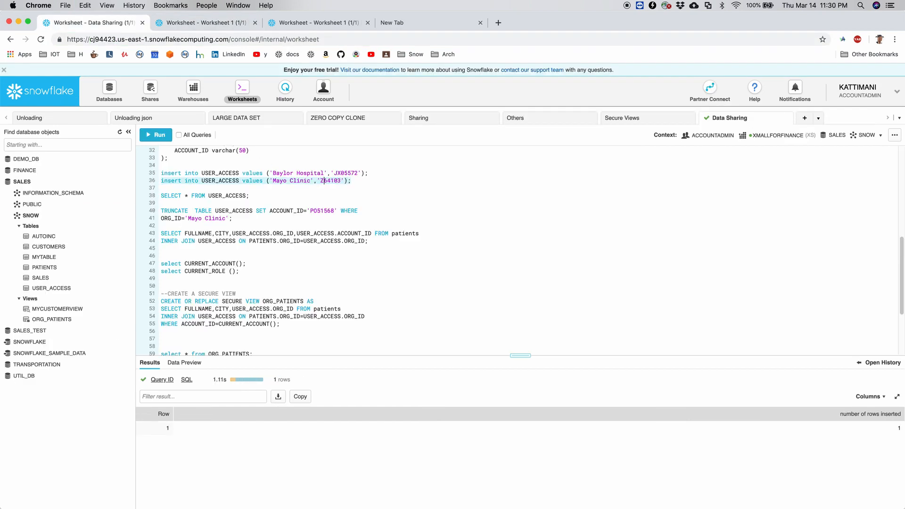
pyautogui.click(155, 135)
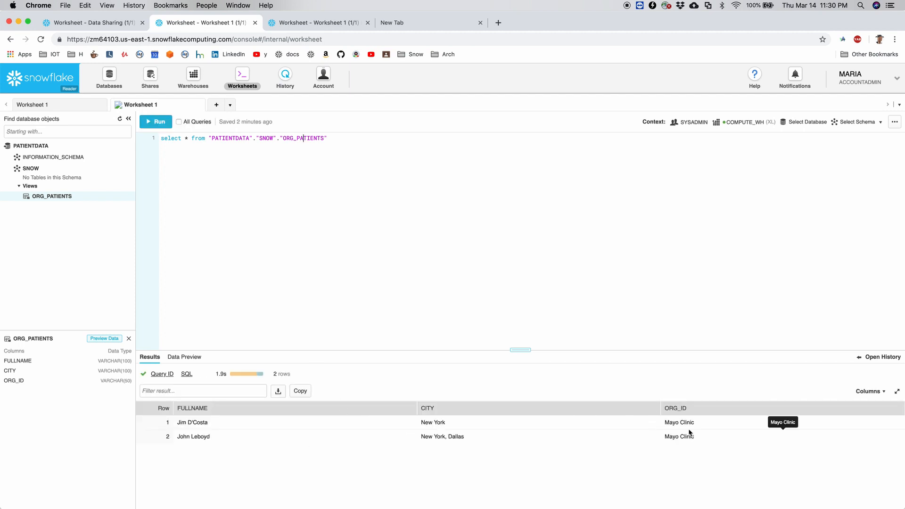
pyautogui.moveTo(679, 422)
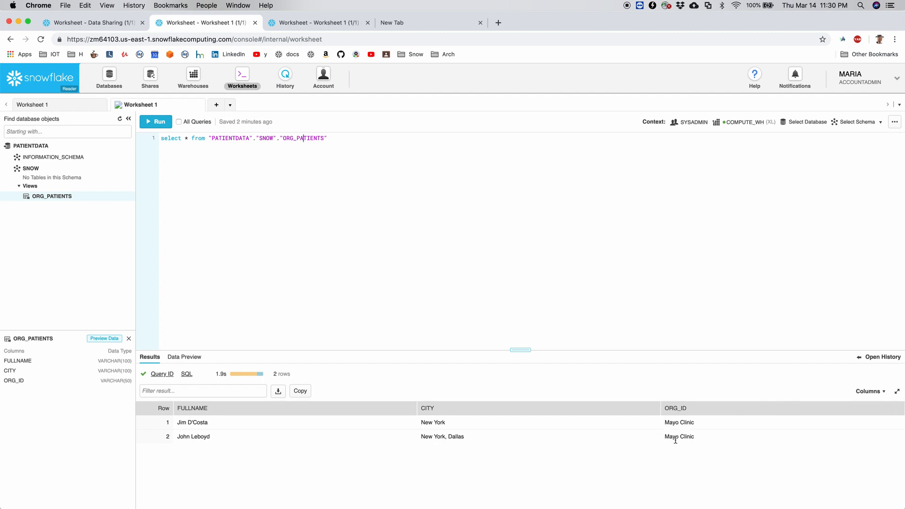
pyautogui.moveTo(674, 437)
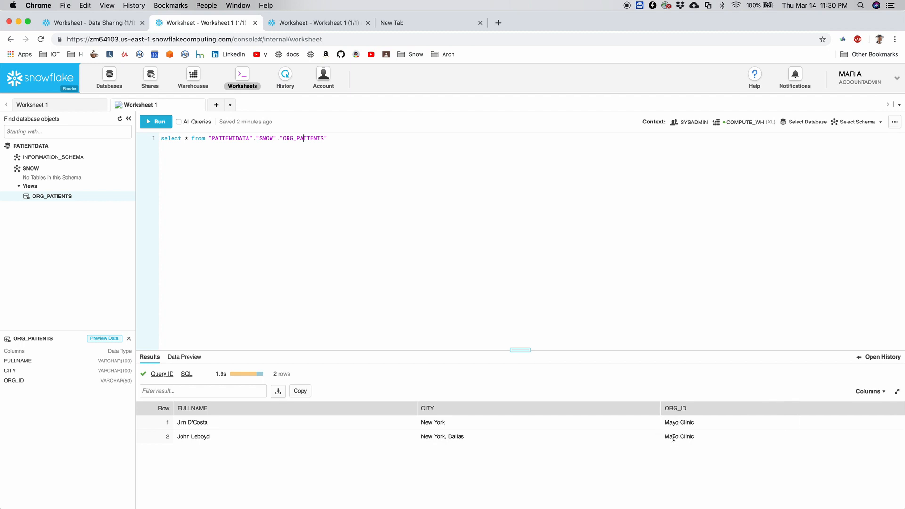
pyautogui.moveTo(679, 422)
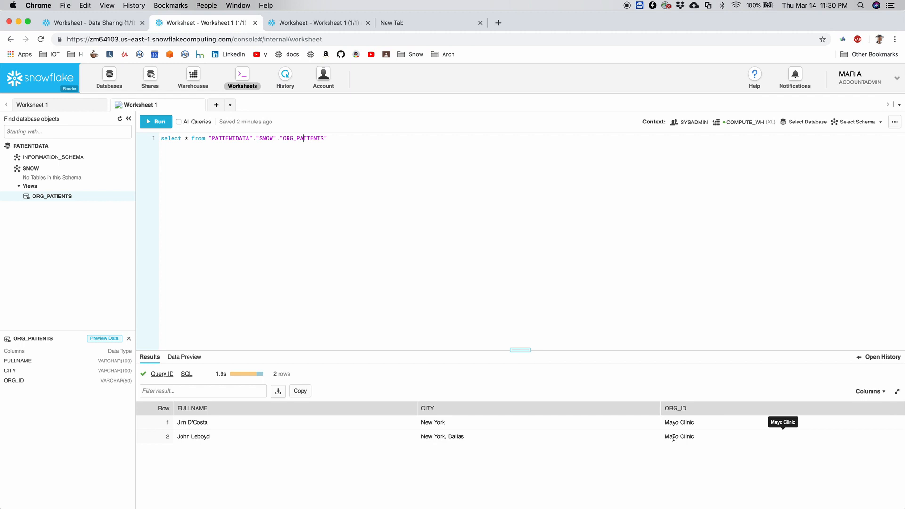
pyautogui.moveTo(664, 428)
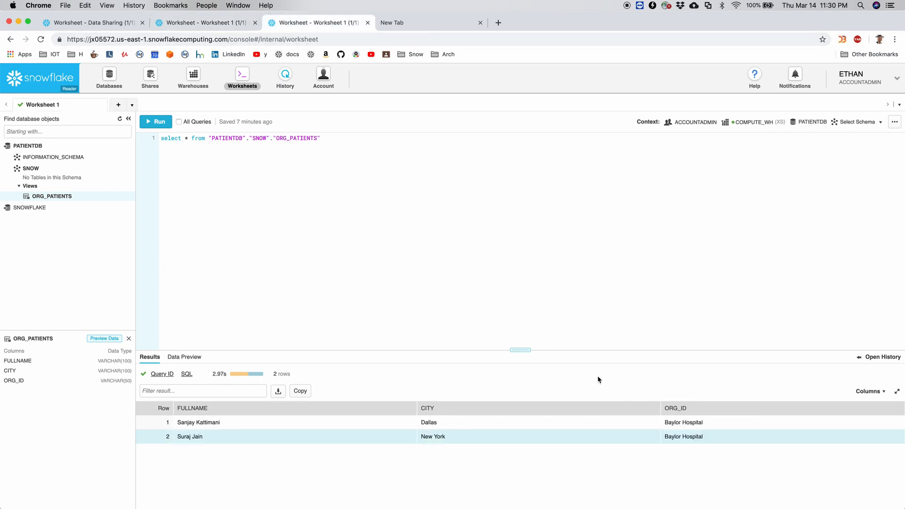
pyautogui.moveTo(687, 444)
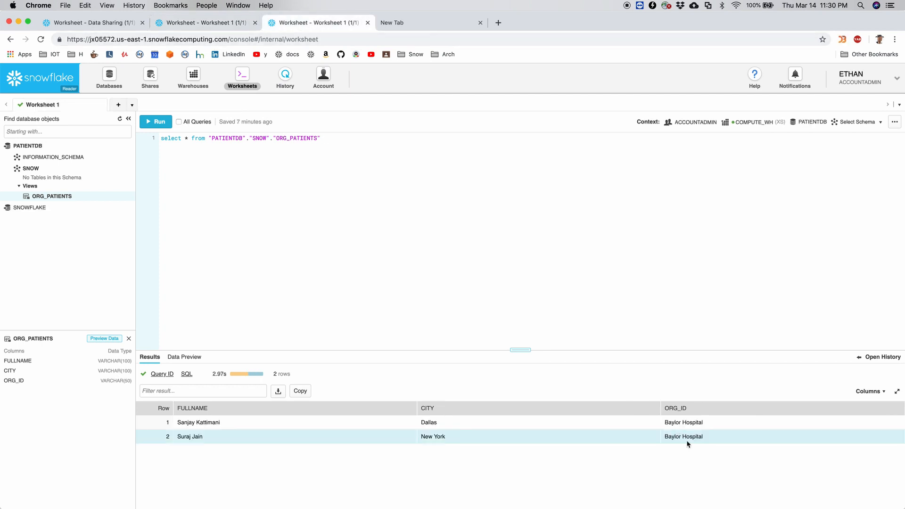
pyautogui.moveTo(683, 436)
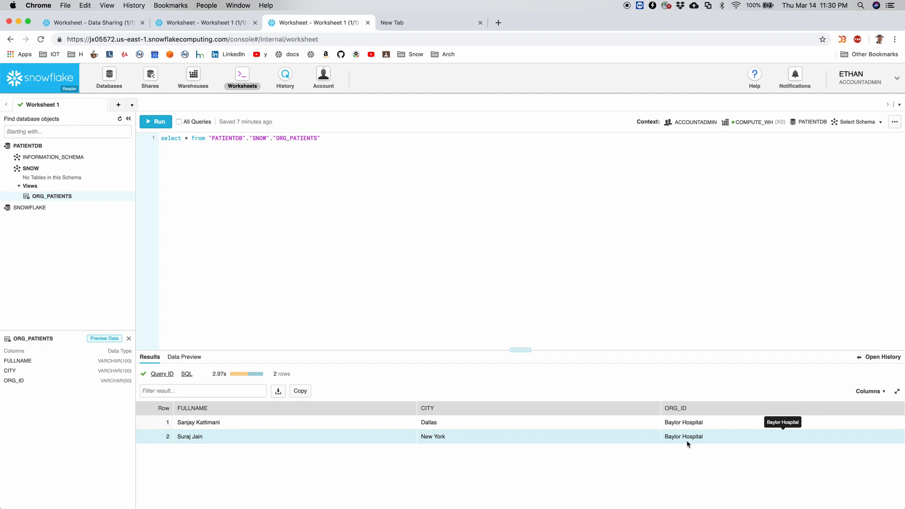